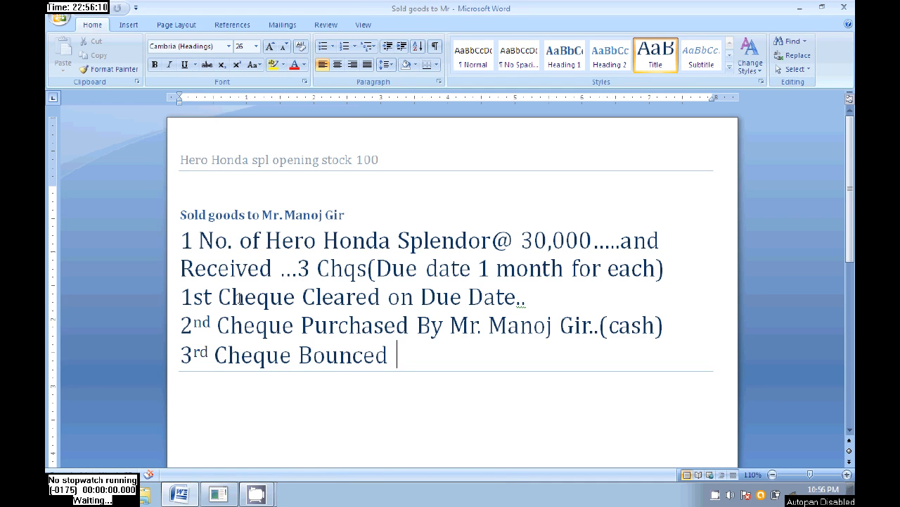
{"action": "mouse_move", "coordinate": [195, 156]}
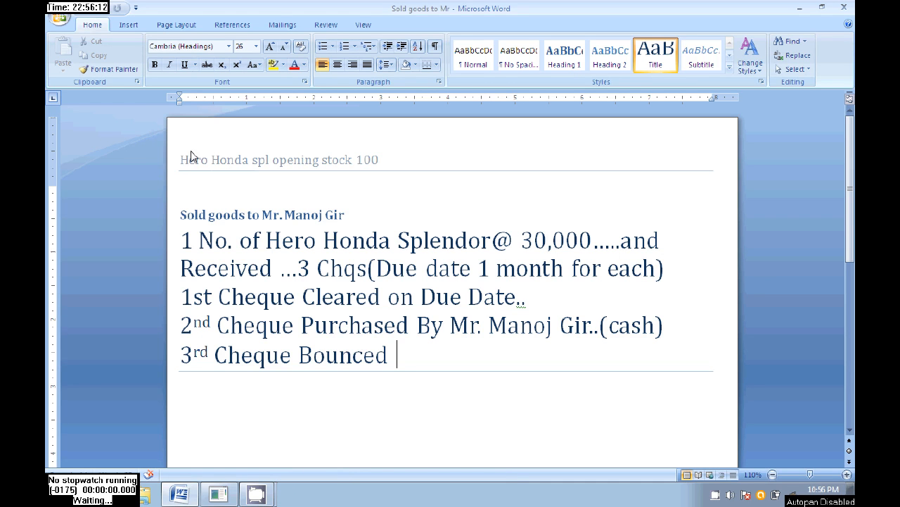
{"action": "mouse_move", "coordinate": [380, 174]}
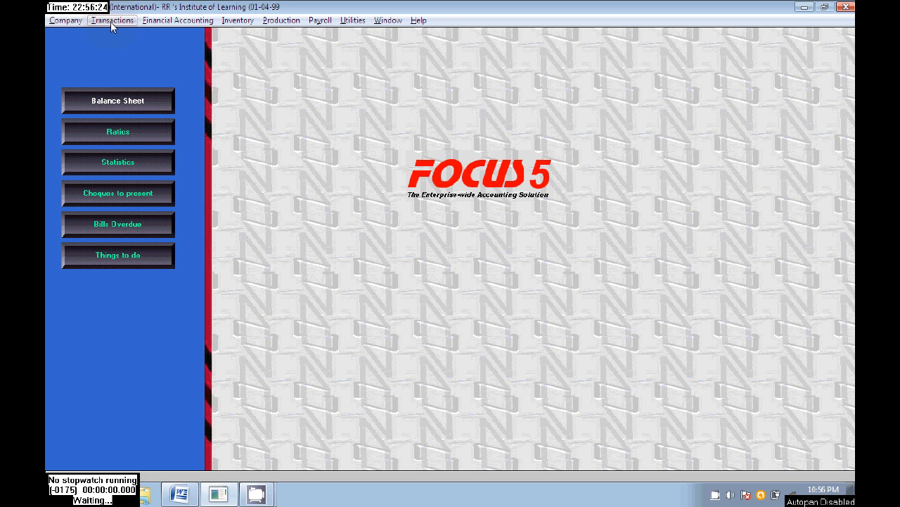
Add a new product 'Hero honda spl' in the product masters tree.
{"action": "left_click", "coordinate": [62, 21]}
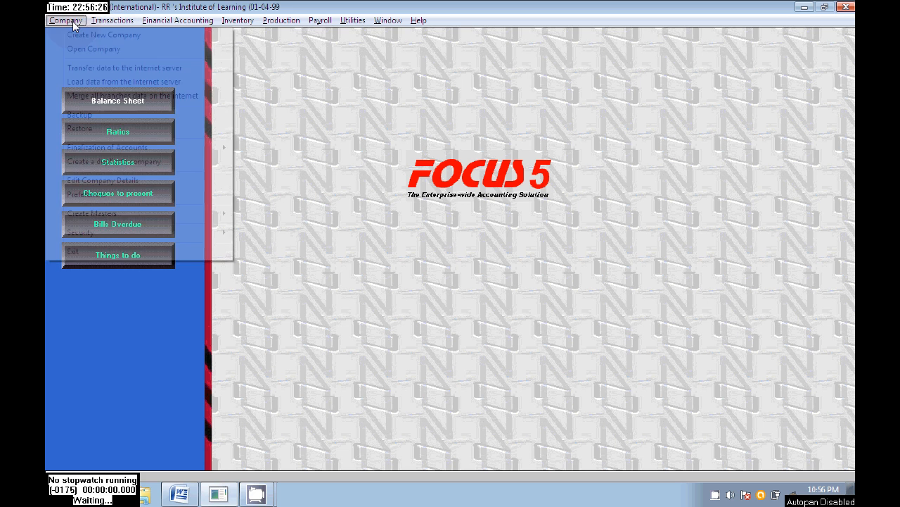
{"action": "mouse_move", "coordinate": [106, 218]}
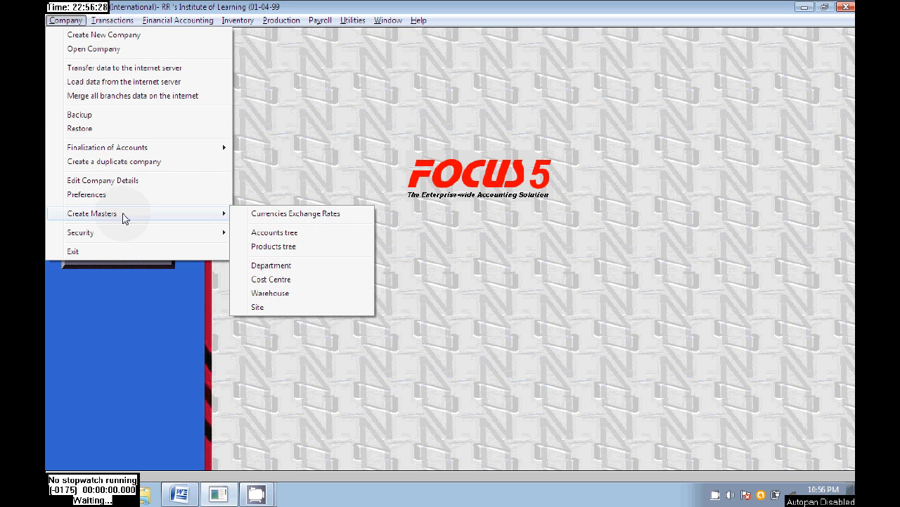
{"action": "left_click", "coordinate": [273, 246]}
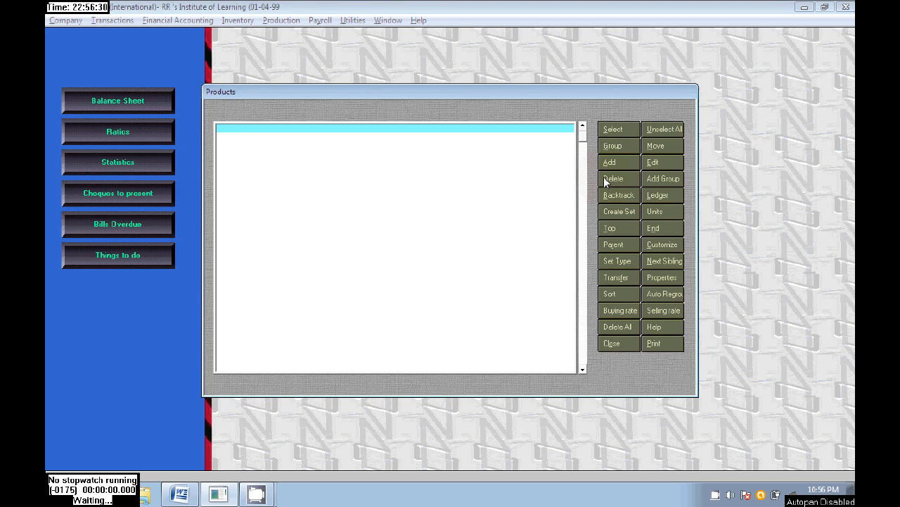
{"action": "left_click", "coordinate": [619, 162]}
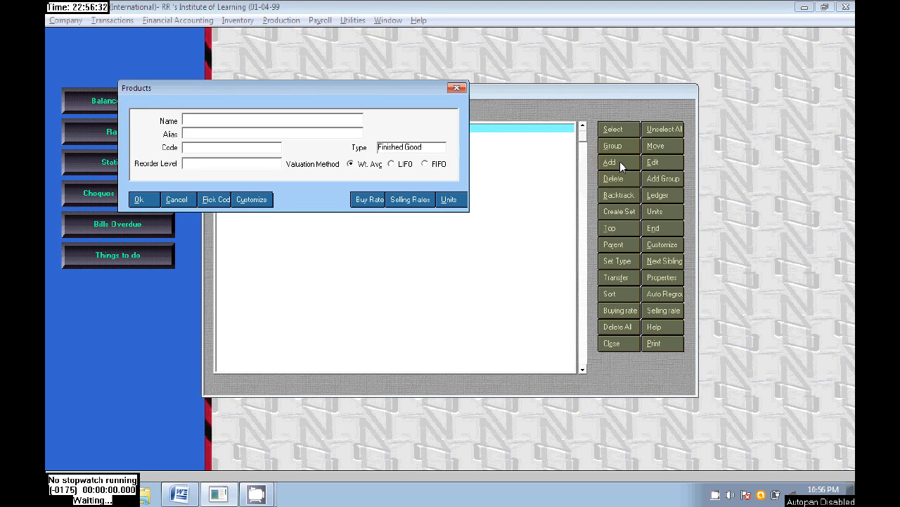
{"action": "type", "text": "H"}
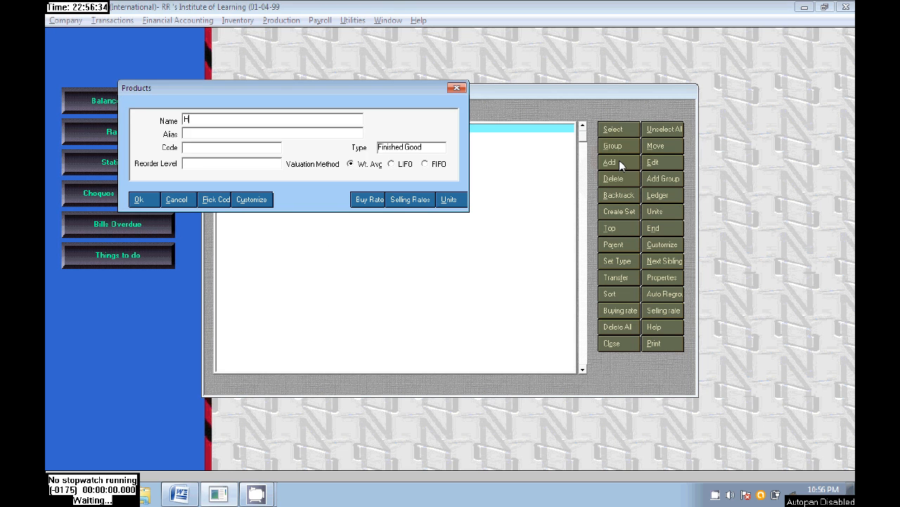
{"action": "type", "text": "ero honda spl"}
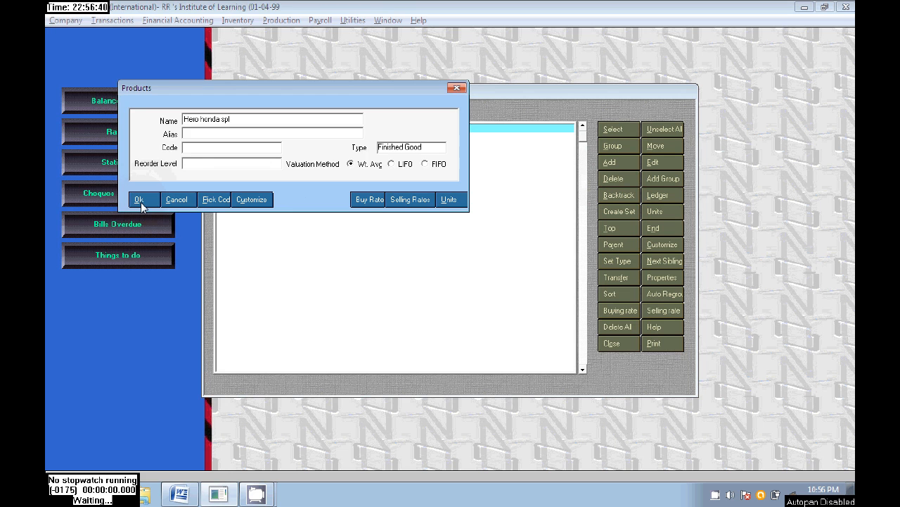
{"action": "left_click", "coordinate": [144, 200]}
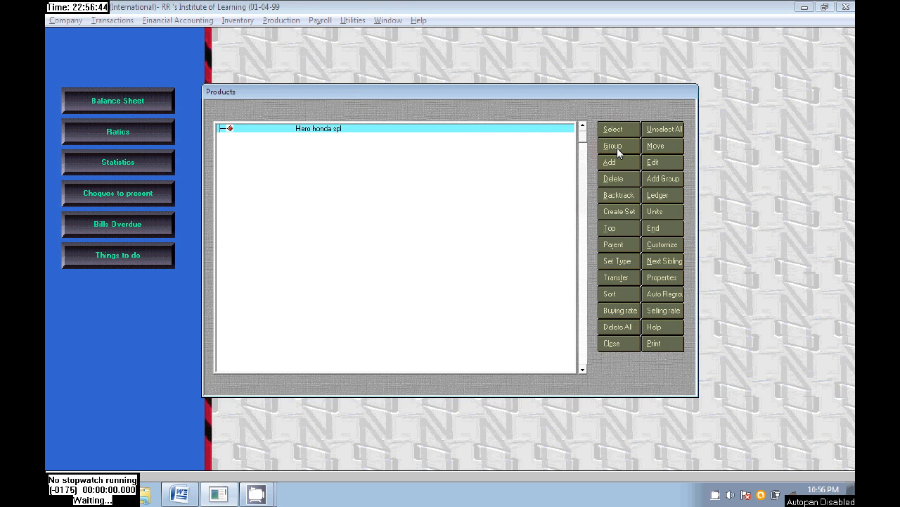
{"action": "mouse_move", "coordinate": [391, 141]}
{"action": "type", "text": "automo"}
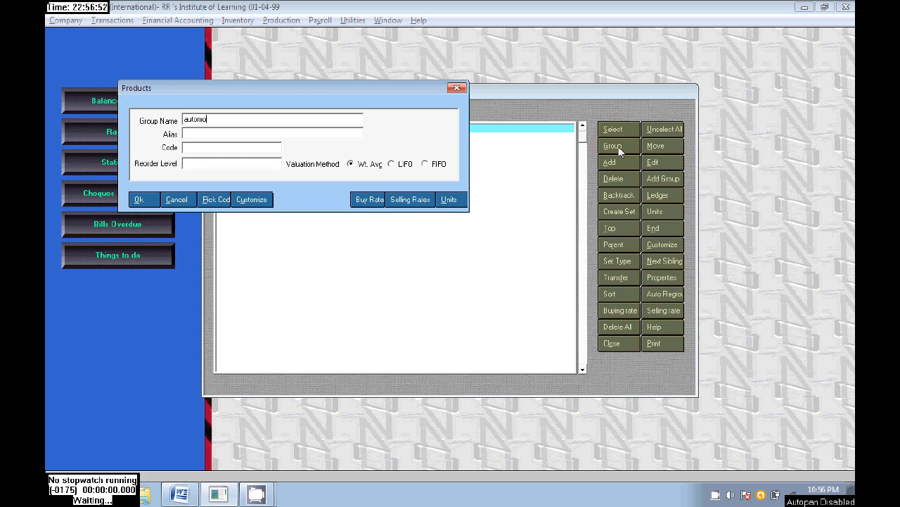
Add an 'Automobiles' product group and close the product list.
{"action": "type", "text": "biles"}
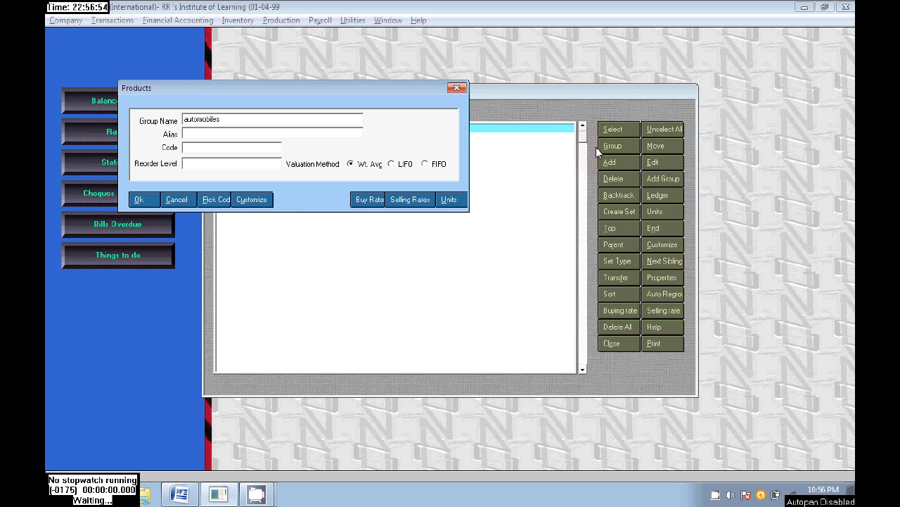
{"action": "left_click", "coordinate": [143, 200]}
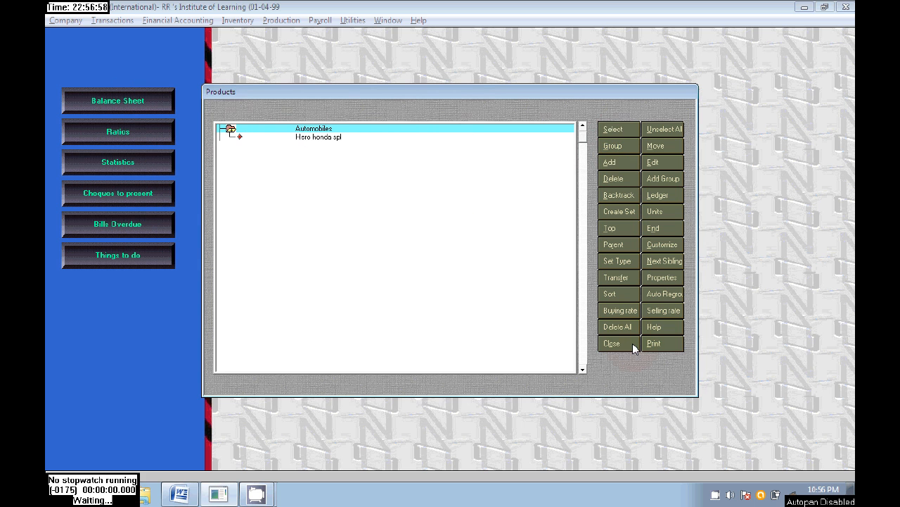
{"action": "left_click", "coordinate": [613, 343]}
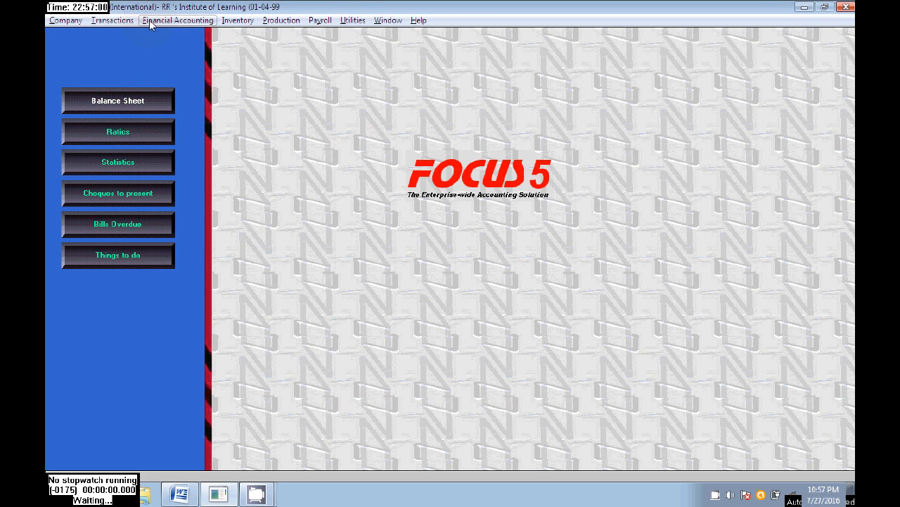
Save an opening stock voucher dated 1-4-99: 100 Hero honda spl at 25000 each.
{"action": "left_click", "coordinate": [113, 20]}
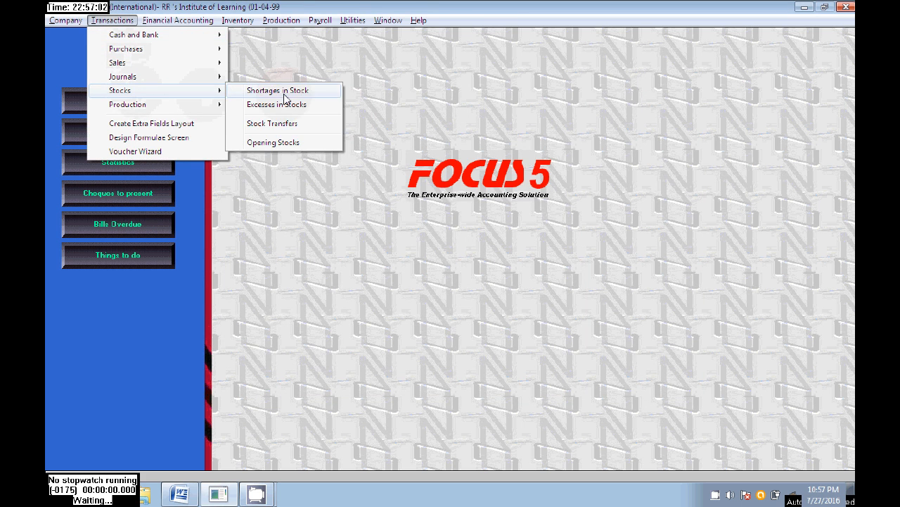
{"action": "left_click", "coordinate": [273, 142]}
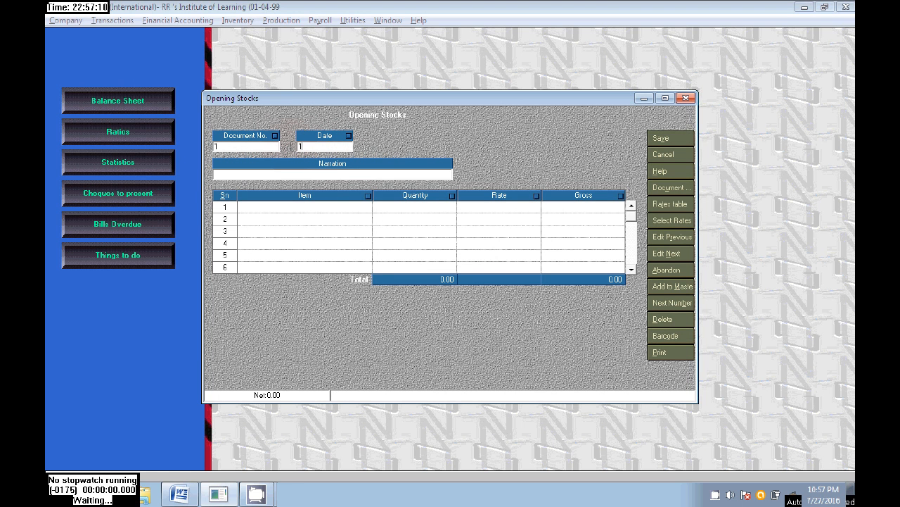
{"action": "type", "text": "1-4-99"}
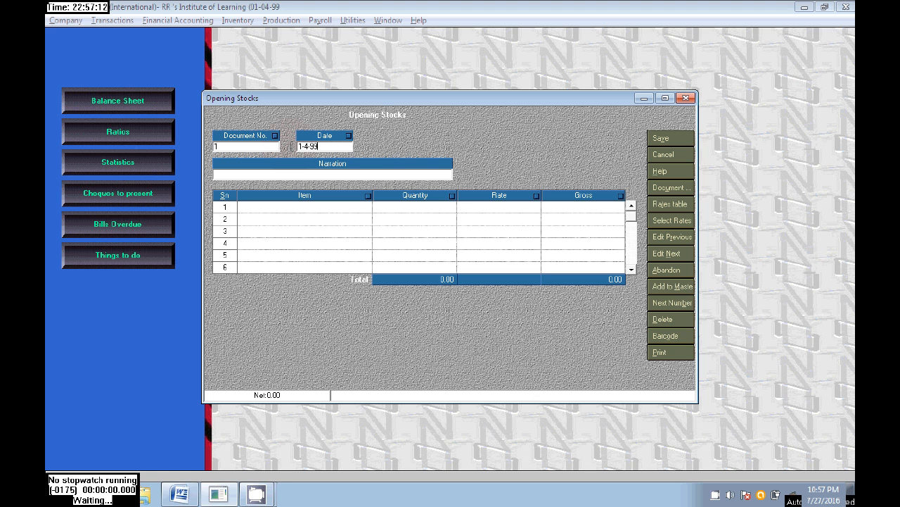
{"action": "left_click", "coordinate": [303, 207]}
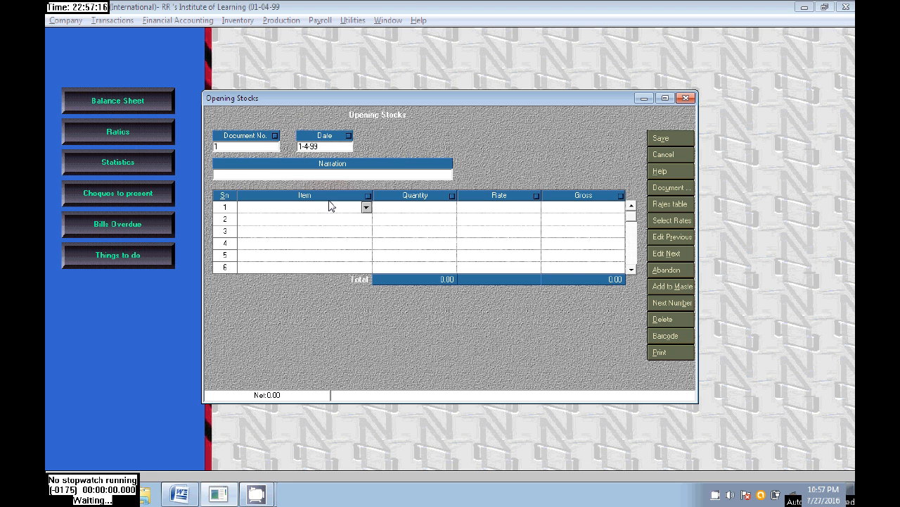
{"action": "type", "text": "Hero honda spl"}
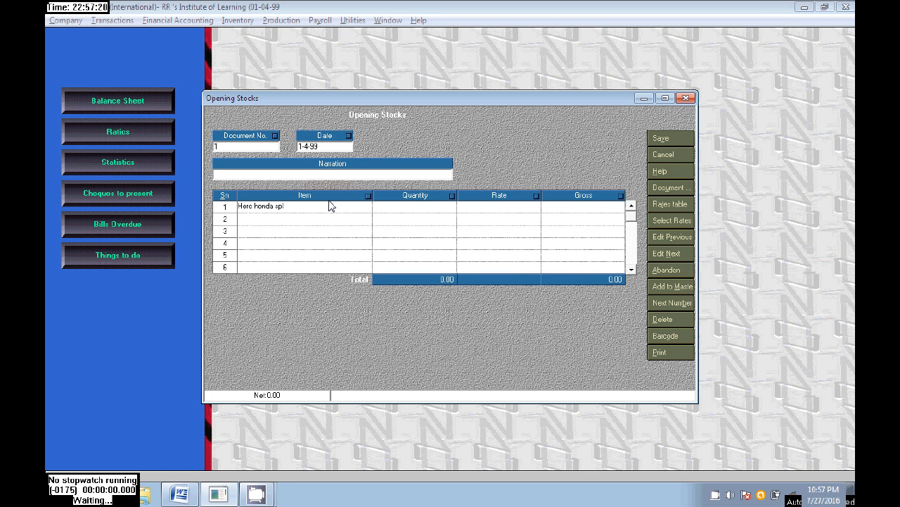
{"action": "type", "text": "100"}
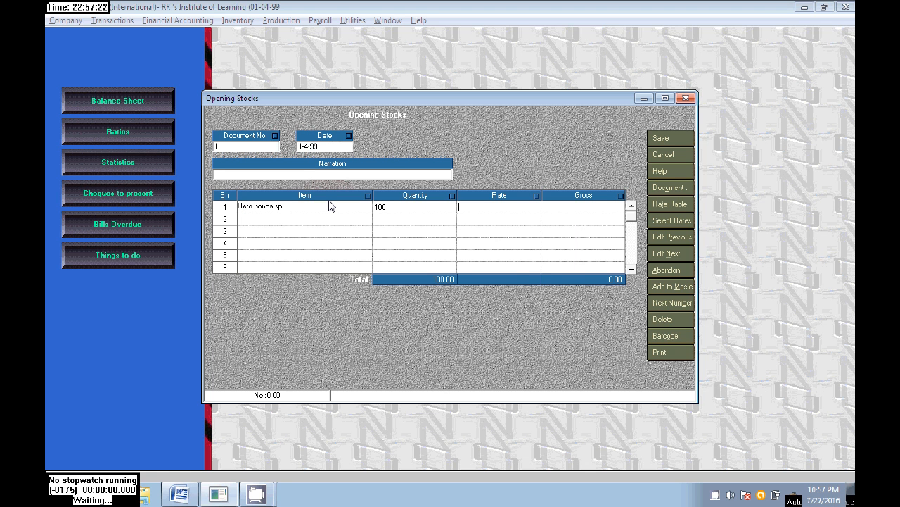
{"action": "type", "text": "25000"}
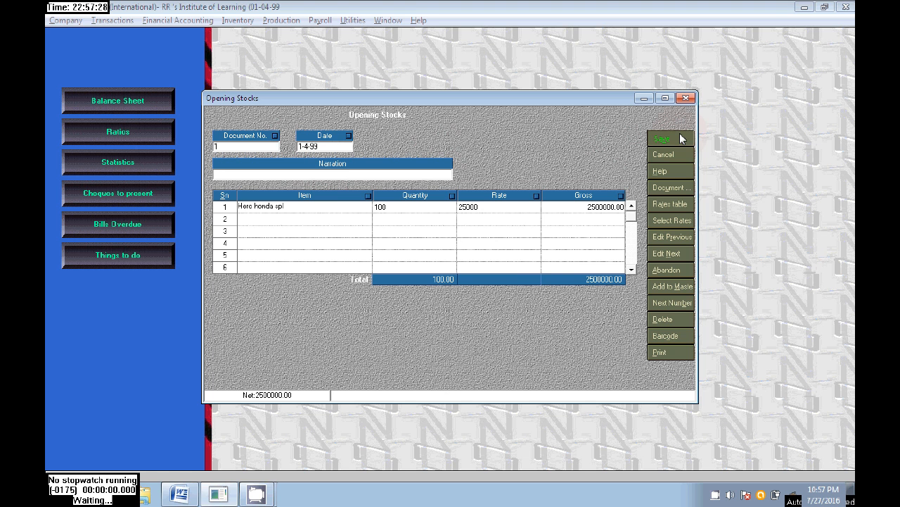
{"action": "left_click", "coordinate": [669, 138]}
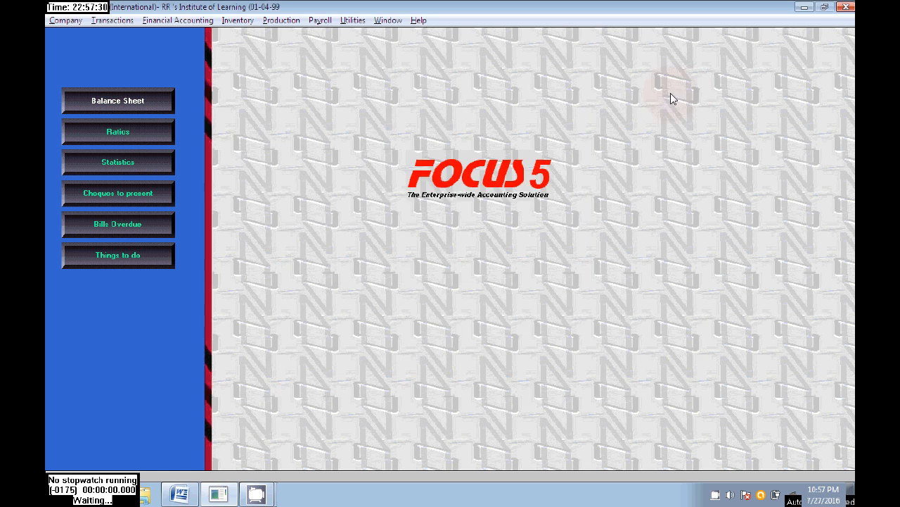
{"action": "mouse_move", "coordinate": [217, 36]}
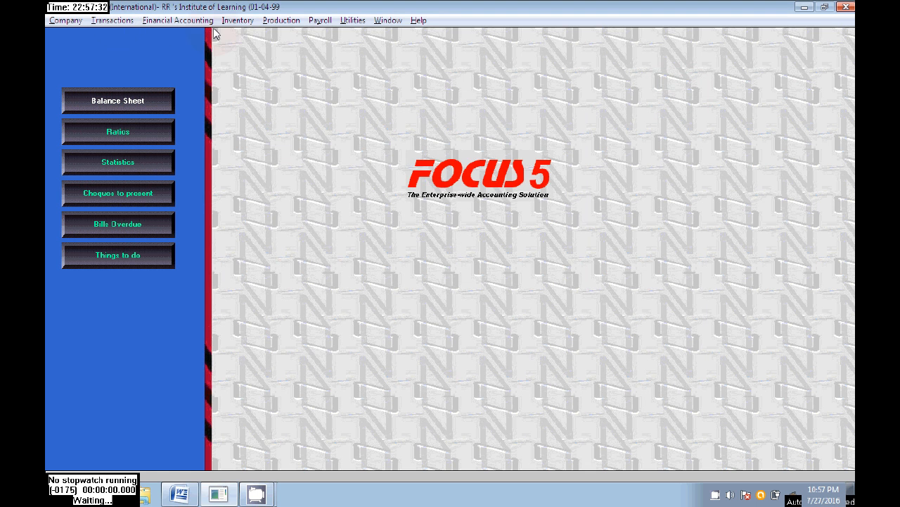
Generate the stock valuation report on screen showing 100 Hero honda spl at 25,00,000.
{"action": "left_click", "coordinate": [239, 20]}
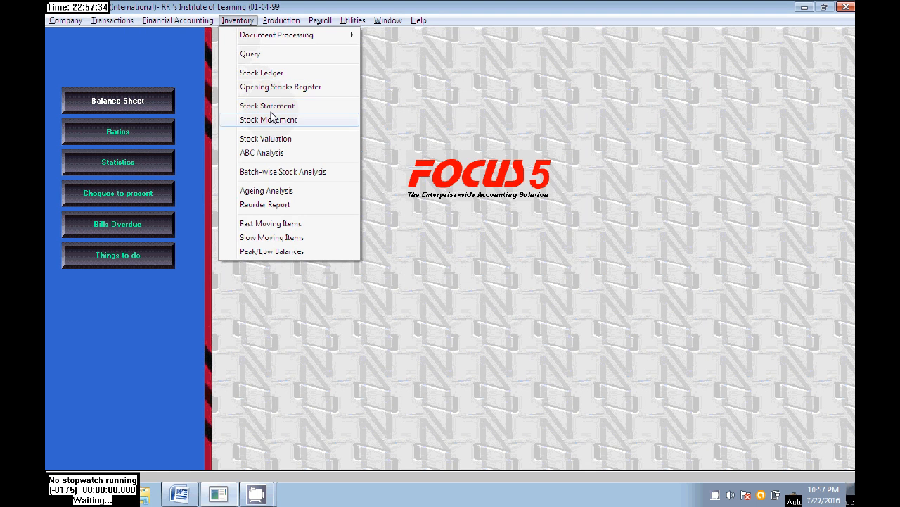
{"action": "mouse_move", "coordinate": [274, 141]}
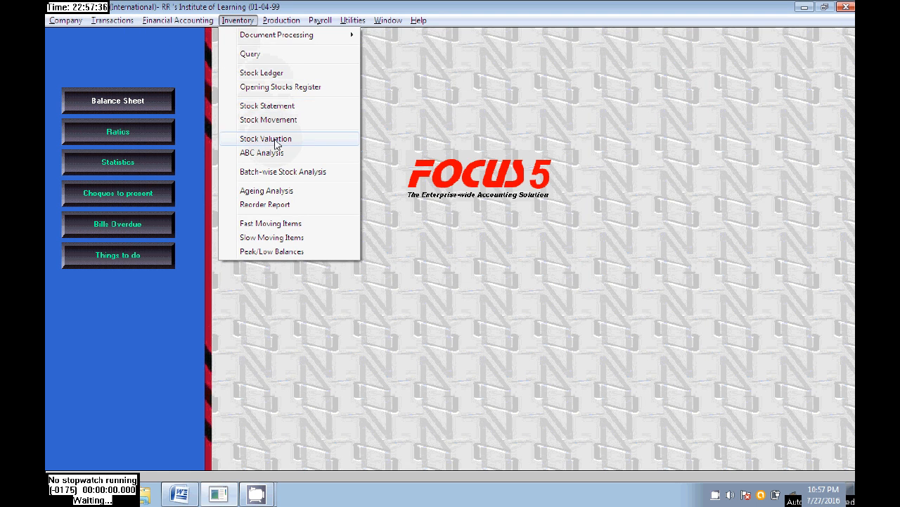
{"action": "left_click", "coordinate": [266, 138]}
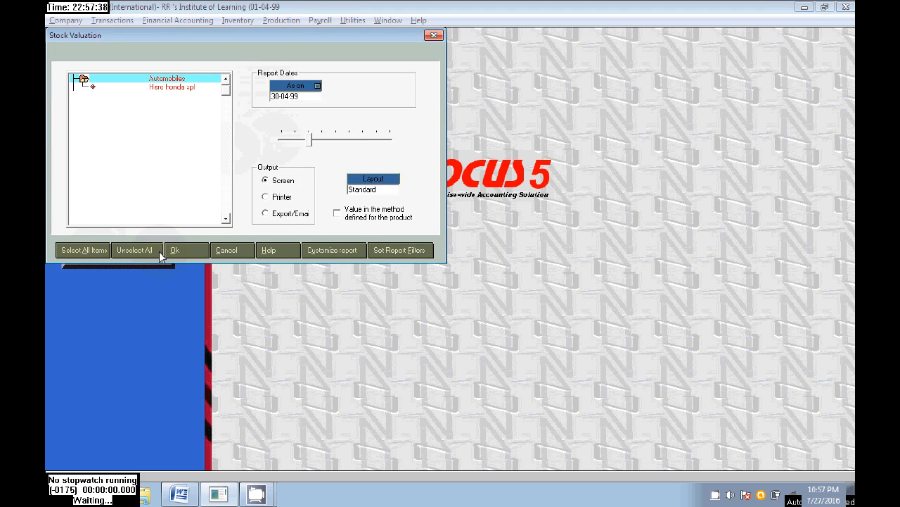
{"action": "left_click", "coordinate": [175, 250]}
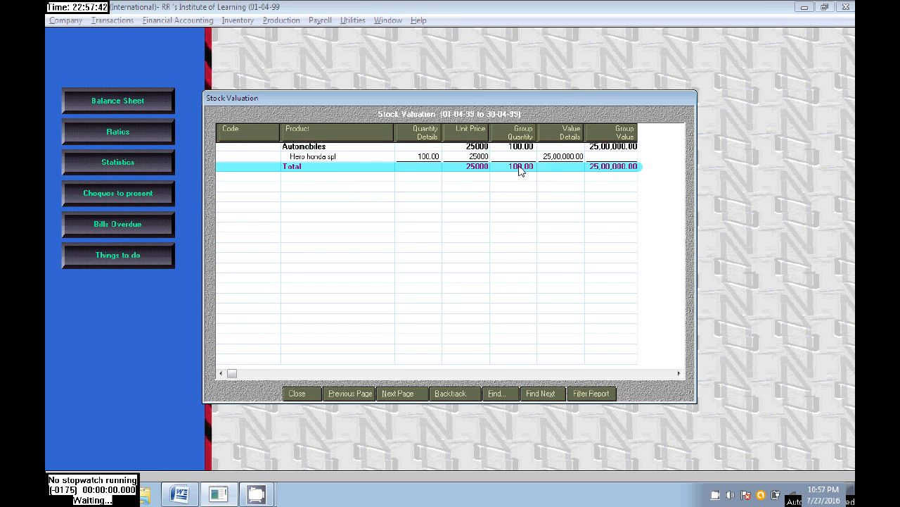
{"action": "mouse_move", "coordinate": [387, 300]}
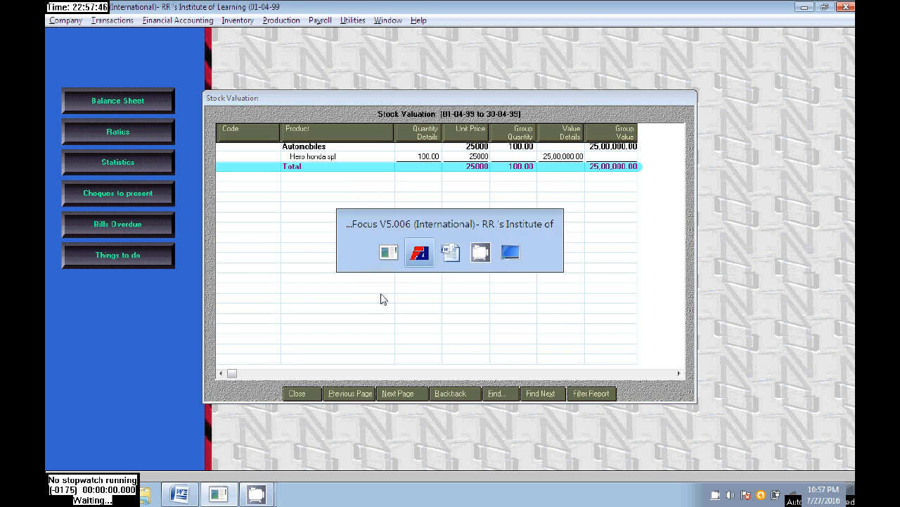
{"action": "mouse_move", "coordinate": [398, 296]}
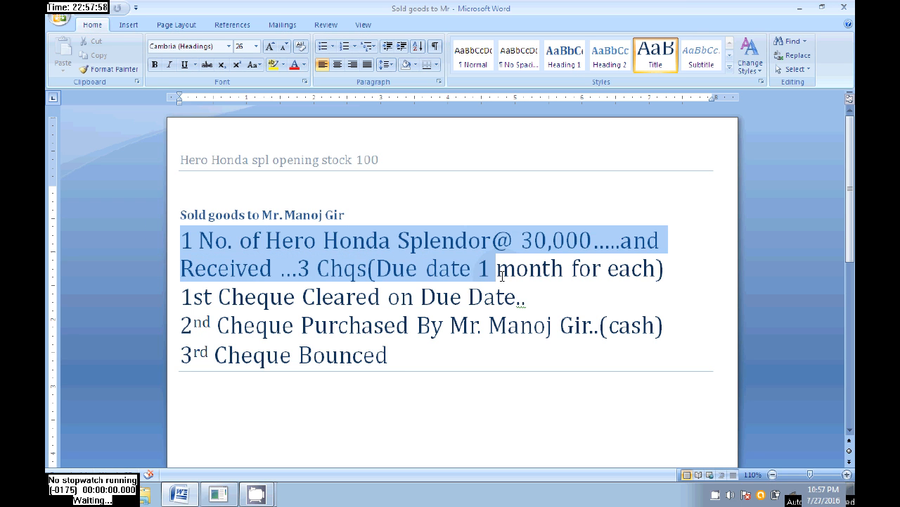
{"action": "mouse_move", "coordinate": [420, 199]}
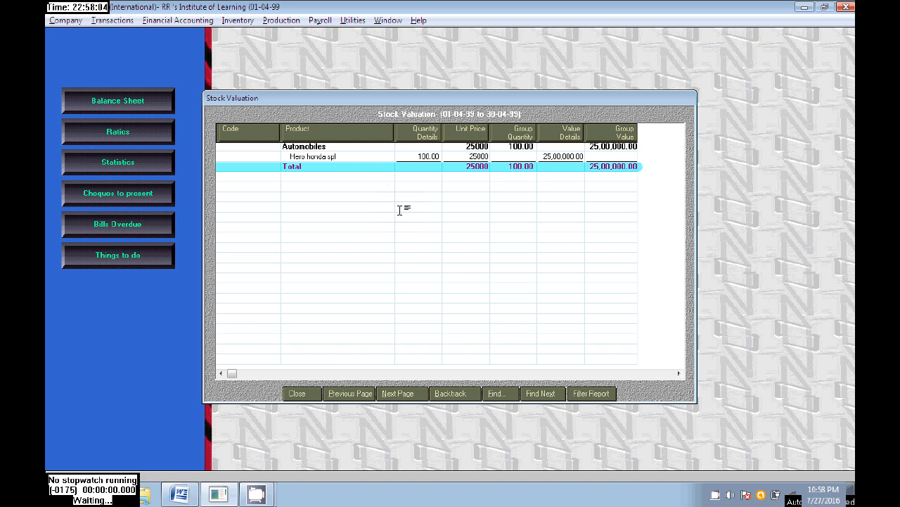
Close the stock valuation report to return to the start screen.
{"action": "left_click", "coordinate": [301, 394]}
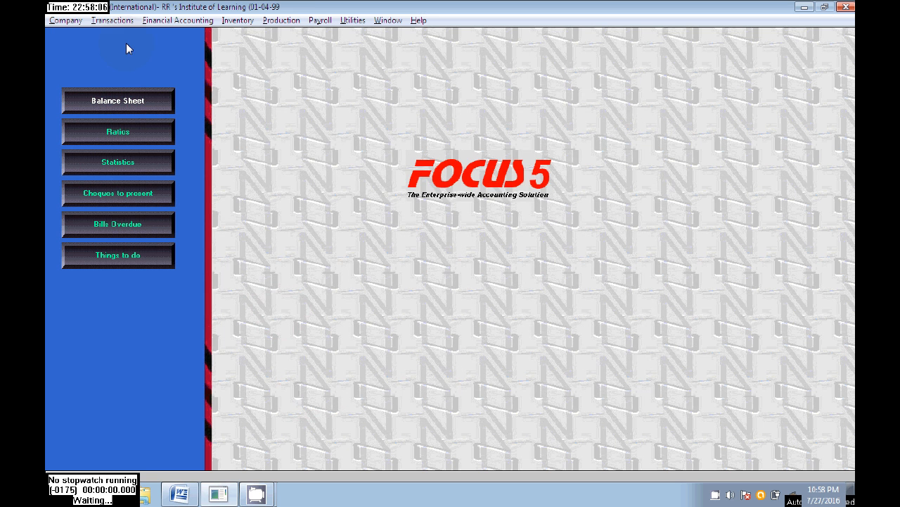
Start a new sales invoice and create a 'Sales' account as its sales account.
{"action": "left_click", "coordinate": [113, 21]}
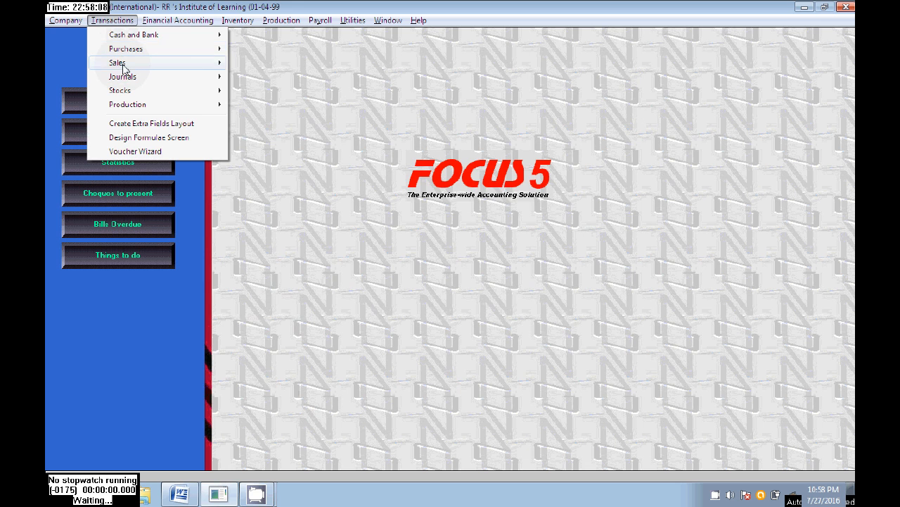
{"action": "left_click", "coordinate": [121, 64]}
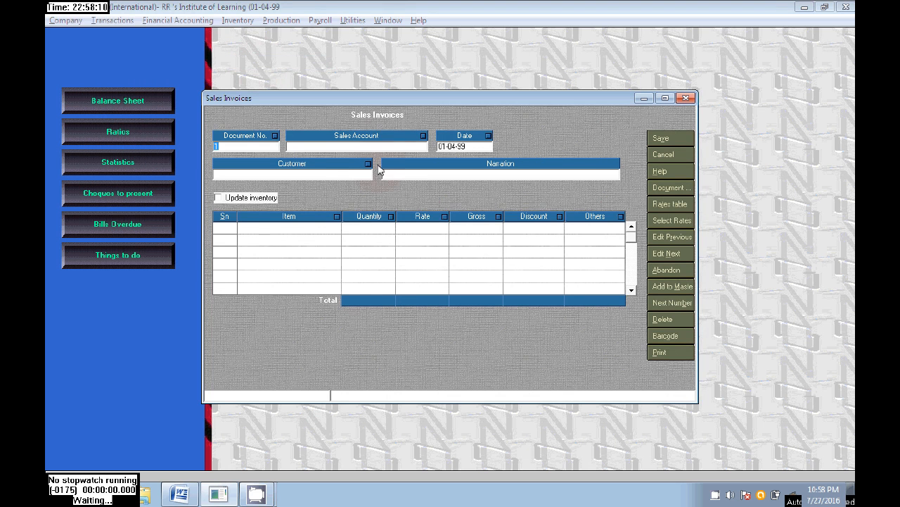
{"action": "left_click", "coordinate": [369, 164]}
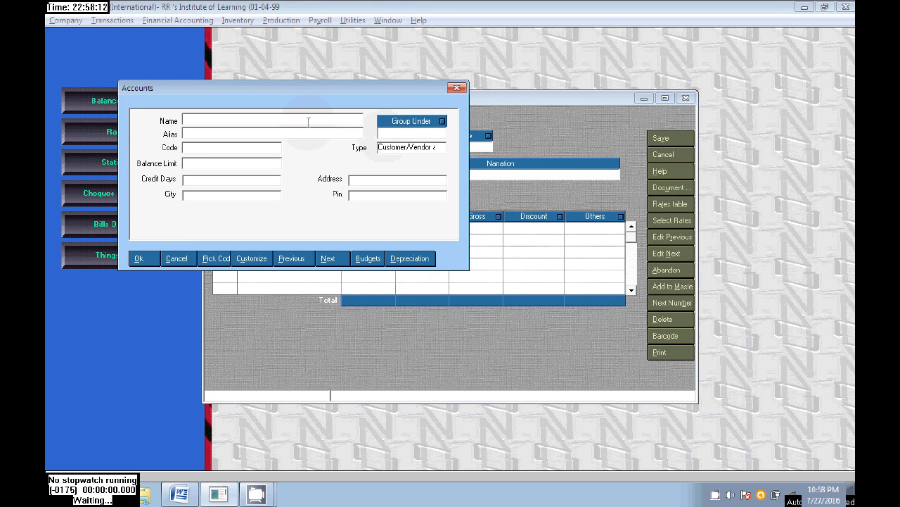
{"action": "type", "text": "sades"}
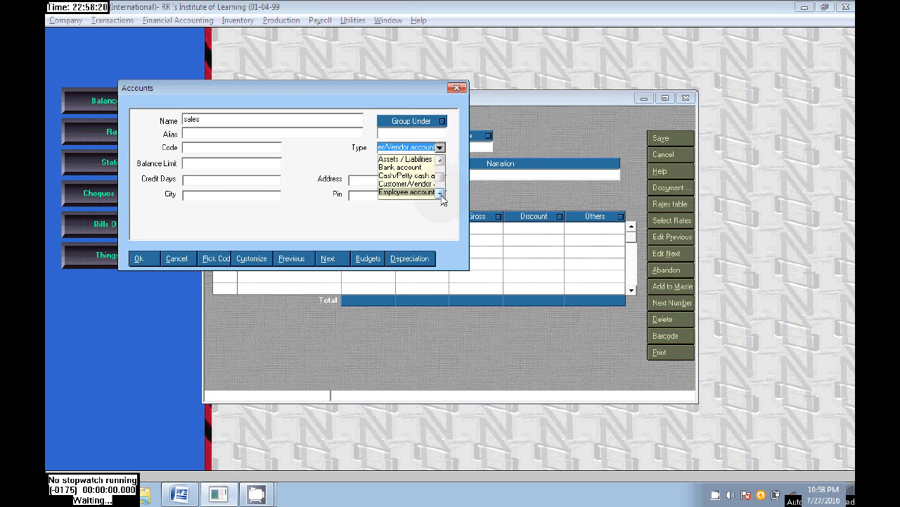
{"action": "left_click", "coordinate": [409, 191]}
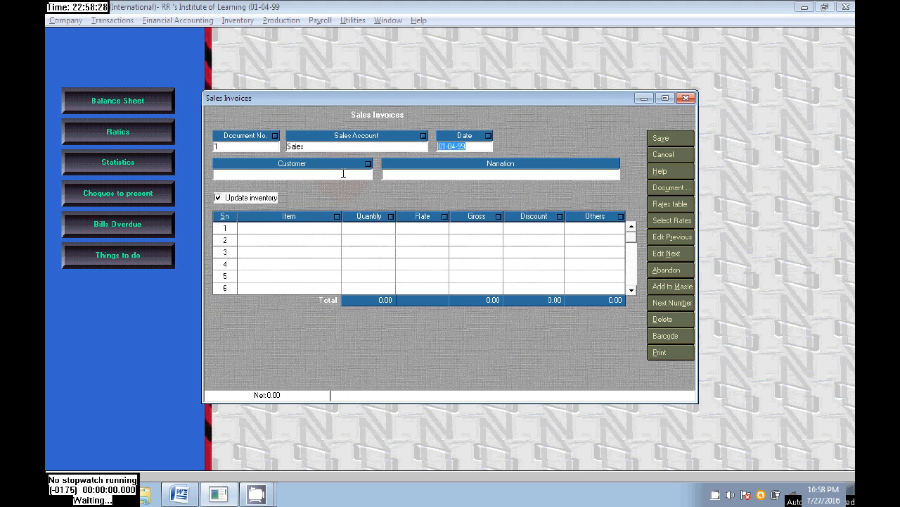
{"action": "left_click", "coordinate": [366, 174]}
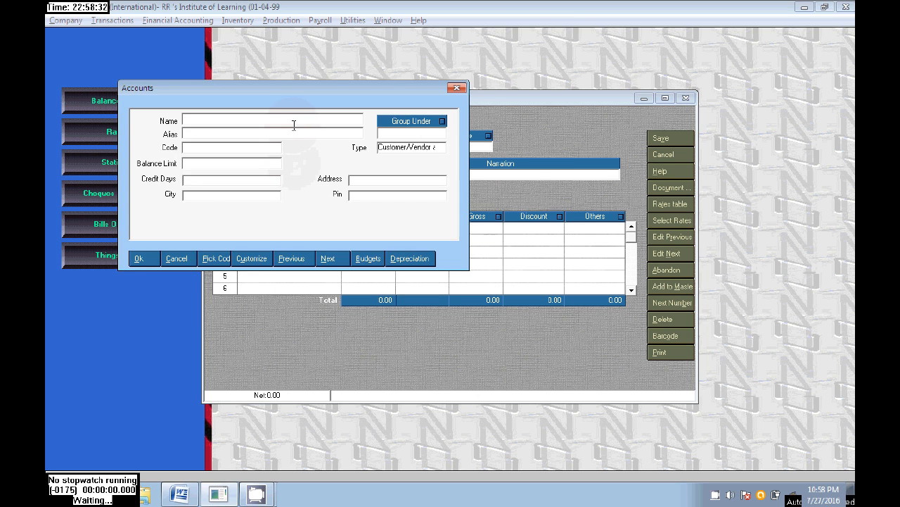
{"action": "type", "text": "nl"}
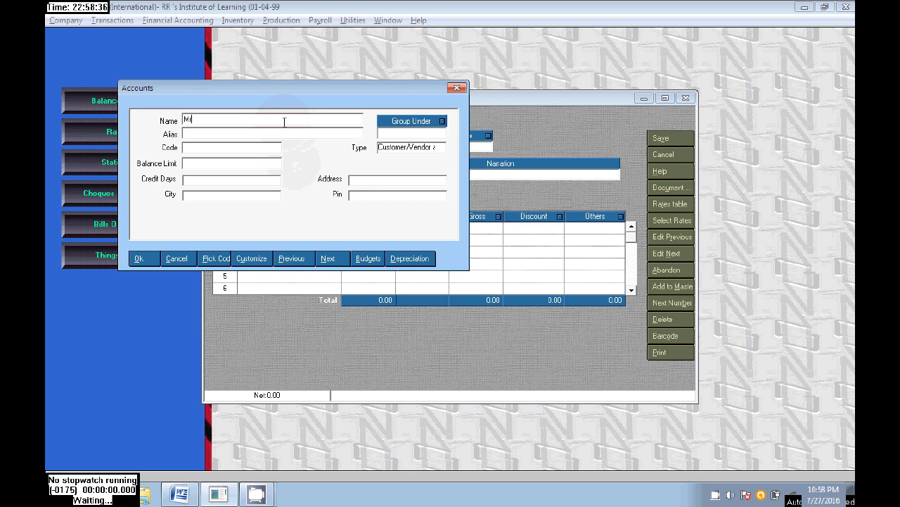
{"action": "type", "text": "r. Manoj Gir"}
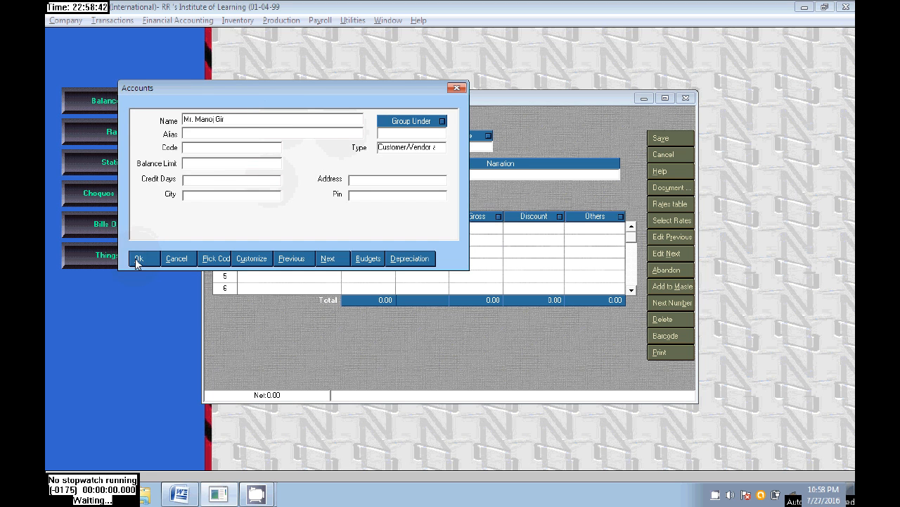
{"action": "left_click", "coordinate": [143, 259]}
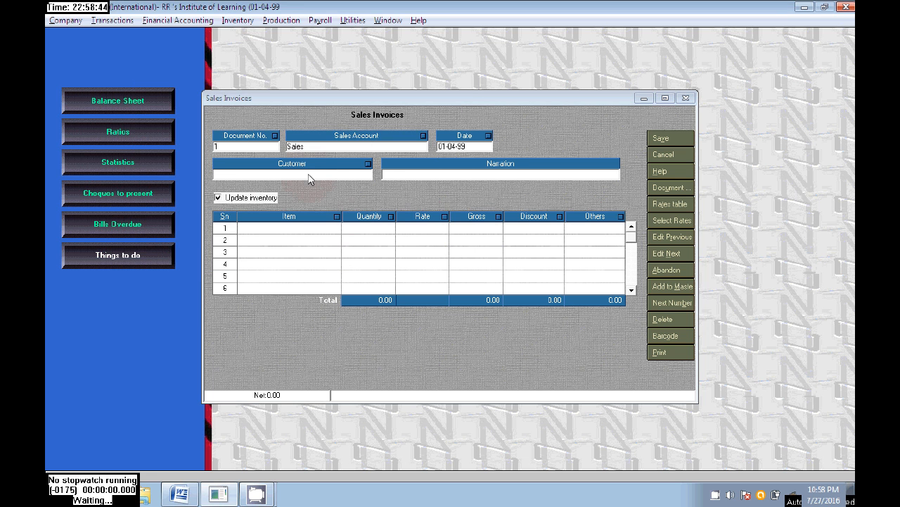
{"action": "left_click", "coordinate": [367, 174]}
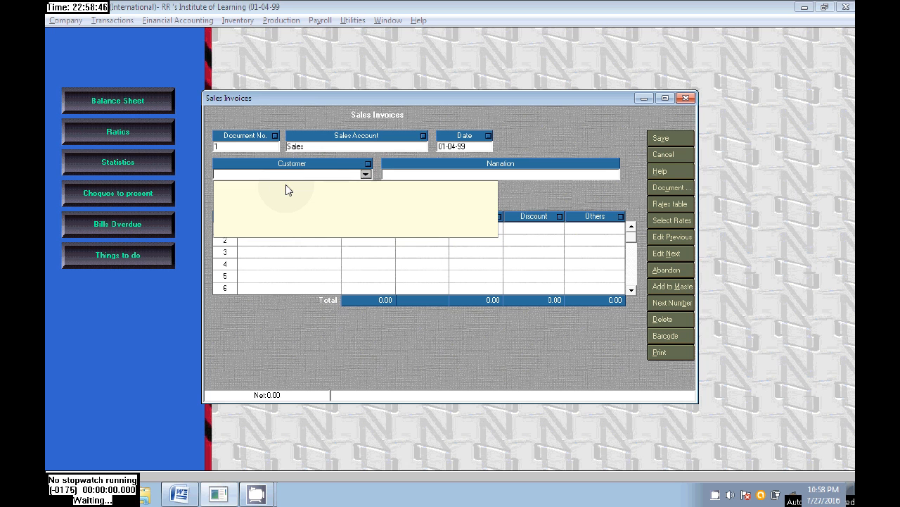
{"action": "type", "text": "Mr. Manoj Gir"}
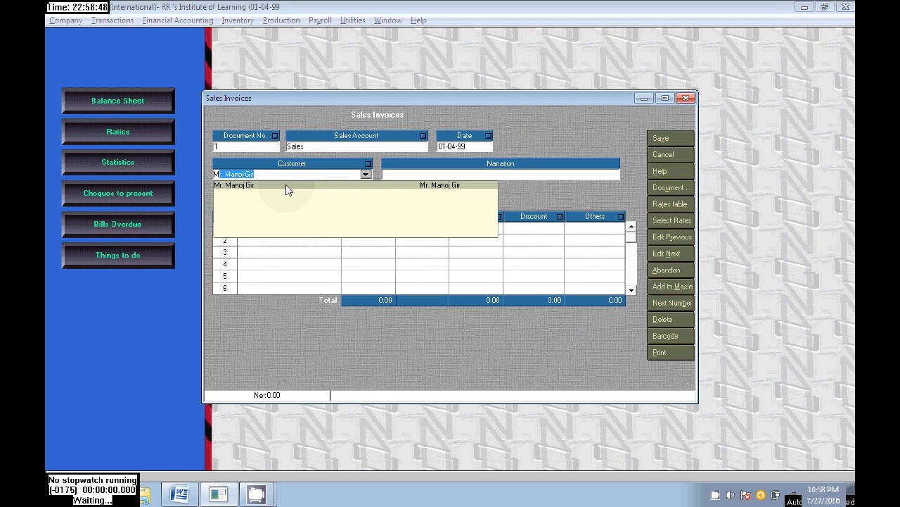
{"action": "left_click", "coordinate": [233, 186]}
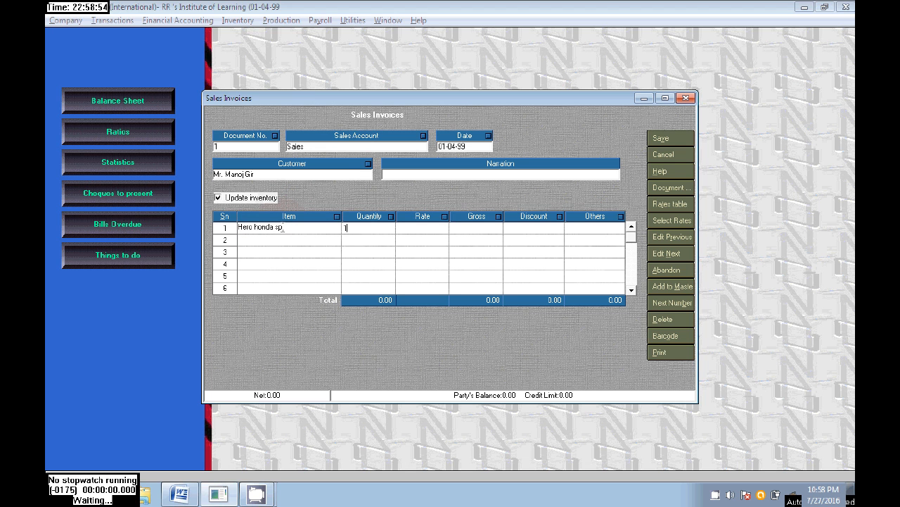
{"action": "type", "text": "30000"}
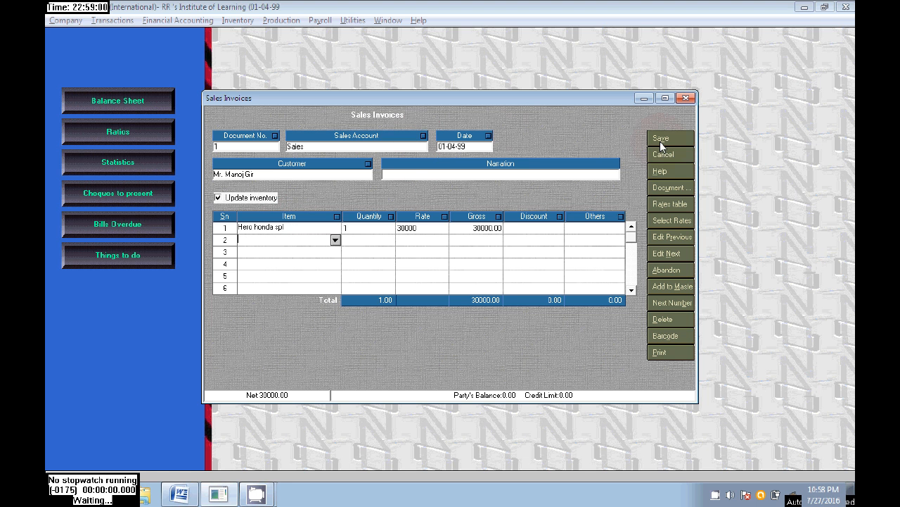
{"action": "left_click", "coordinate": [661, 138]}
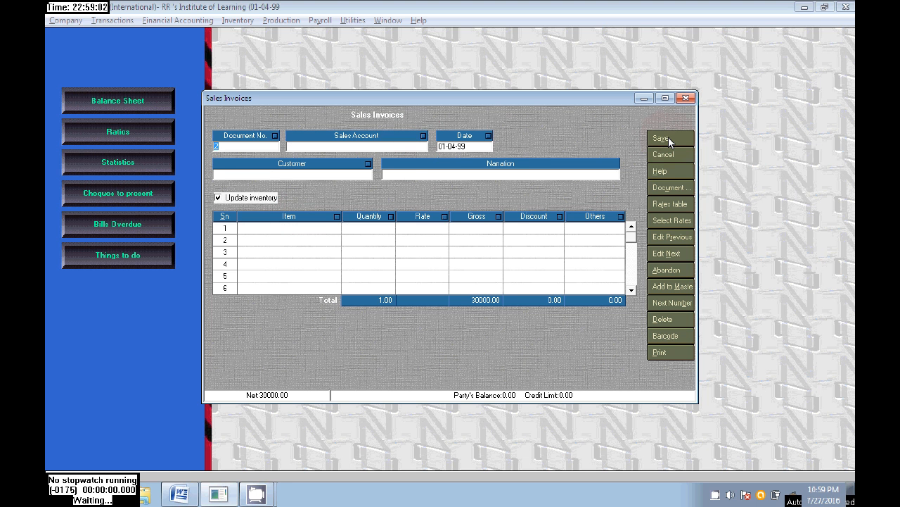
{"action": "left_click", "coordinate": [669, 138]}
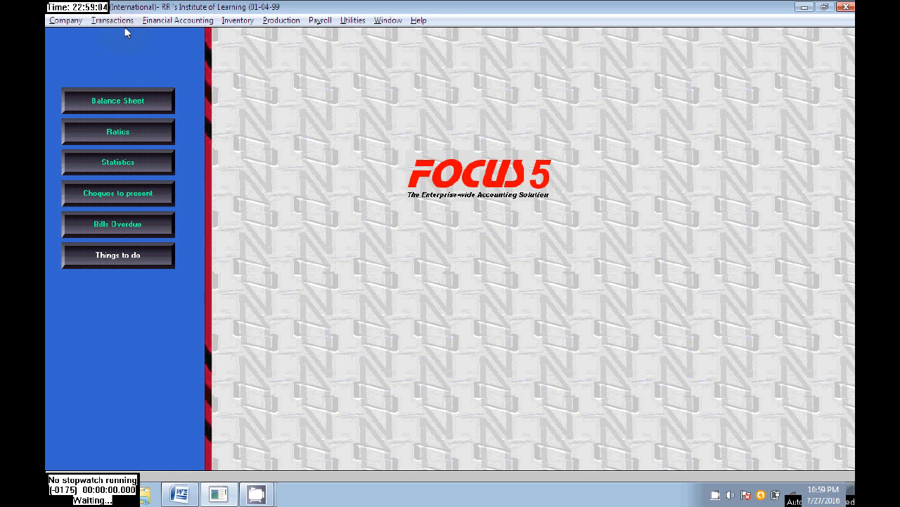
Browse the Transactions menu to the Cash and Bank options.
{"action": "left_click", "coordinate": [112, 19]}
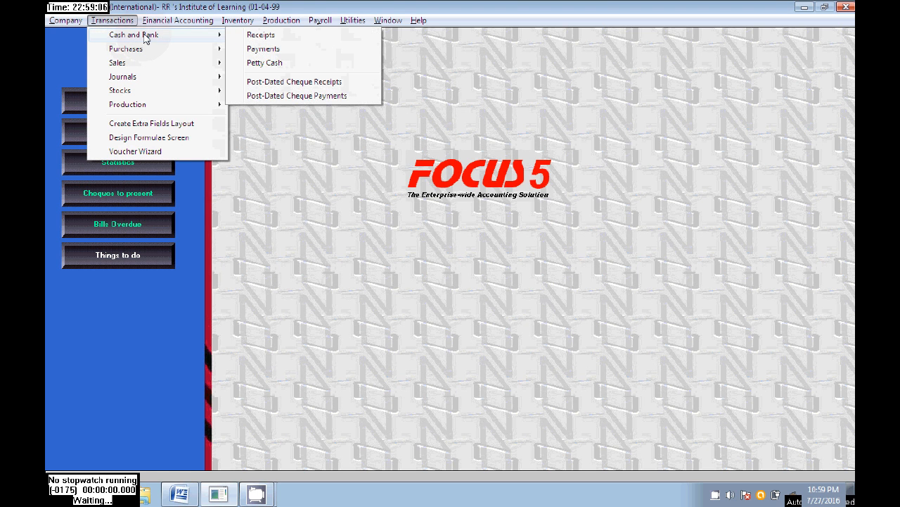
{"action": "mouse_move", "coordinate": [306, 95]}
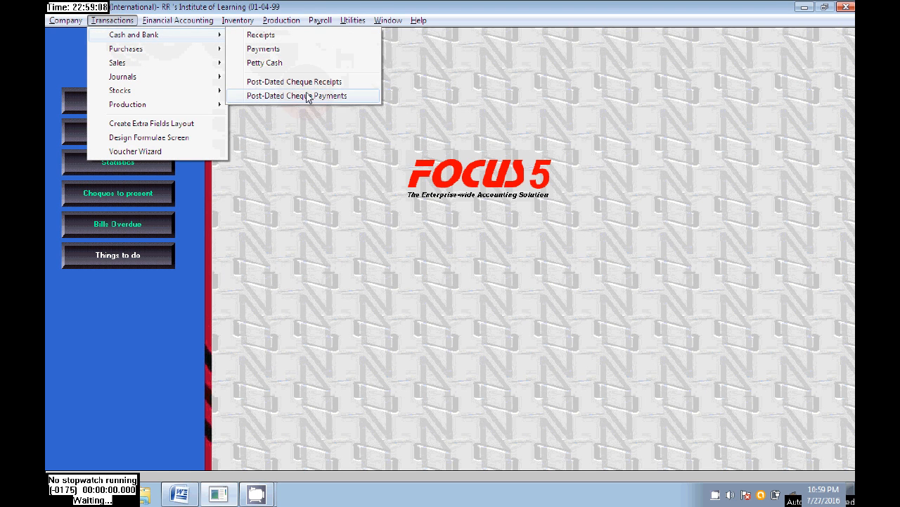
{"action": "mouse_move", "coordinate": [295, 88]}
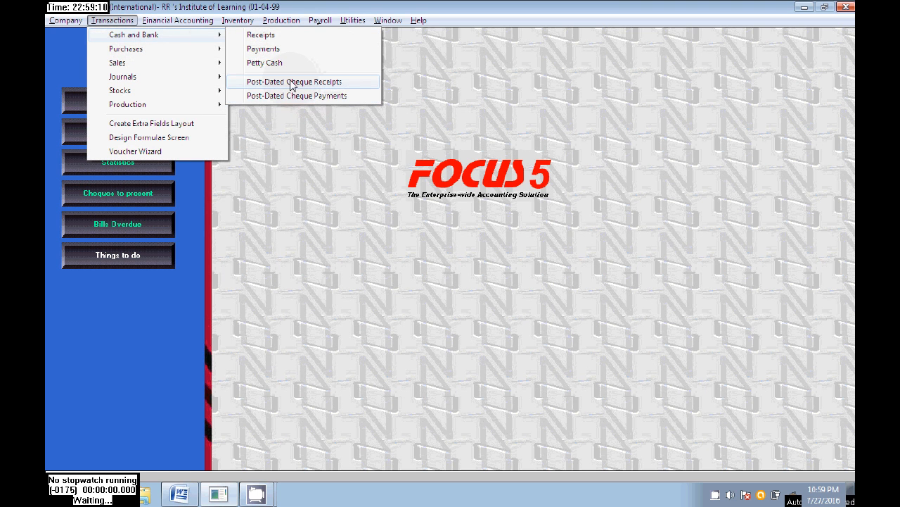
{"action": "left_click", "coordinate": [111, 23]}
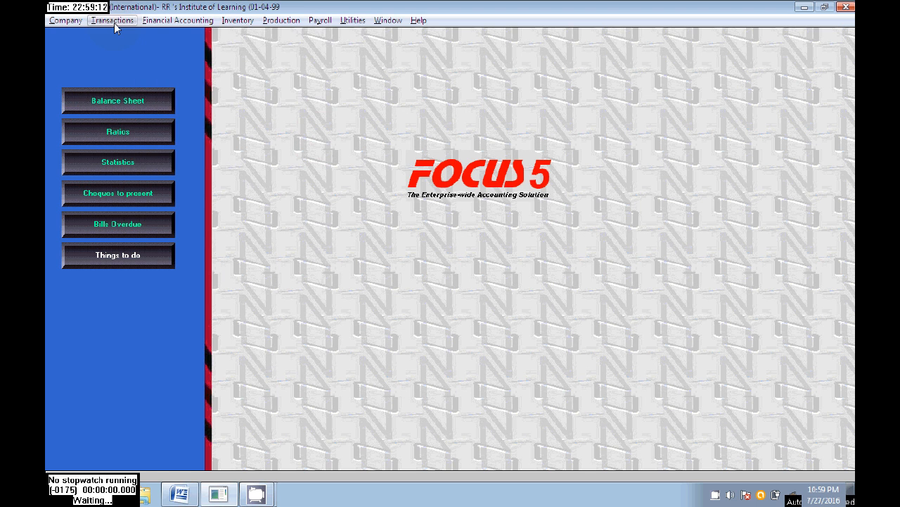
{"action": "left_click", "coordinate": [113, 21]}
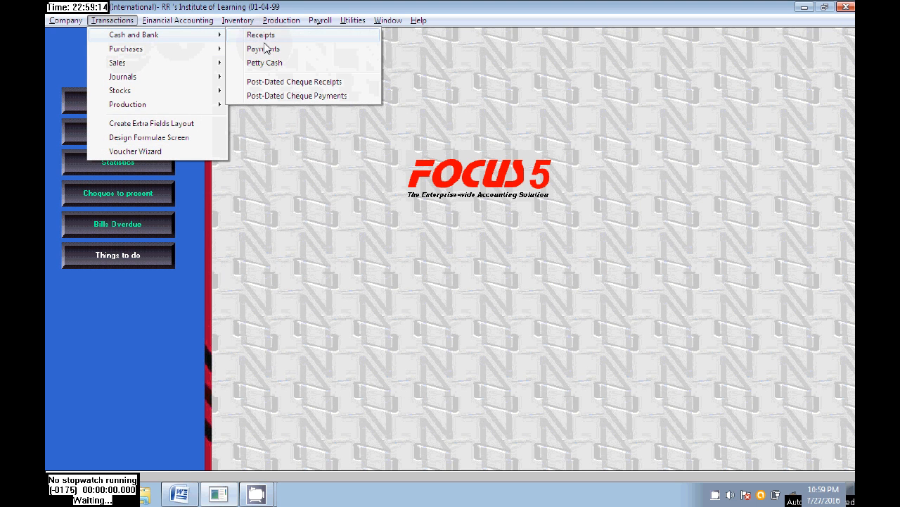
{"action": "mouse_move", "coordinate": [286, 87]}
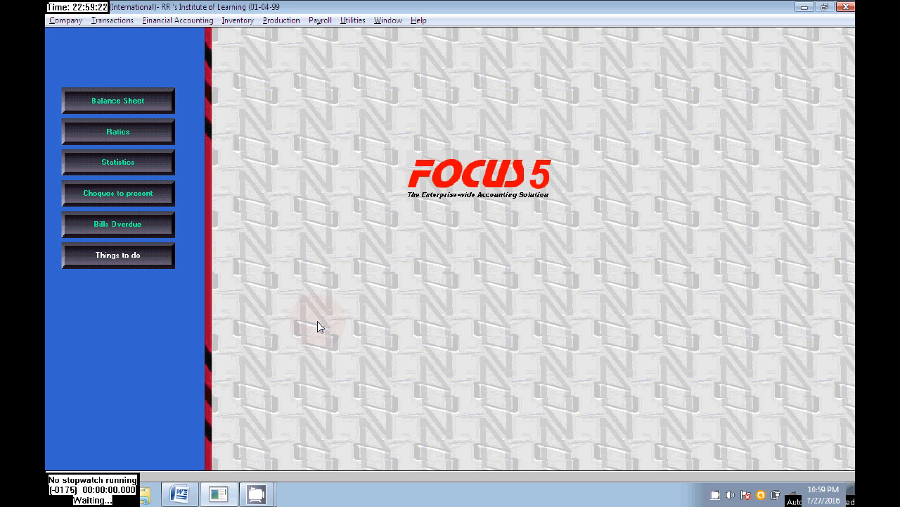
{"action": "left_click", "coordinate": [115, 21]}
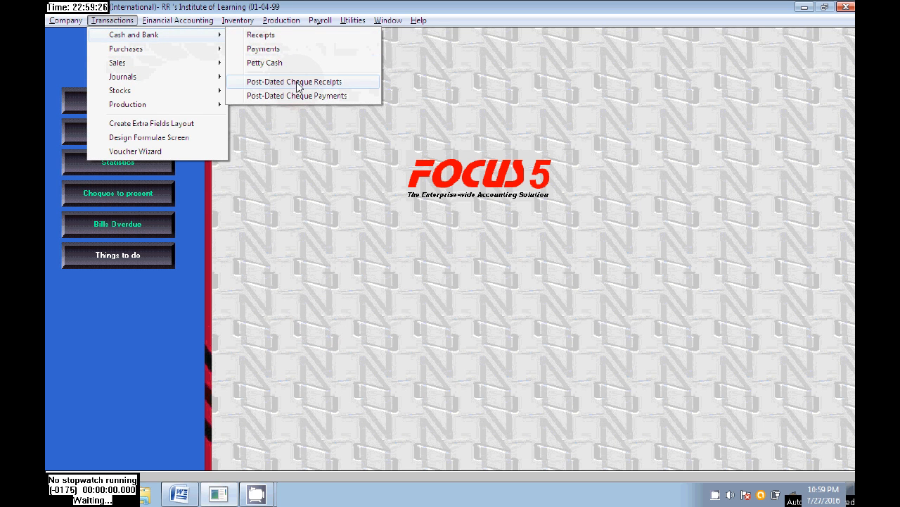
Start a post-dated receipt and create 'Andhra bank' as a Bank account for it.
{"action": "left_click", "coordinate": [303, 82]}
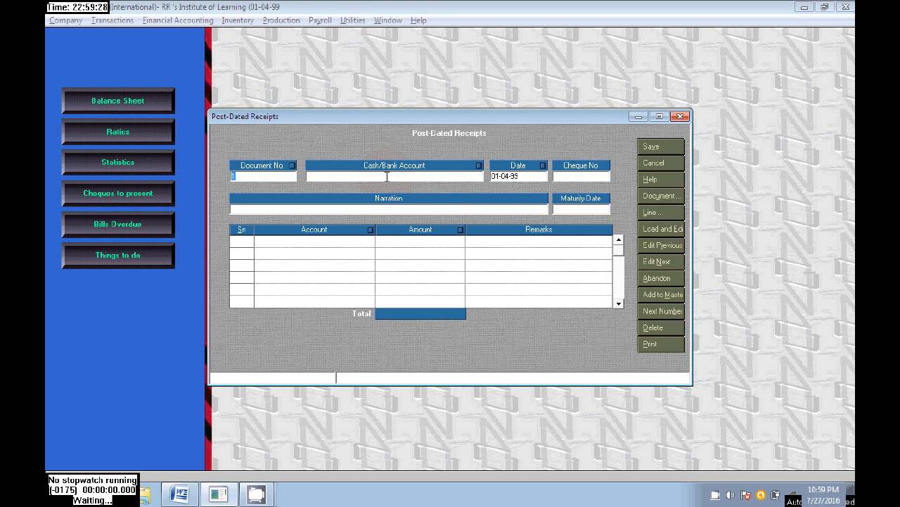
{"action": "left_click", "coordinate": [476, 176]}
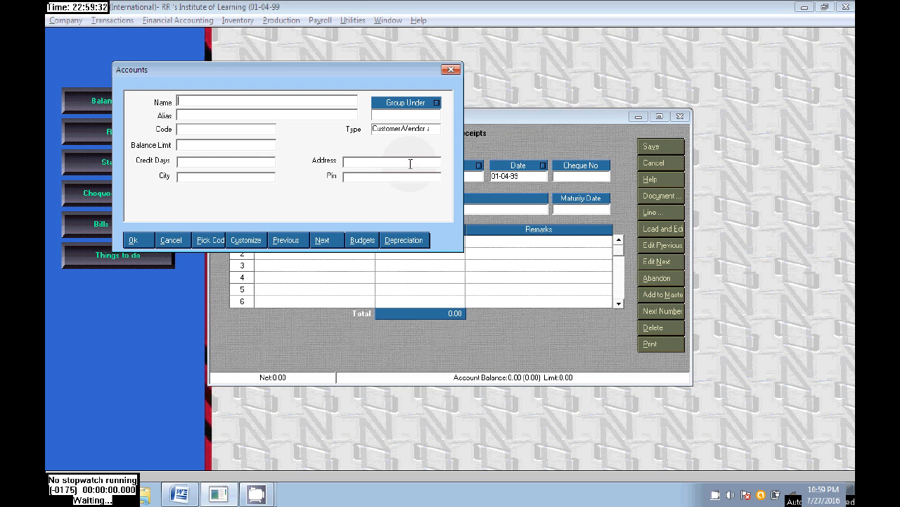
{"action": "type", "text": "andhra"}
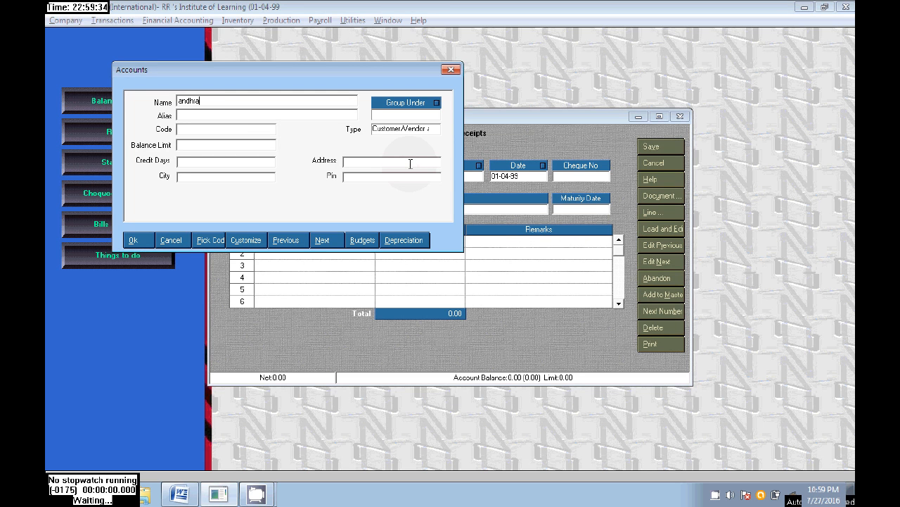
{"action": "type", "text": "bank"}
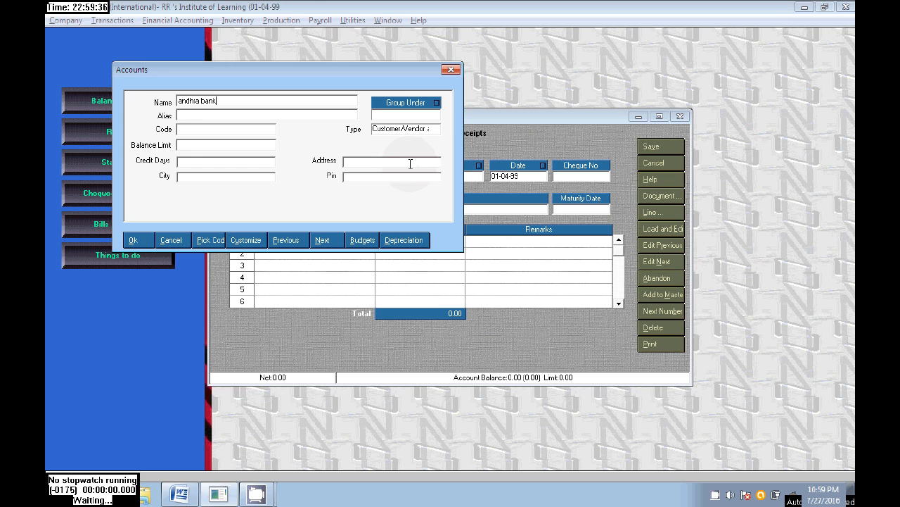
{"action": "left_click", "coordinate": [433, 129]}
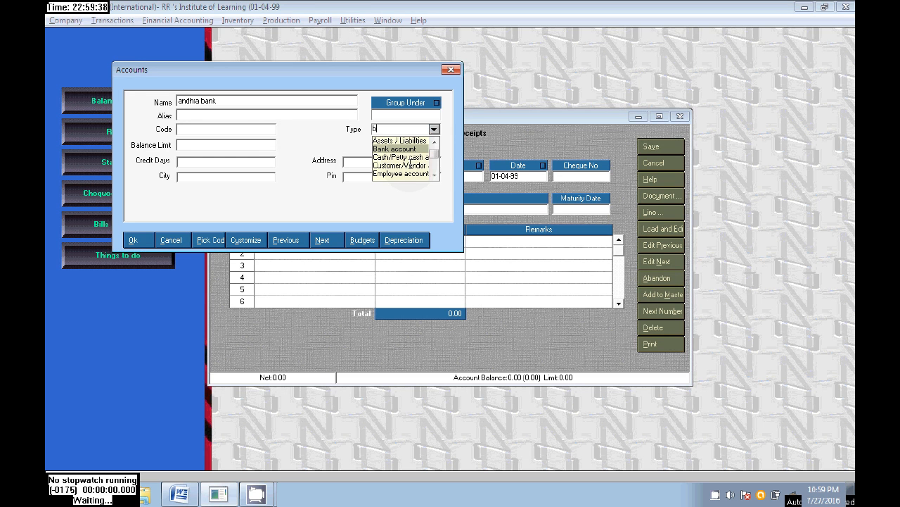
{"action": "left_click", "coordinate": [391, 149]}
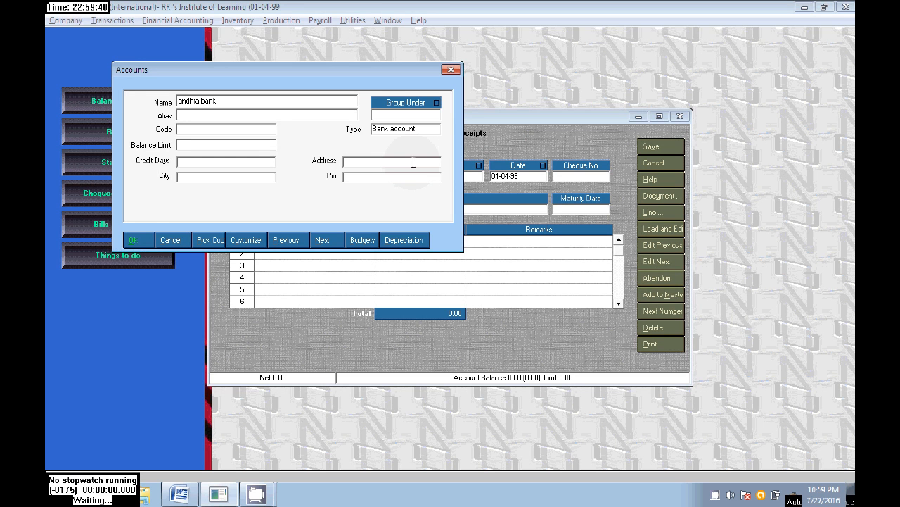
{"action": "left_click", "coordinate": [134, 239]}
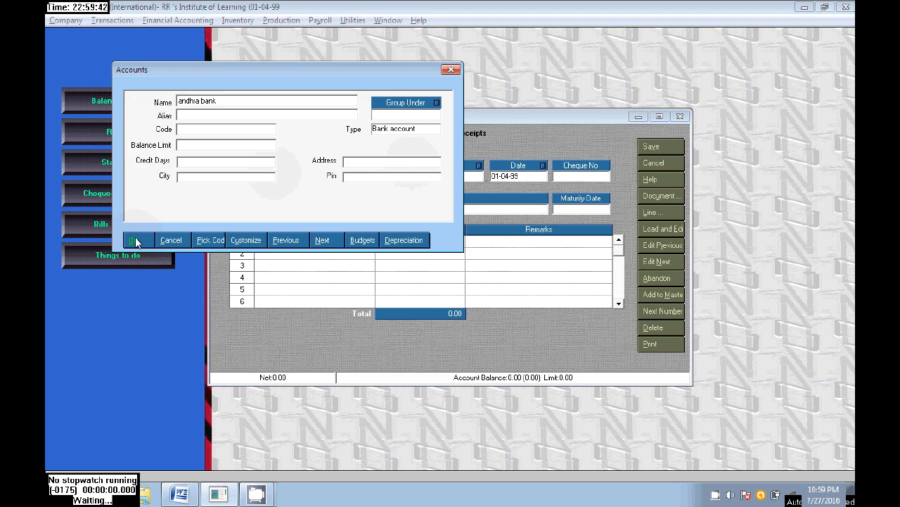
{"action": "left_click", "coordinate": [132, 239]}
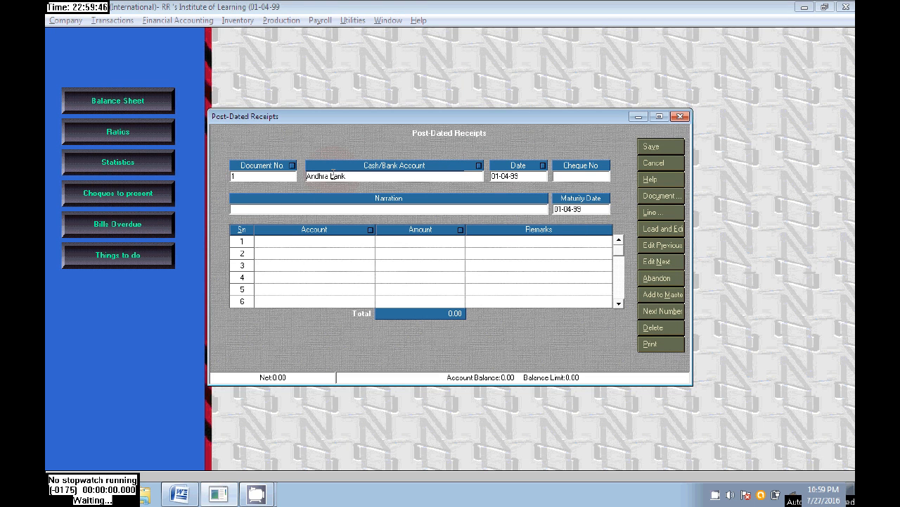
{"action": "type", "text": "123456"}
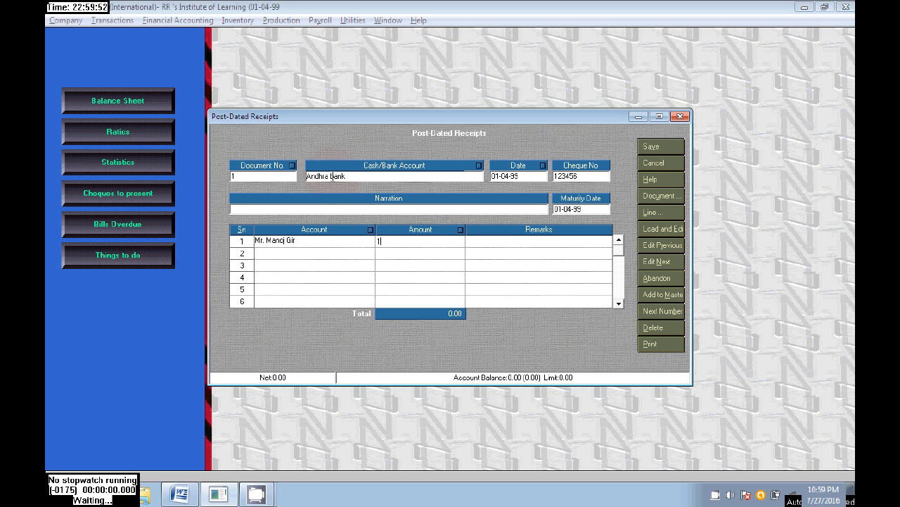
{"action": "type", "text": "10000"}
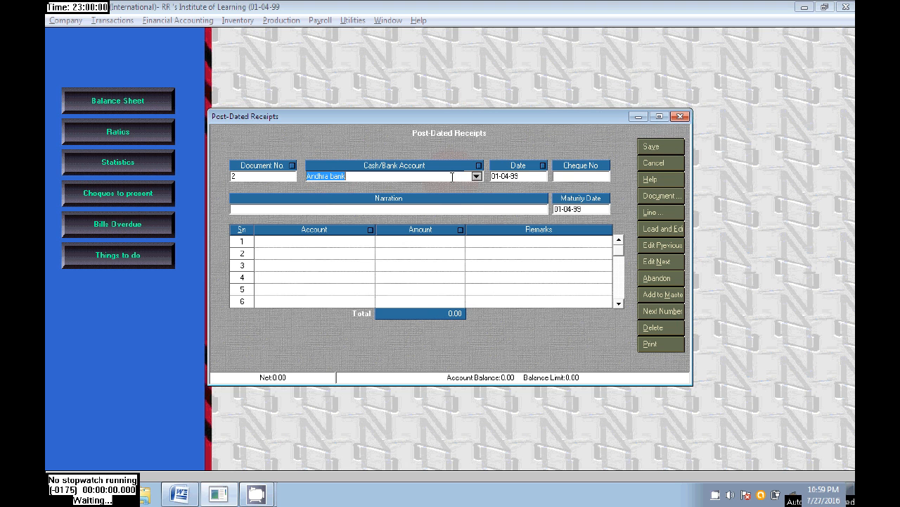
{"action": "left_click", "coordinate": [580, 176]}
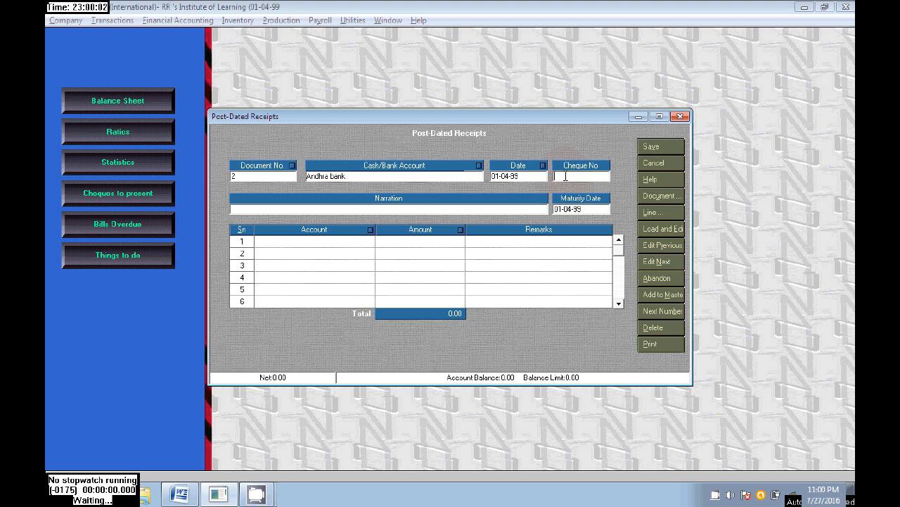
{"action": "type", "text": "qwe"}
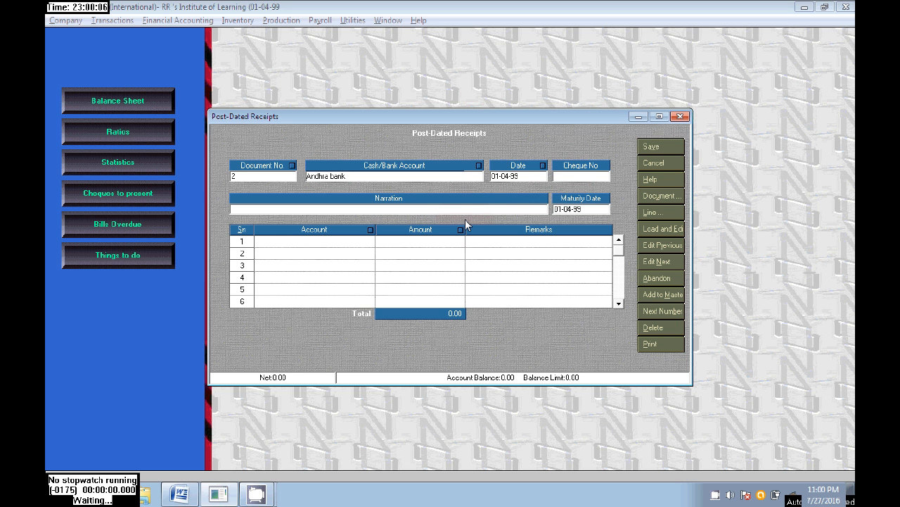
{"action": "type", "text": "432124324"}
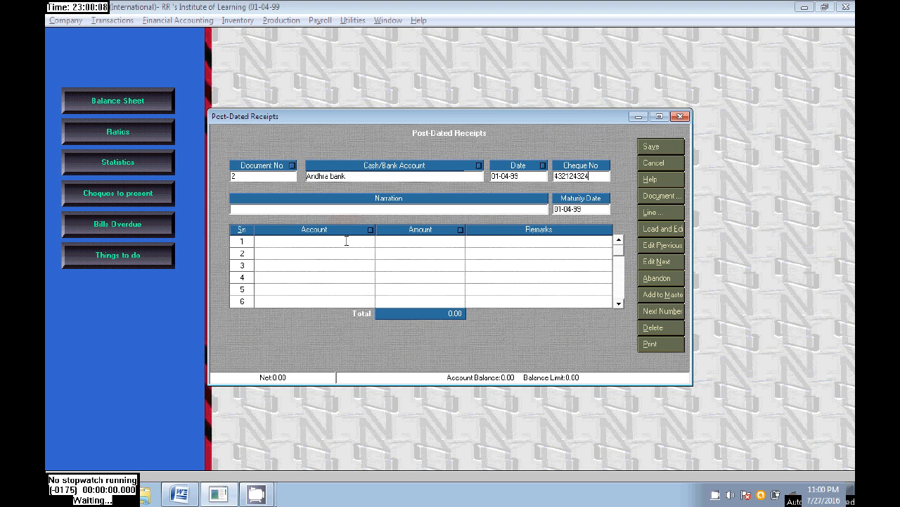
{"action": "type", "text": "Mr. Manoj Gir"}
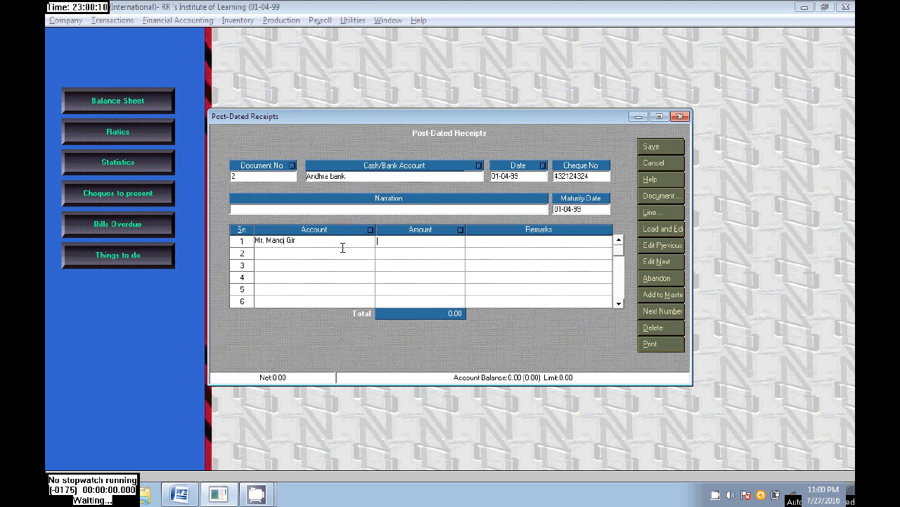
{"action": "type", "text": "10000"}
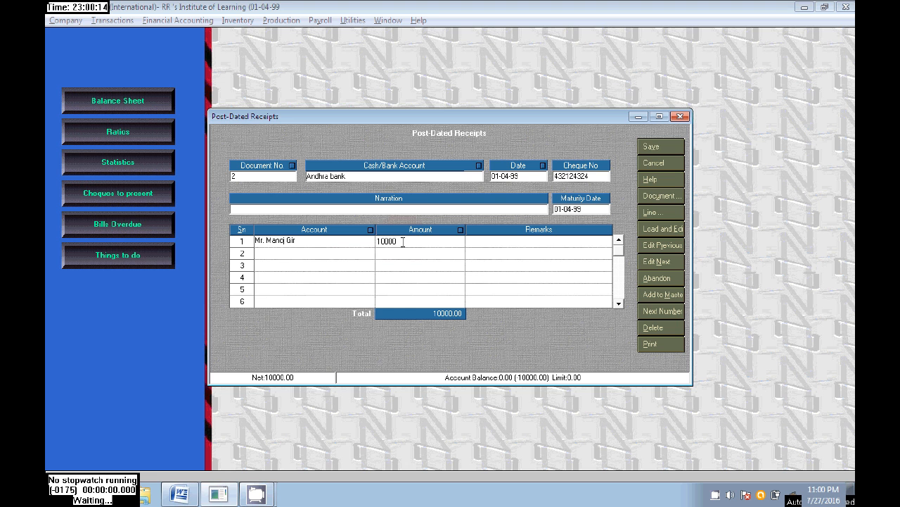
{"action": "left_click", "coordinate": [660, 146]}
{"action": "type", "text": "43312312"}
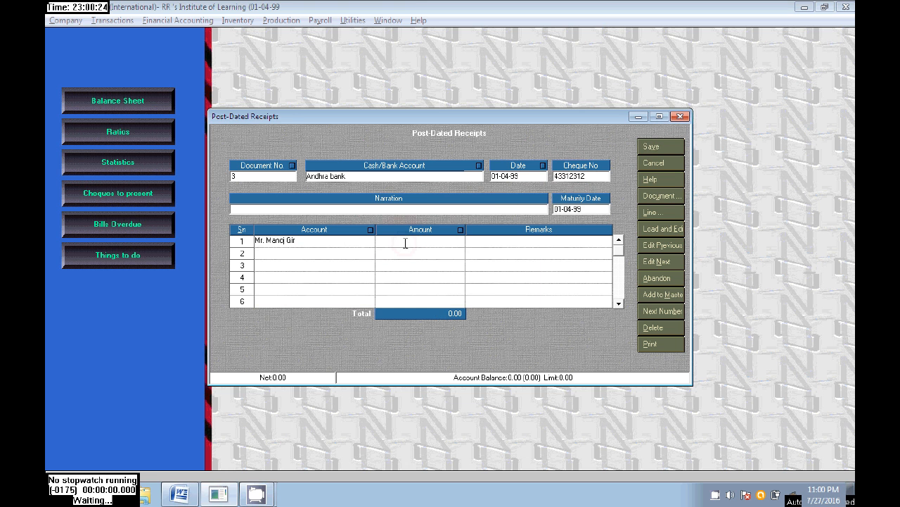
{"action": "left_click", "coordinate": [420, 240]}
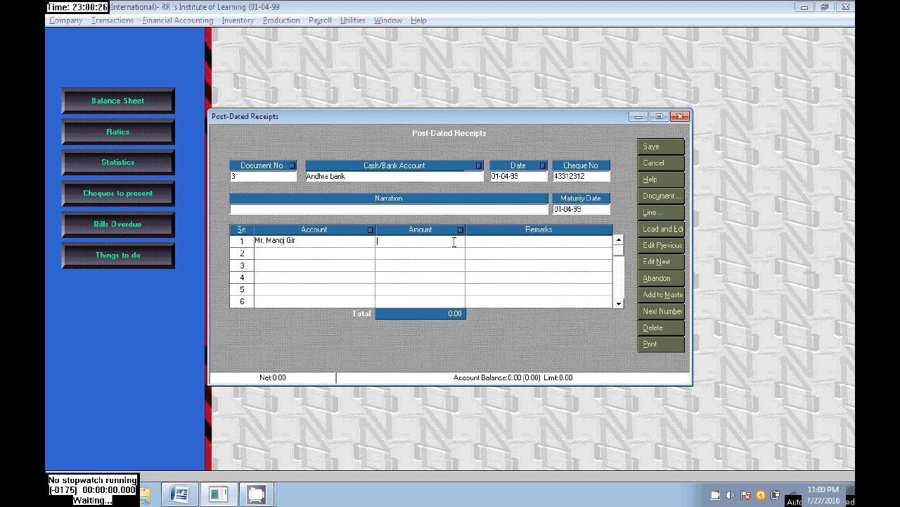
{"action": "type", "text": "10000"}
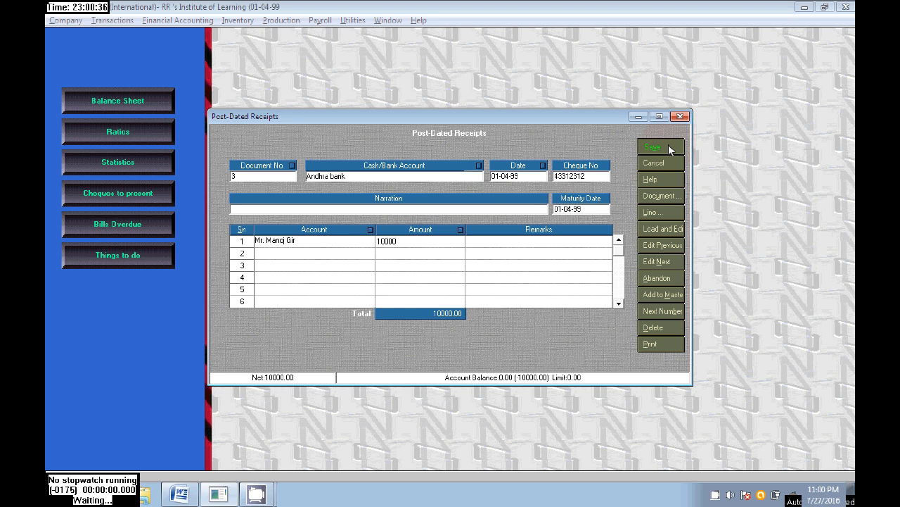
{"action": "left_click", "coordinate": [660, 147]}
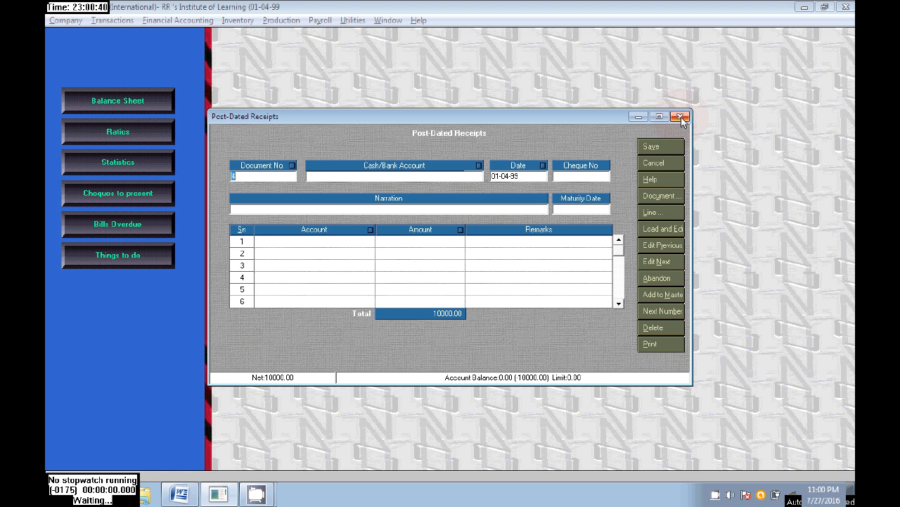
{"action": "mouse_move", "coordinate": [681, 118]}
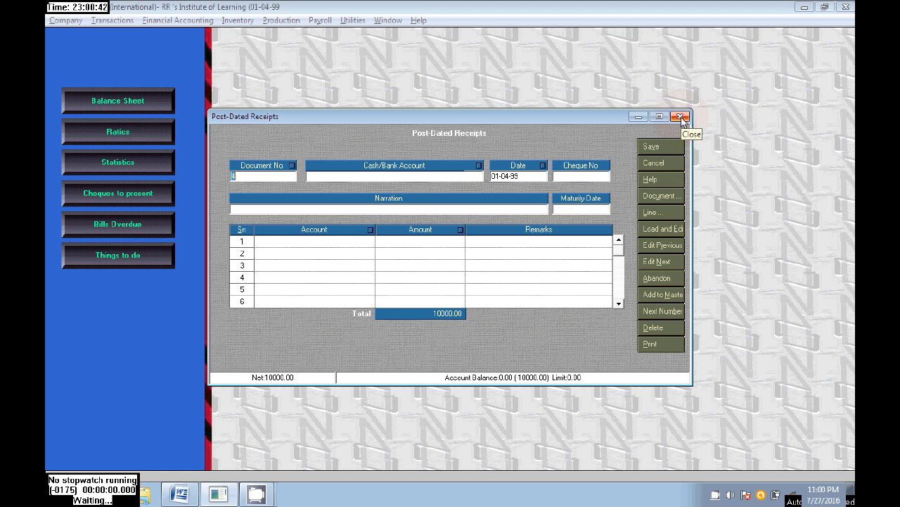
Close the Post-Dated Receipts window, returning to the Focus 5 start screen.
{"action": "left_click", "coordinate": [679, 115]}
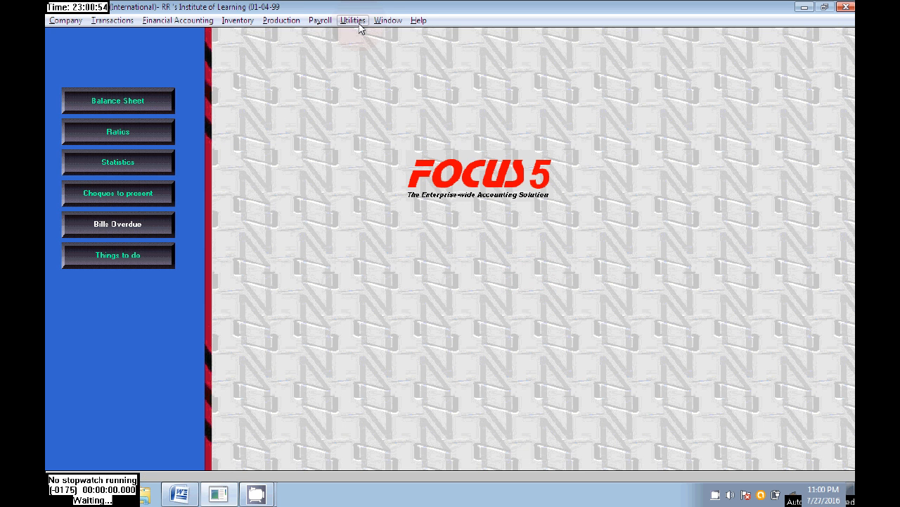
Start Convert Matured PDCs to Vouchers from Utilities, accepting the working date and April-only warning.
{"action": "left_click", "coordinate": [355, 20]}
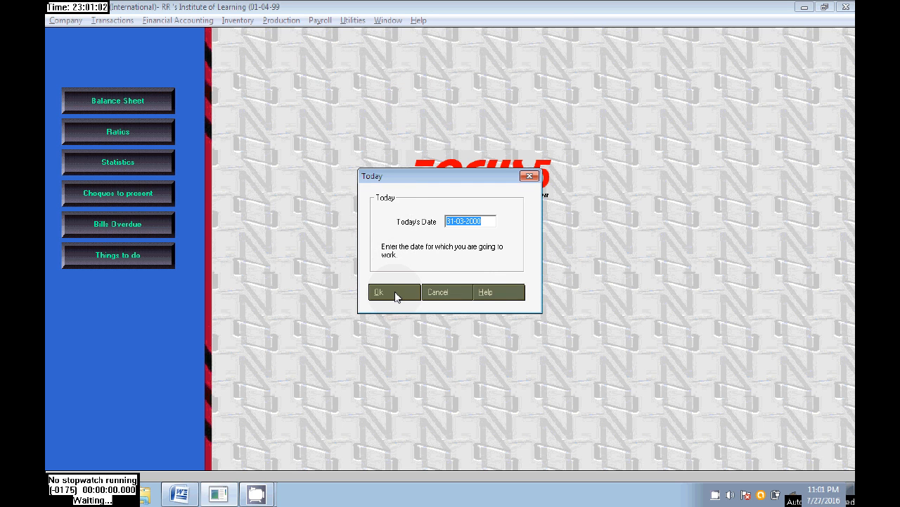
{"action": "left_click", "coordinate": [394, 291]}
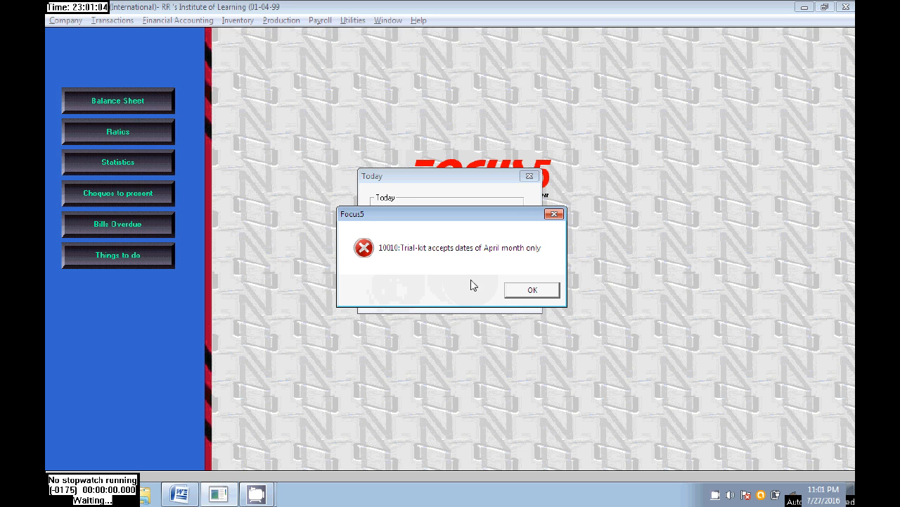
{"action": "left_click", "coordinate": [532, 290]}
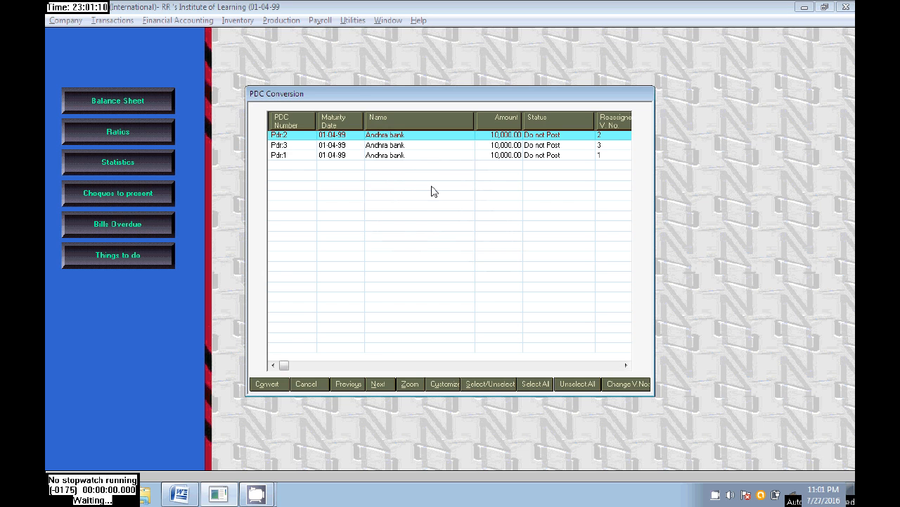
{"action": "mouse_move", "coordinate": [439, 197]}
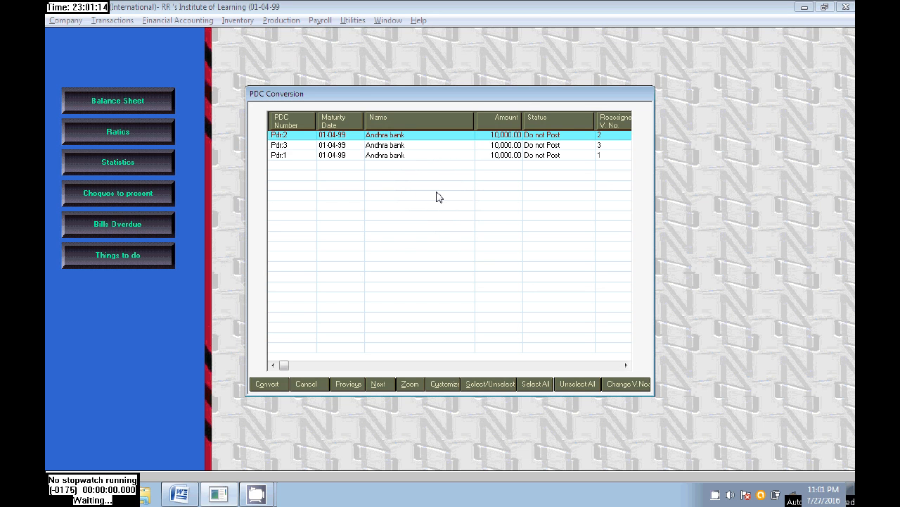
{"action": "mouse_move", "coordinate": [515, 177]}
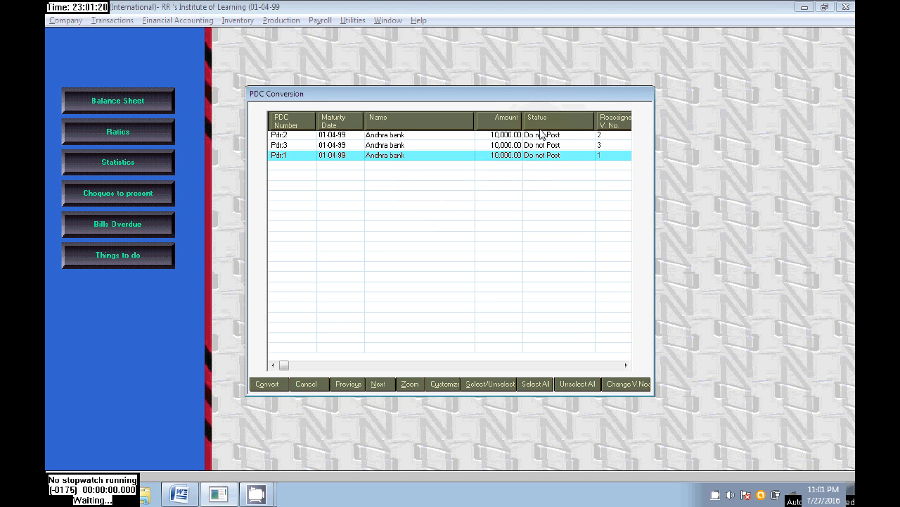
{"action": "mouse_move", "coordinate": [524, 312]}
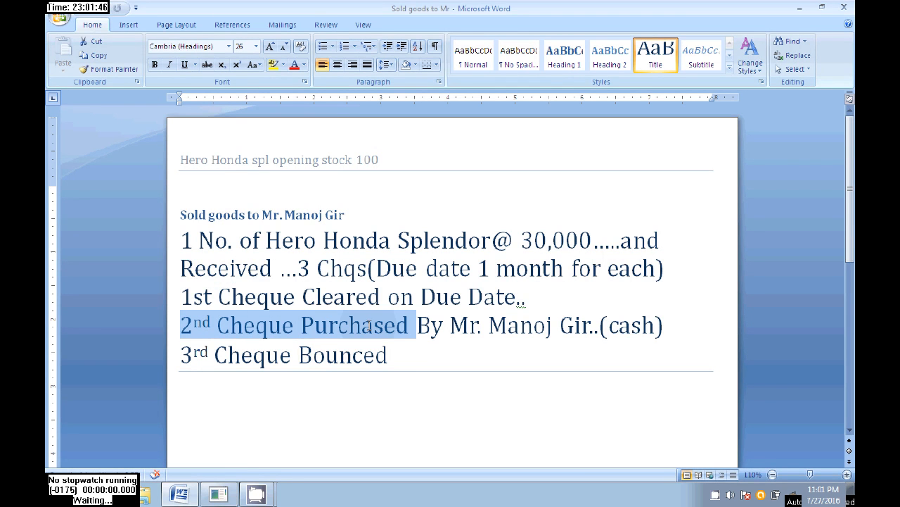
Mark the Word note that the 2nd cheque was purchased for cash.
{"action": "left_click_drag", "start_coordinate": [415, 325], "coordinate": [668, 325]}
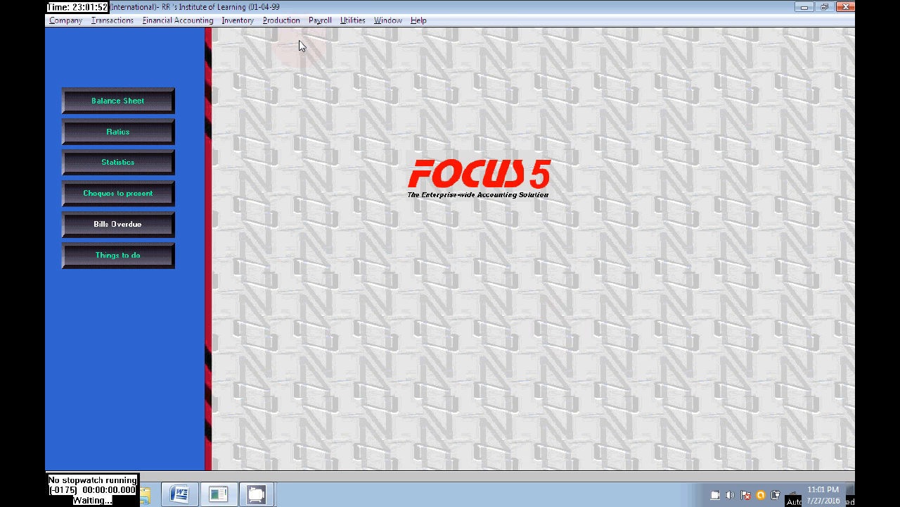
Reopen Convert Matured PDCs to Vouchers from Utilities, accepting the working date.
{"action": "left_click", "coordinate": [370, 20]}
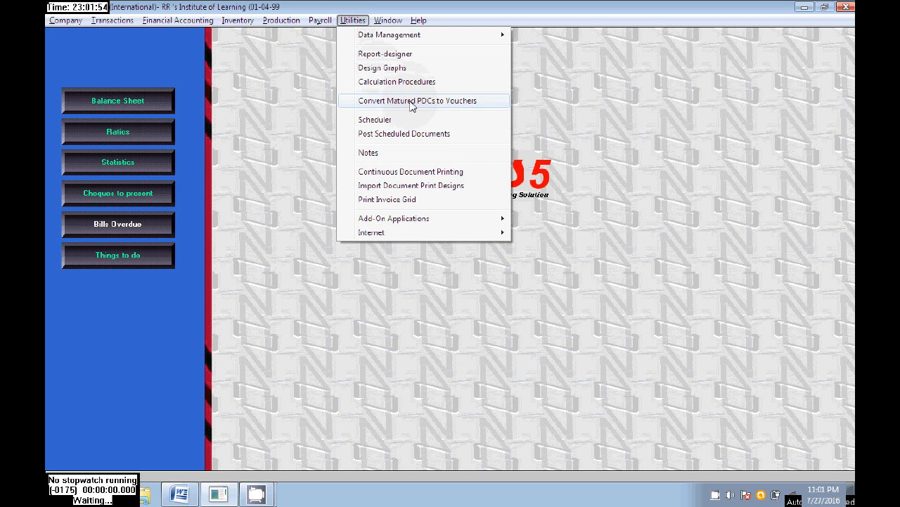
{"action": "mouse_move", "coordinate": [495, 107]}
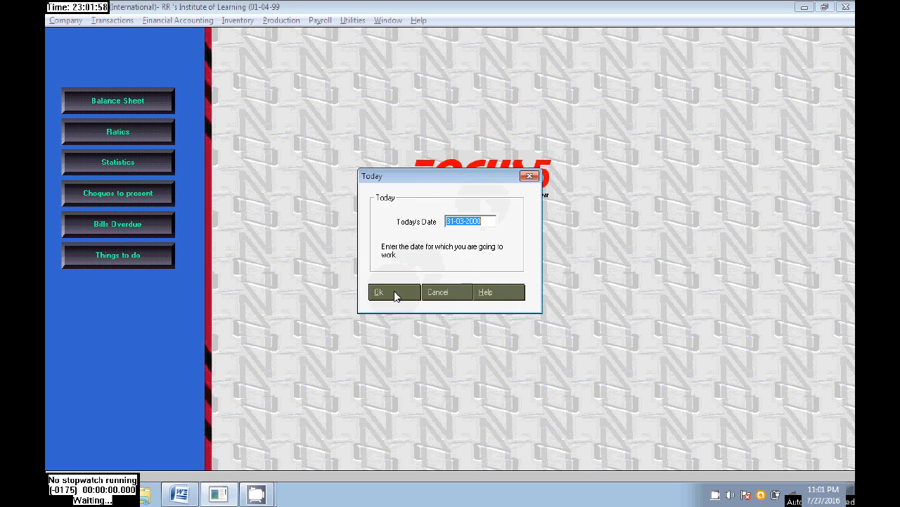
{"action": "left_click", "coordinate": [394, 291]}
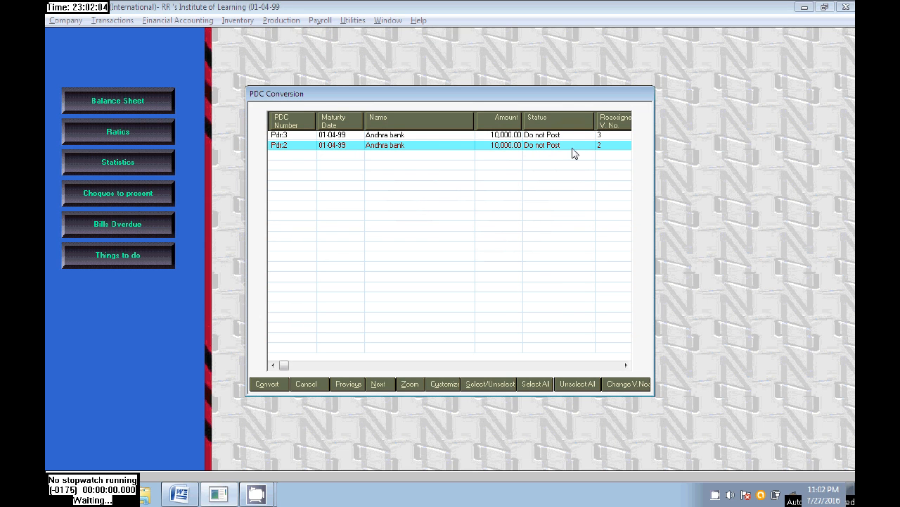
{"action": "mouse_move", "coordinate": [456, 149]}
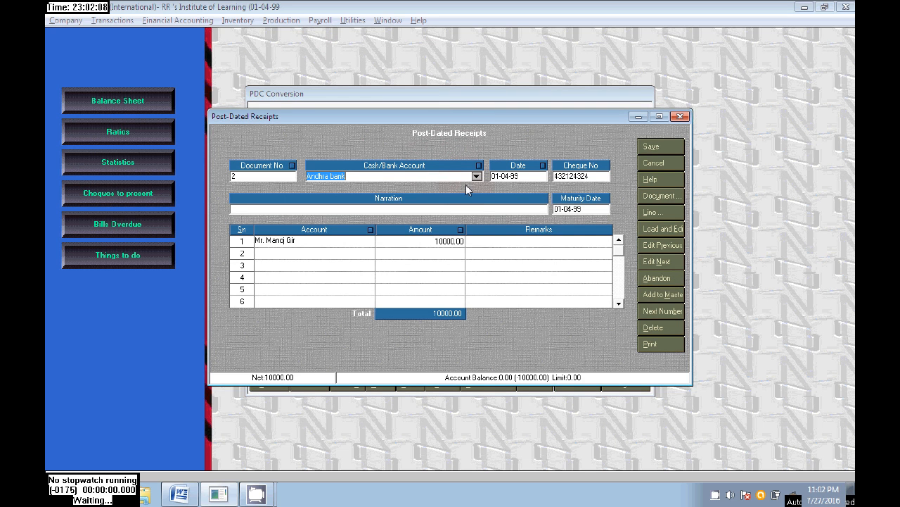
Drop down the Cash/Bank Account list on cheque Pdr:2's receipt.
{"action": "left_click", "coordinate": [477, 176]}
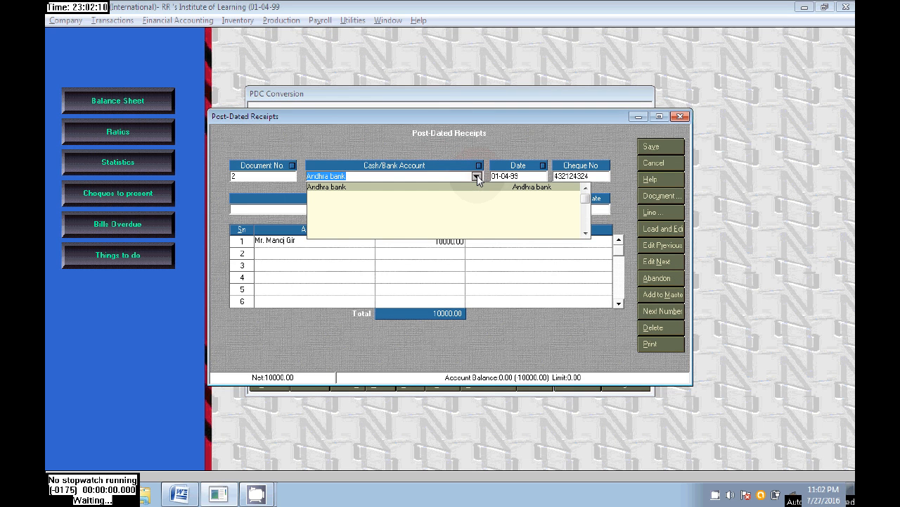
{"action": "mouse_move", "coordinate": [429, 170]}
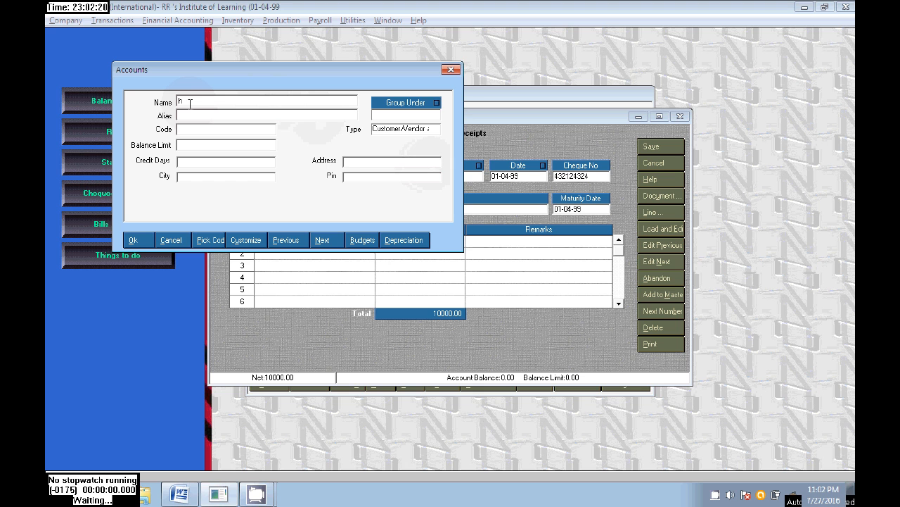
Create account 'cash' of type Cash/Petty cash and save Pdr:2's receipt with it.
{"action": "type", "text": "cash"}
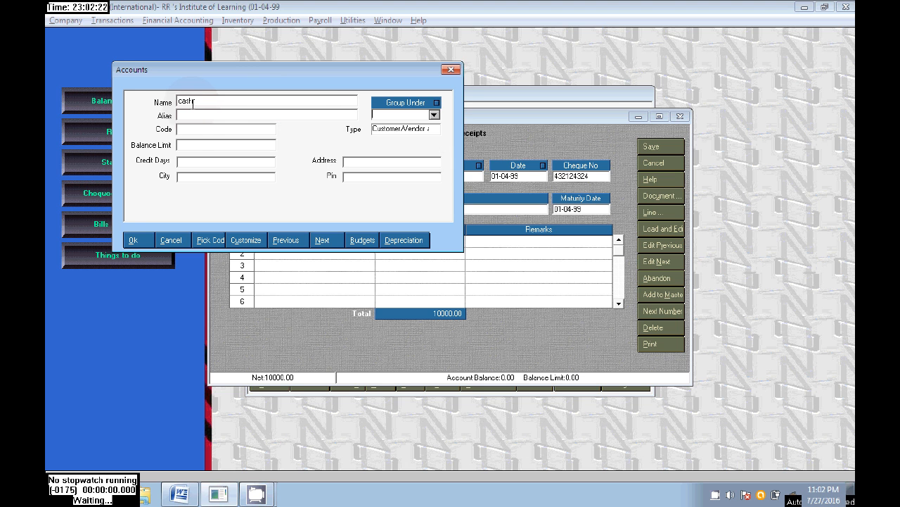
{"action": "left_click", "coordinate": [439, 130]}
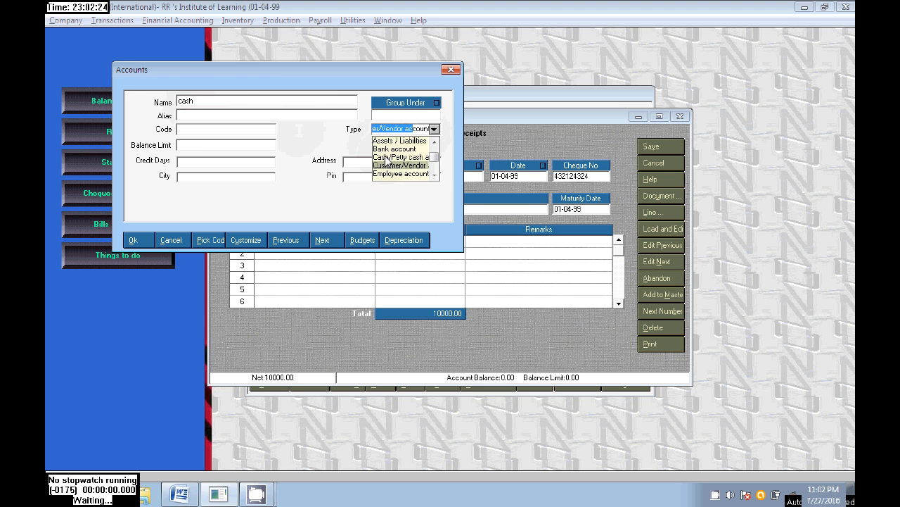
{"action": "left_click", "coordinate": [403, 158]}
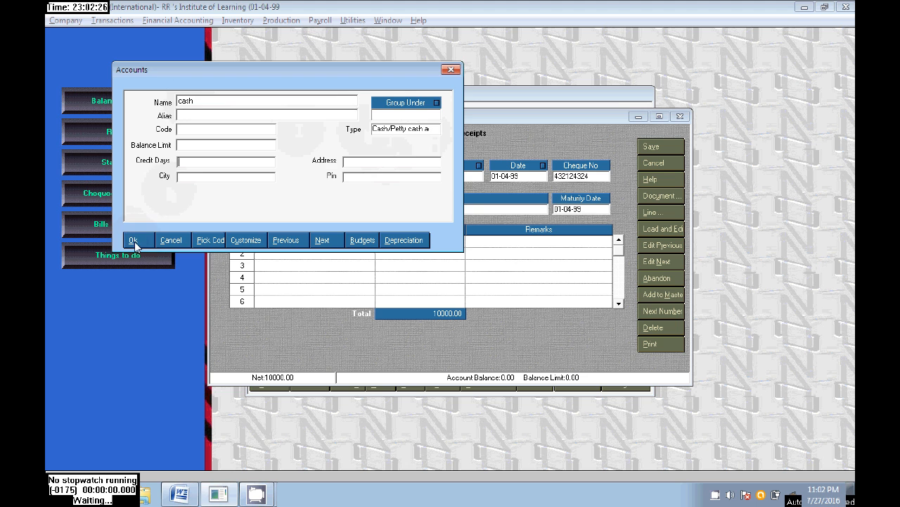
{"action": "left_click", "coordinate": [138, 239]}
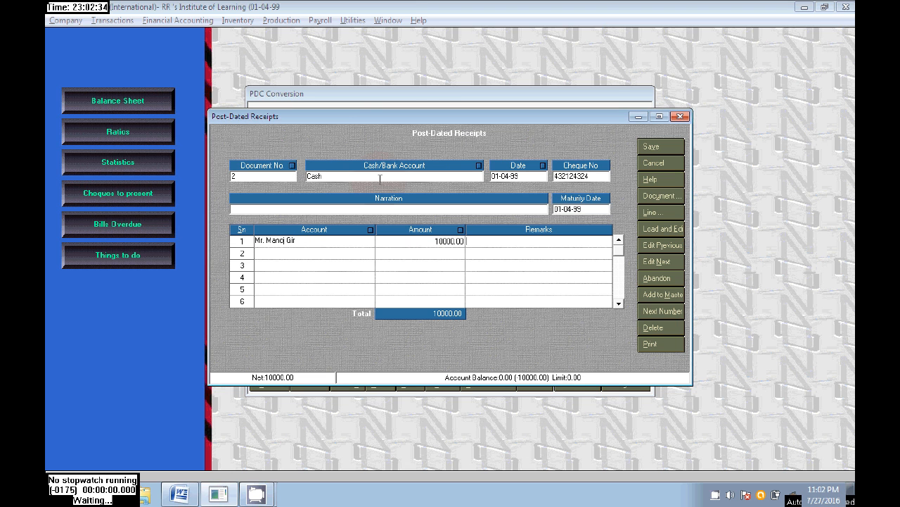
{"action": "mouse_move", "coordinate": [642, 166]}
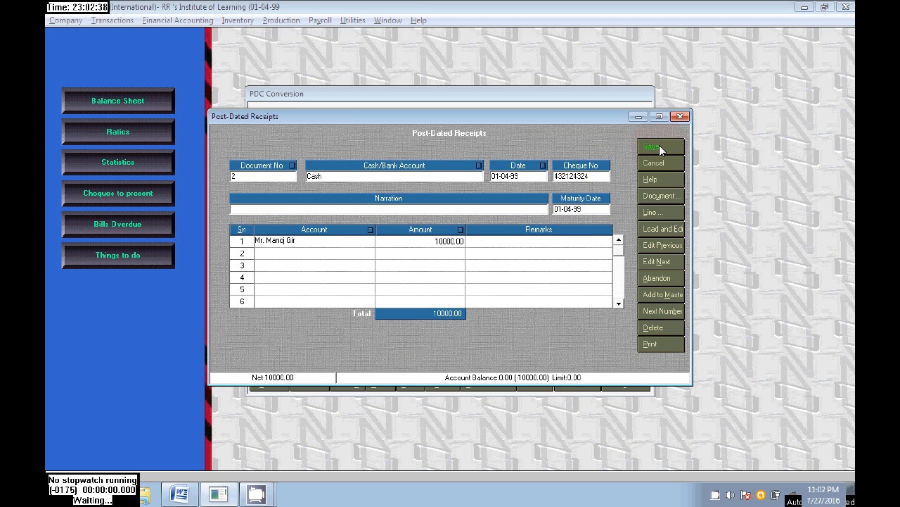
{"action": "left_click", "coordinate": [660, 146]}
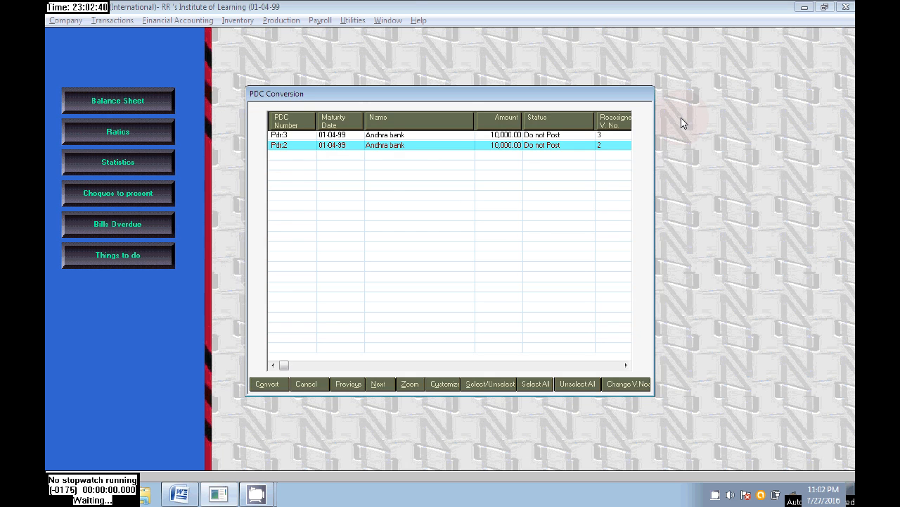
{"action": "mouse_move", "coordinate": [431, 138]}
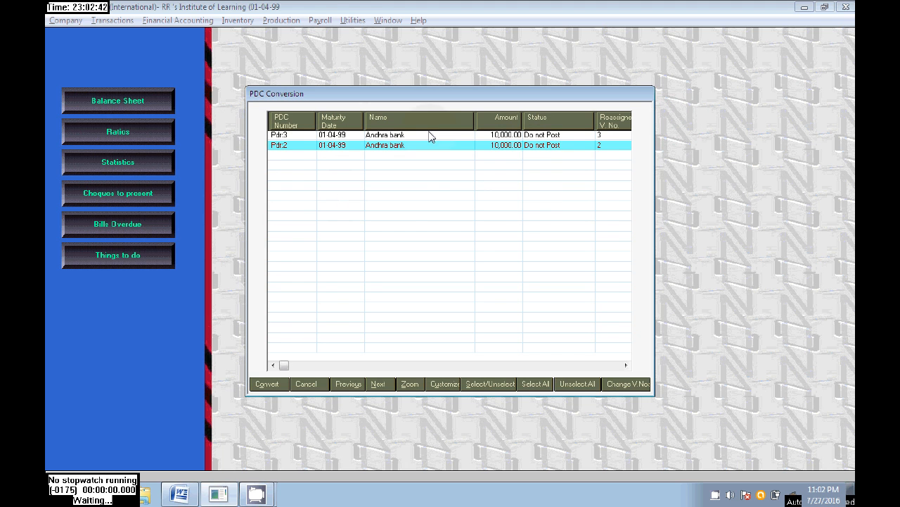
{"action": "mouse_move", "coordinate": [349, 38]}
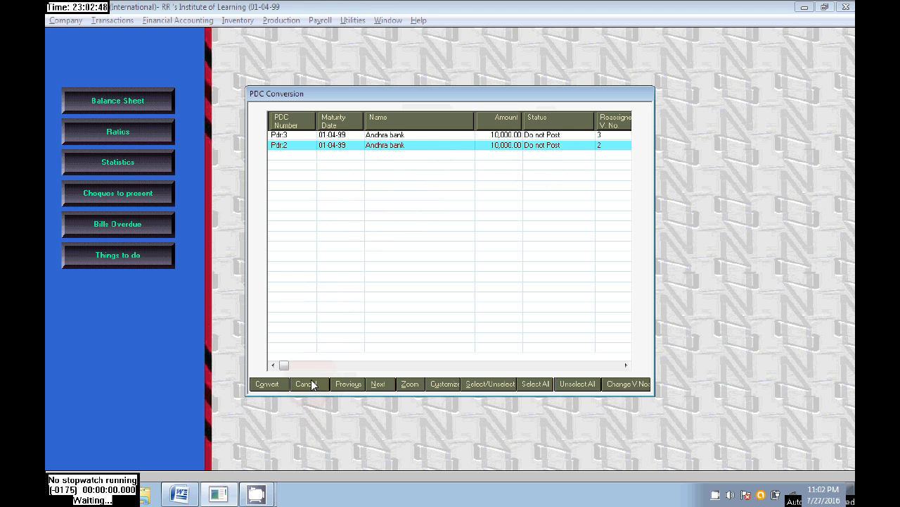
Close the PDC Conversion list and bring up the Utilities commands.
{"action": "left_click", "coordinate": [363, 20]}
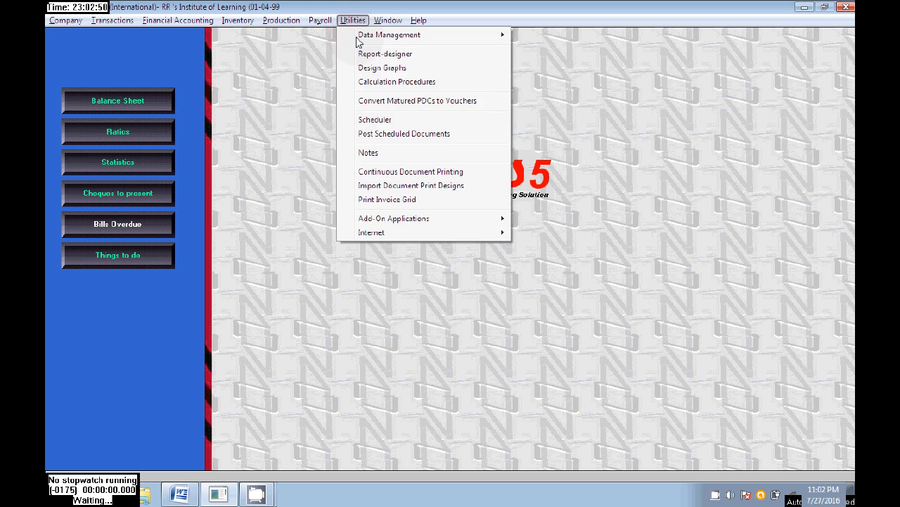
{"action": "mouse_move", "coordinate": [388, 124]}
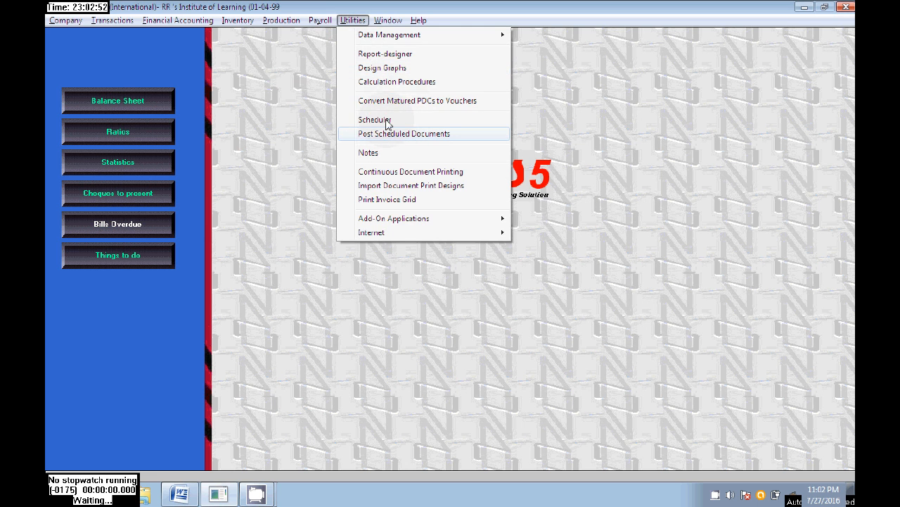
Mark the Pdc2 cheque under Cash for posting and convert it into a voucher.
{"action": "left_click", "coordinate": [405, 132]}
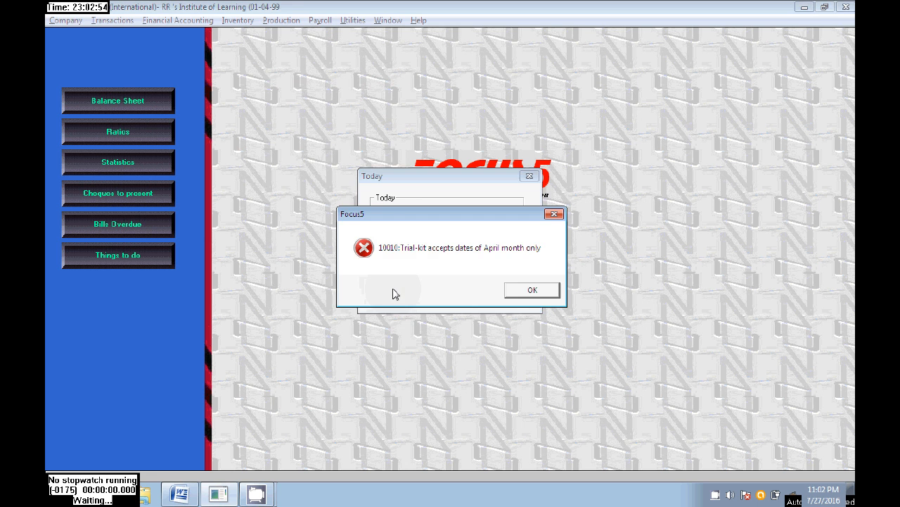
{"action": "left_click", "coordinate": [532, 290]}
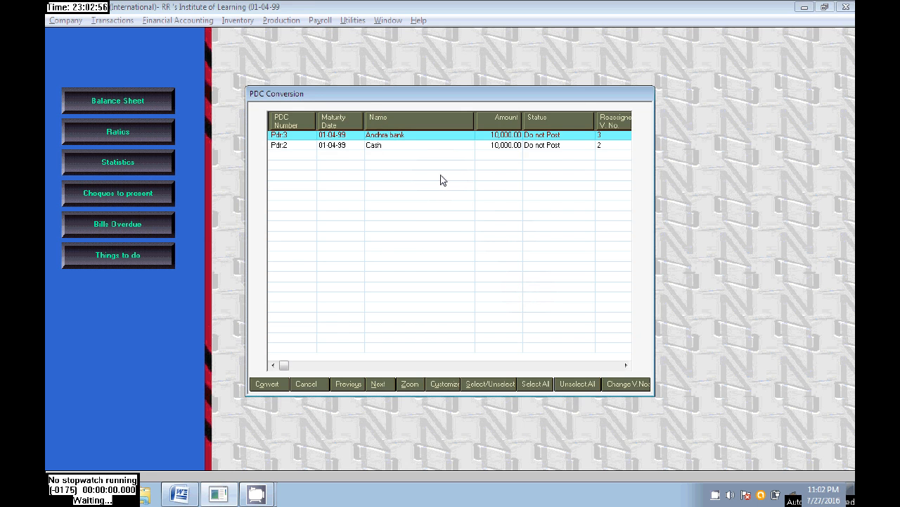
{"action": "left_click", "coordinate": [380, 145]}
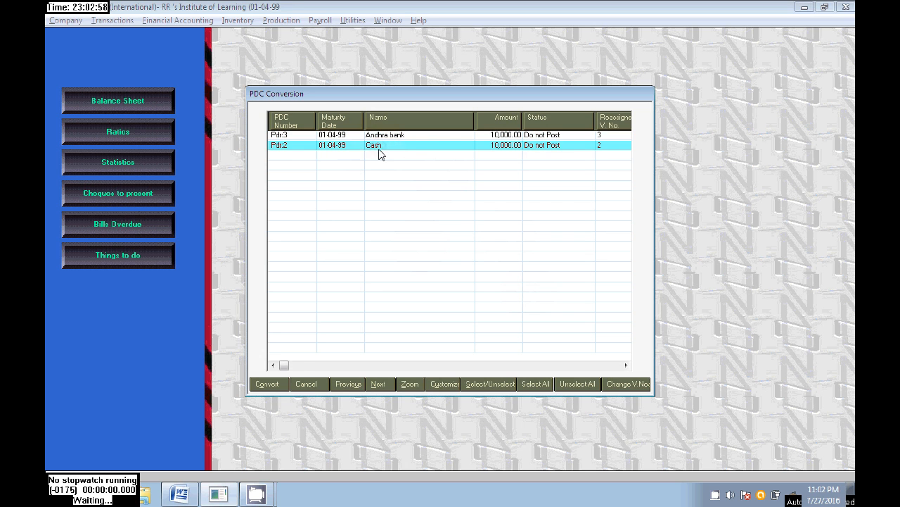
{"action": "mouse_move", "coordinate": [542, 152]}
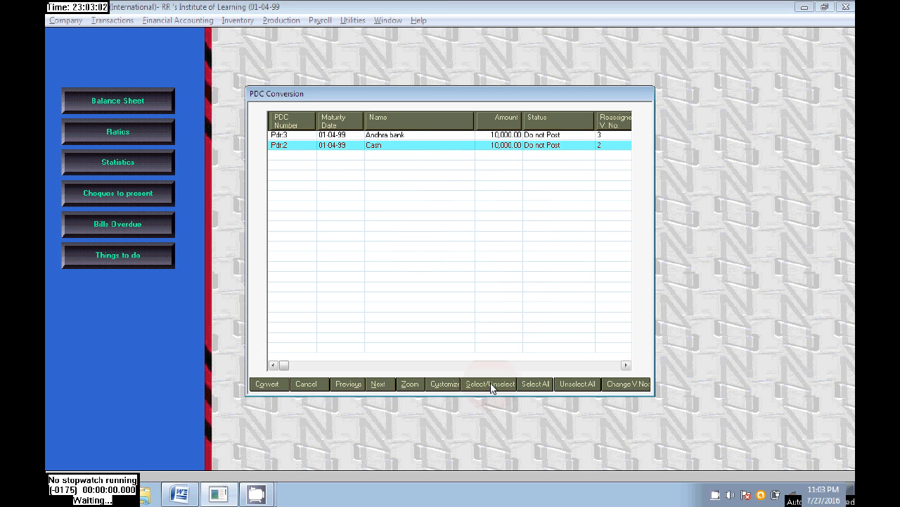
{"action": "left_click", "coordinate": [489, 383]}
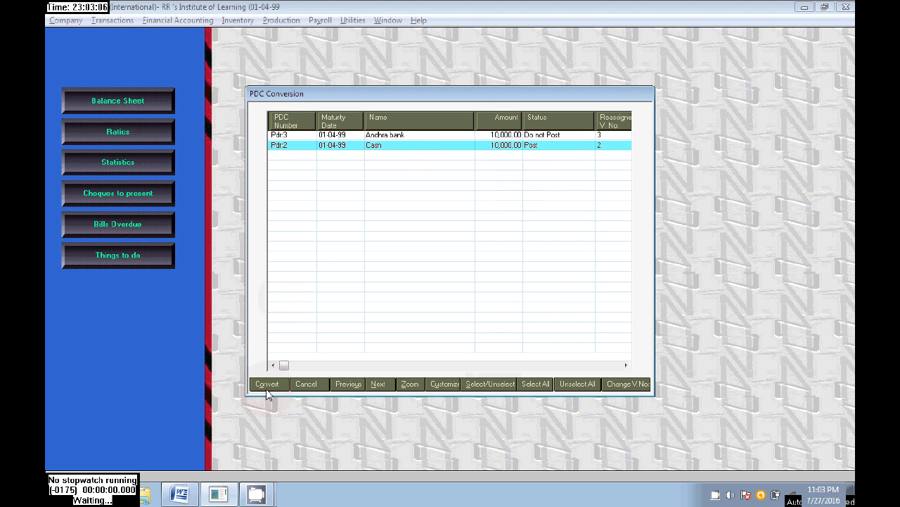
{"action": "left_click", "coordinate": [267, 383]}
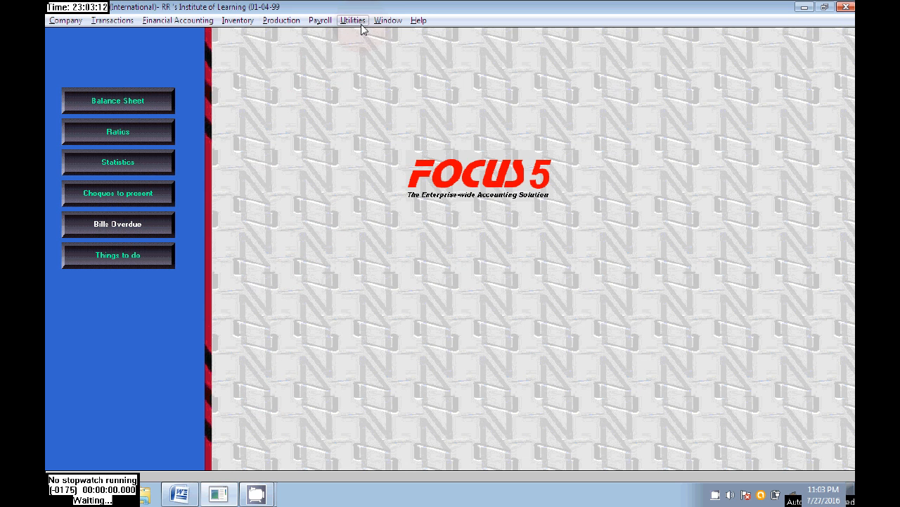
Highlight the '3rd Cheque Bounced' note in Word and return to Focus 5.
{"action": "left_click", "coordinate": [358, 19]}
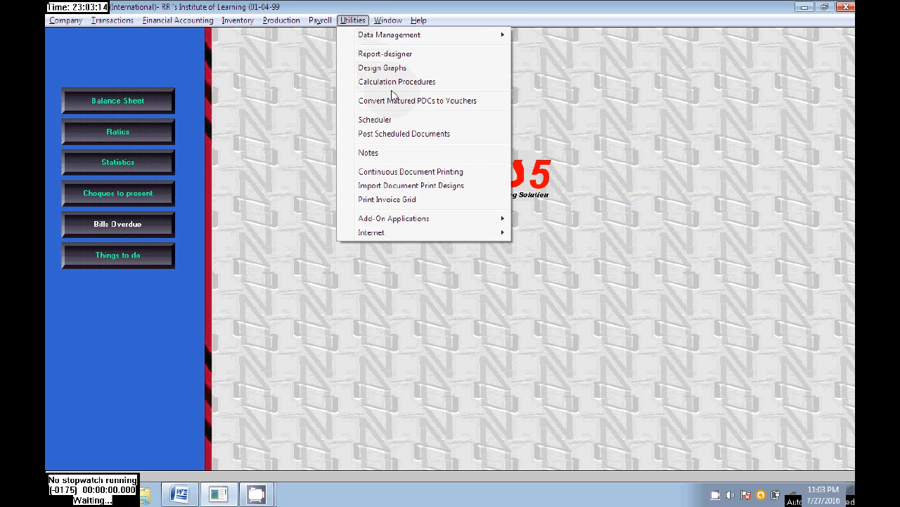
{"action": "left_click", "coordinate": [180, 492]}
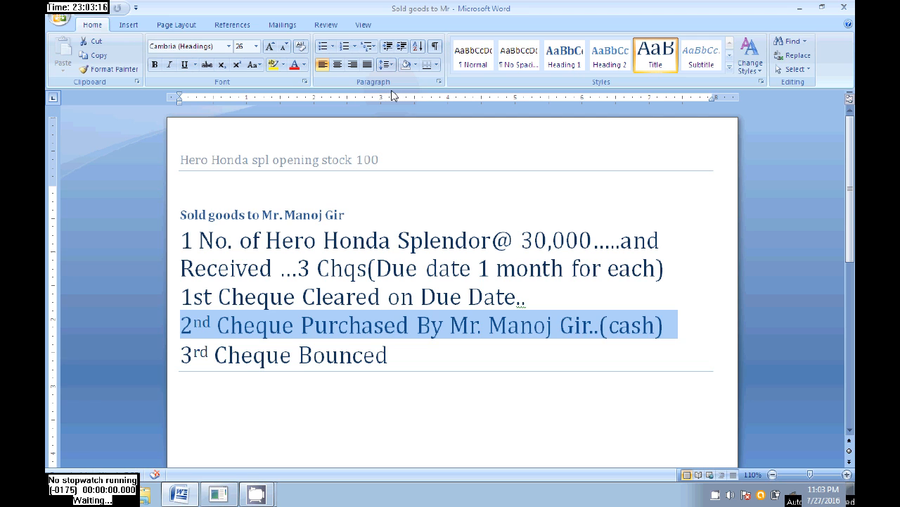
{"action": "left_click", "coordinate": [398, 356]}
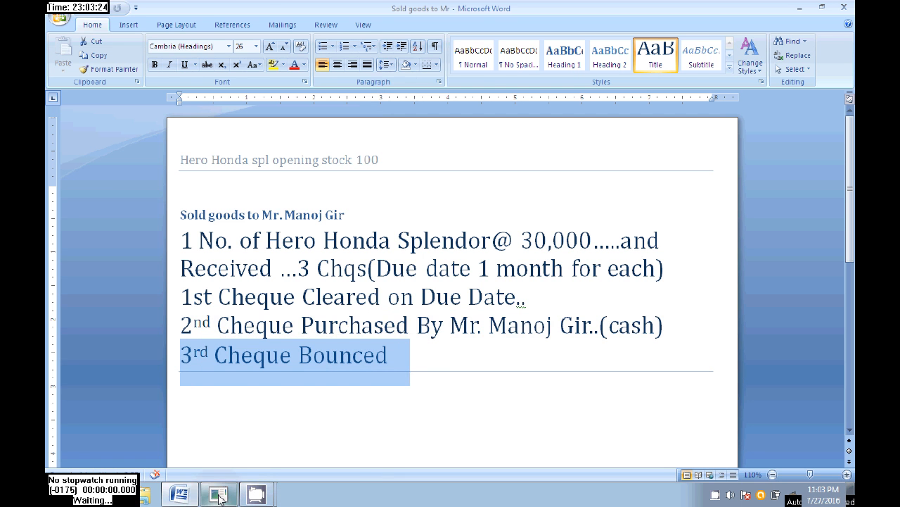
{"action": "mouse_move", "coordinate": [218, 492]}
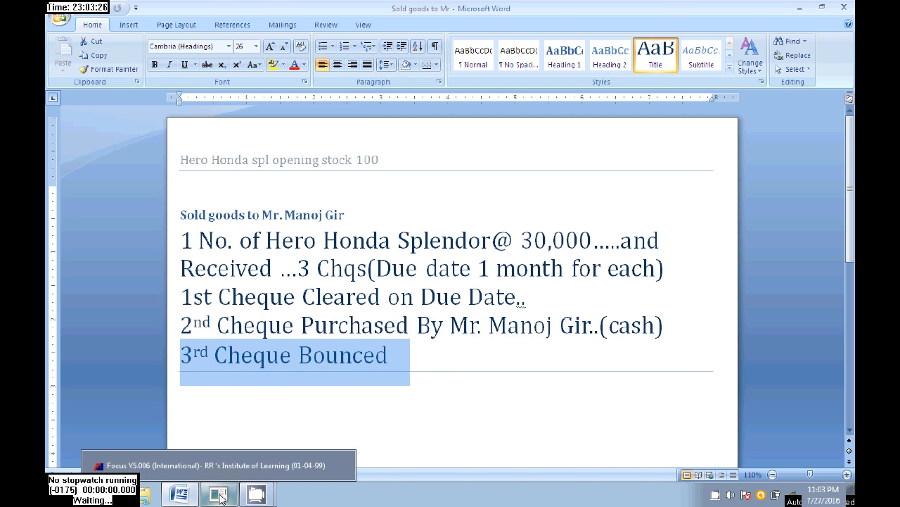
{"action": "left_click", "coordinate": [351, 19]}
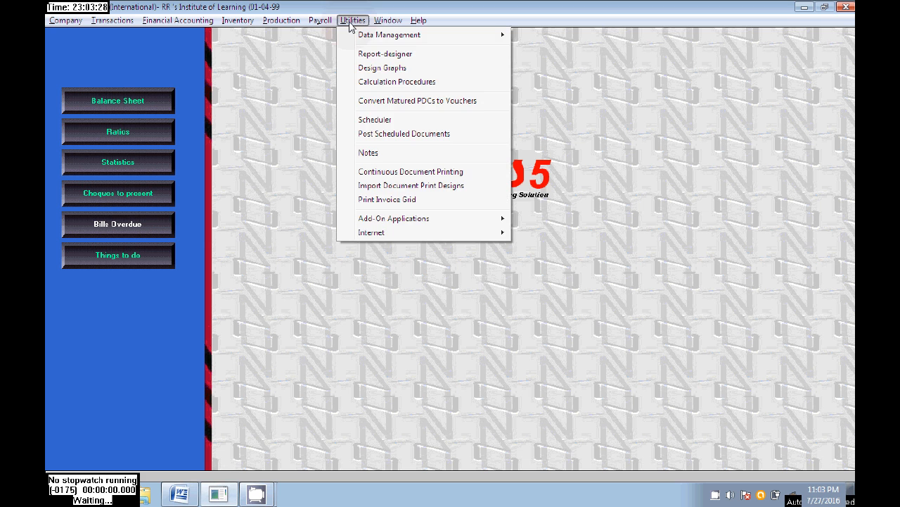
{"action": "mouse_move", "coordinate": [431, 104]}
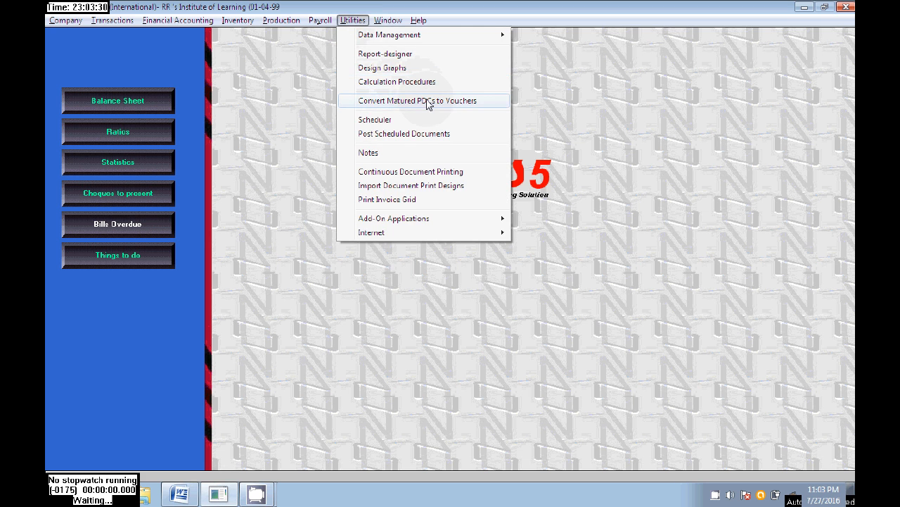
Reopen the PDC conversion list, then quit the Pdr:3 receipt screen after reviewing it.
{"action": "left_click", "coordinate": [425, 100]}
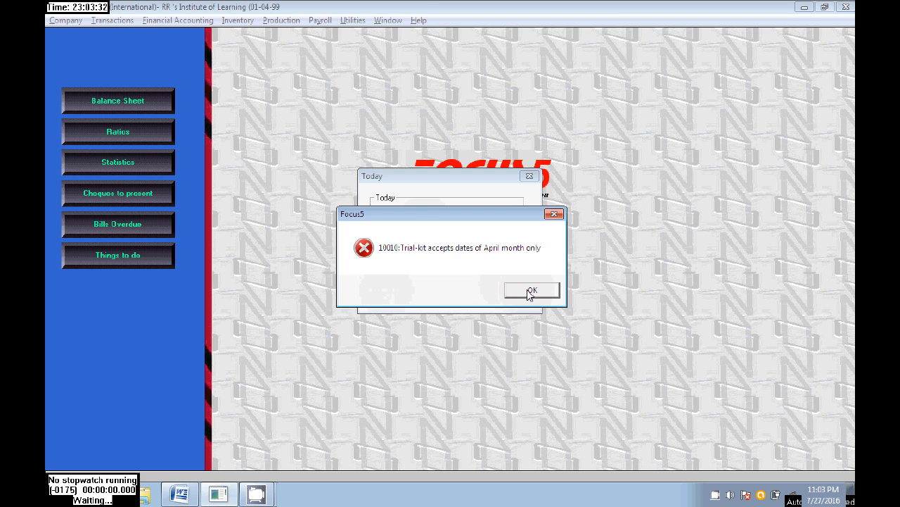
{"action": "left_click", "coordinate": [532, 290]}
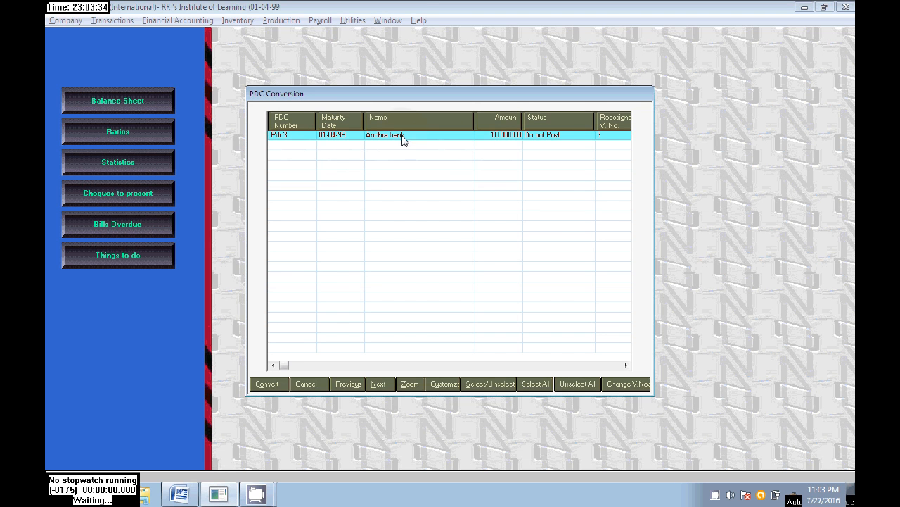
{"action": "mouse_move", "coordinate": [465, 143]}
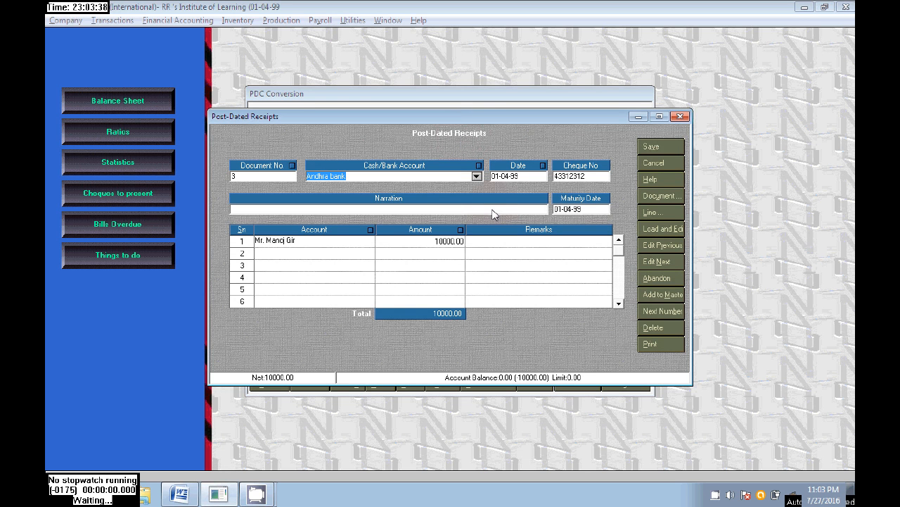
{"action": "mouse_move", "coordinate": [657, 329]}
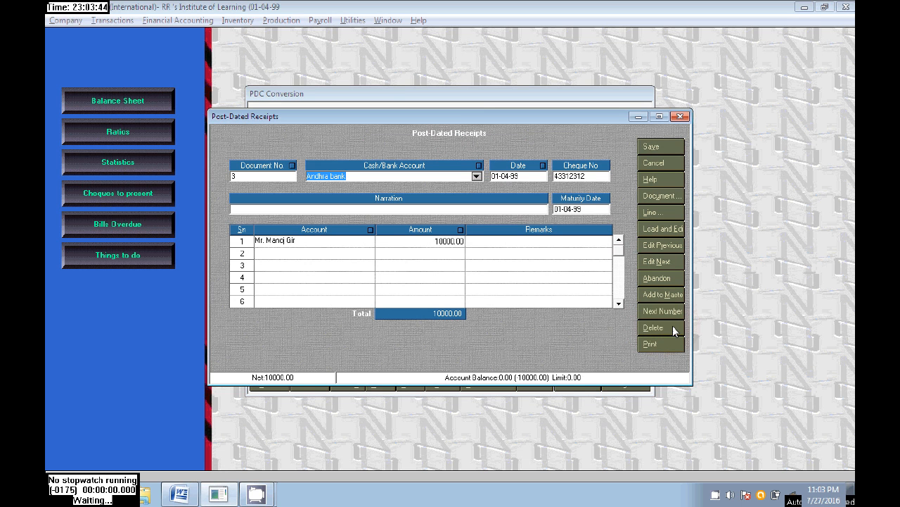
{"action": "mouse_move", "coordinate": [681, 329]}
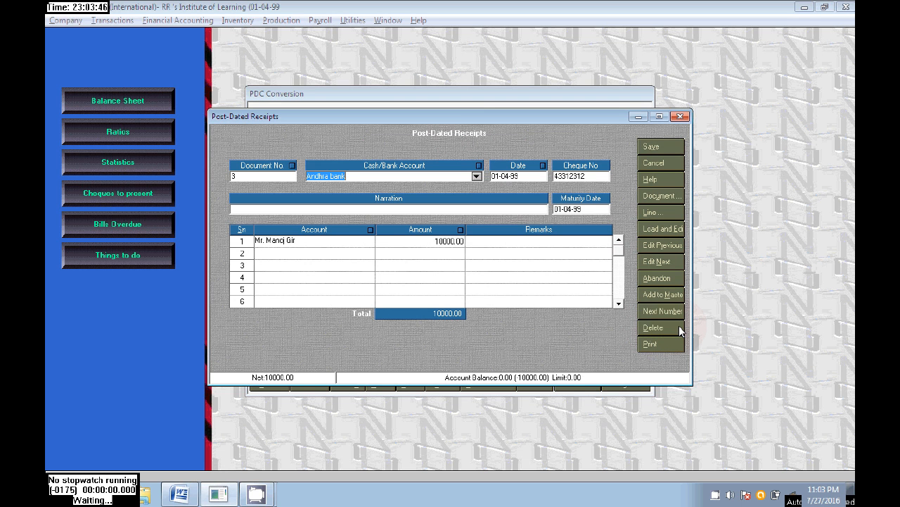
{"action": "mouse_move", "coordinate": [636, 335]}
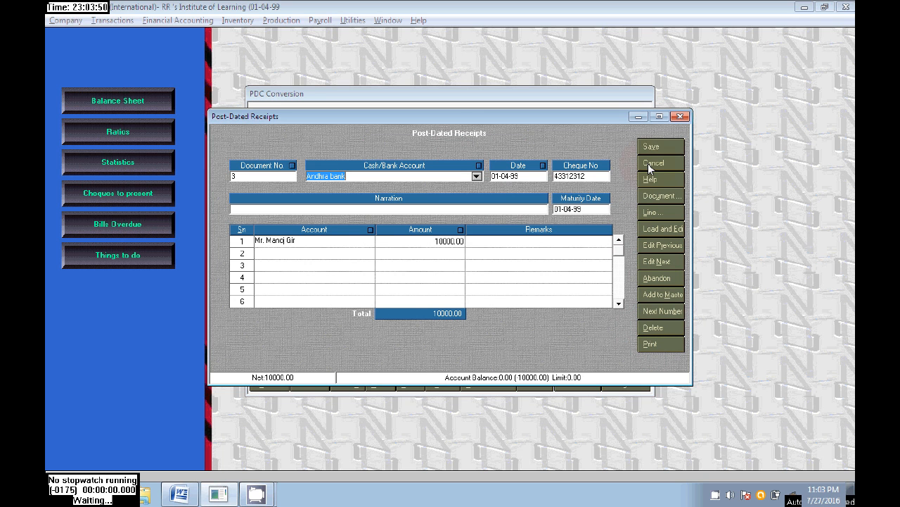
{"action": "left_click", "coordinate": [654, 163]}
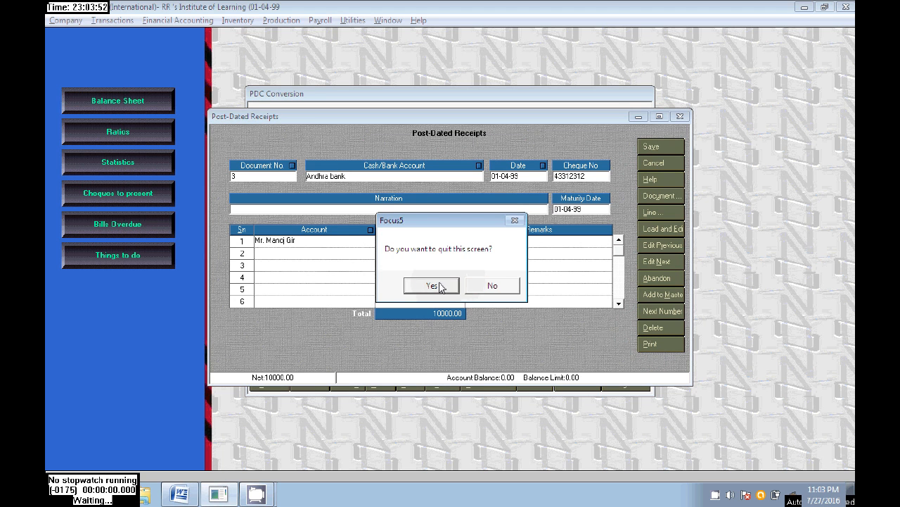
{"action": "left_click", "coordinate": [430, 285]}
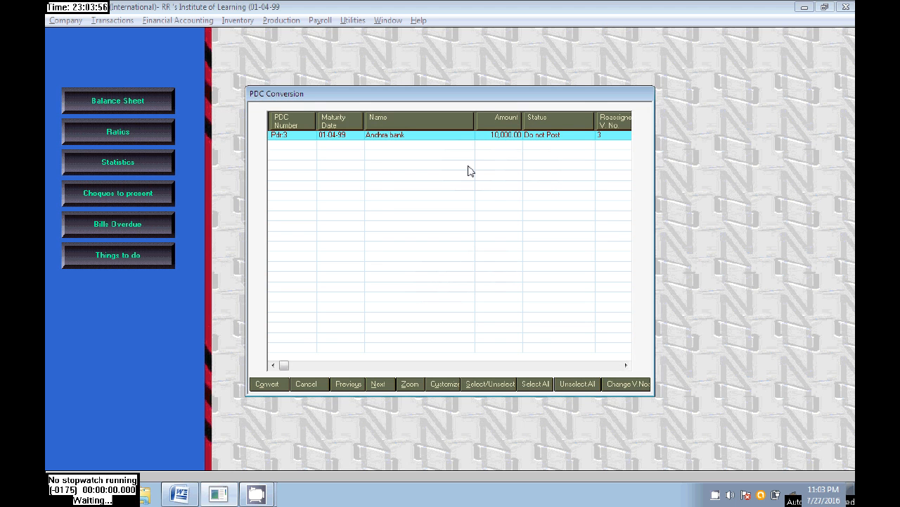
{"action": "mouse_move", "coordinate": [489, 189]}
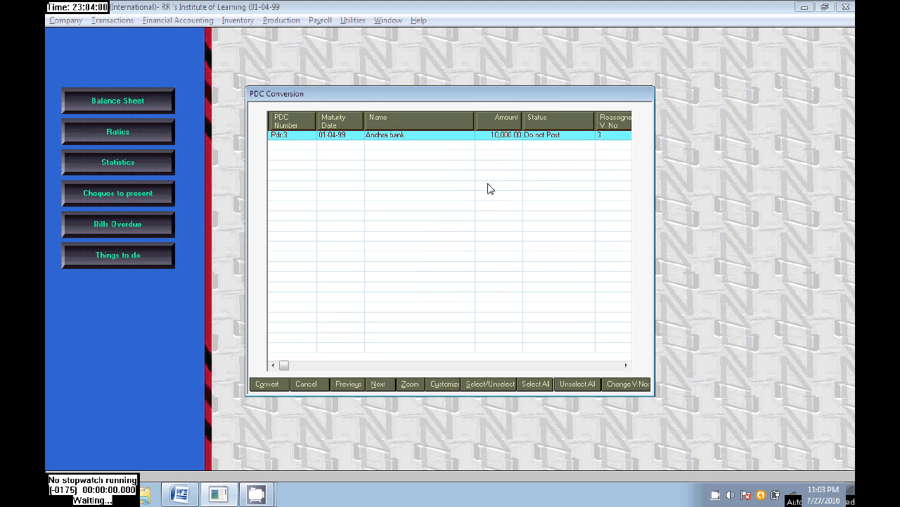
{"action": "mouse_move", "coordinate": [546, 138]}
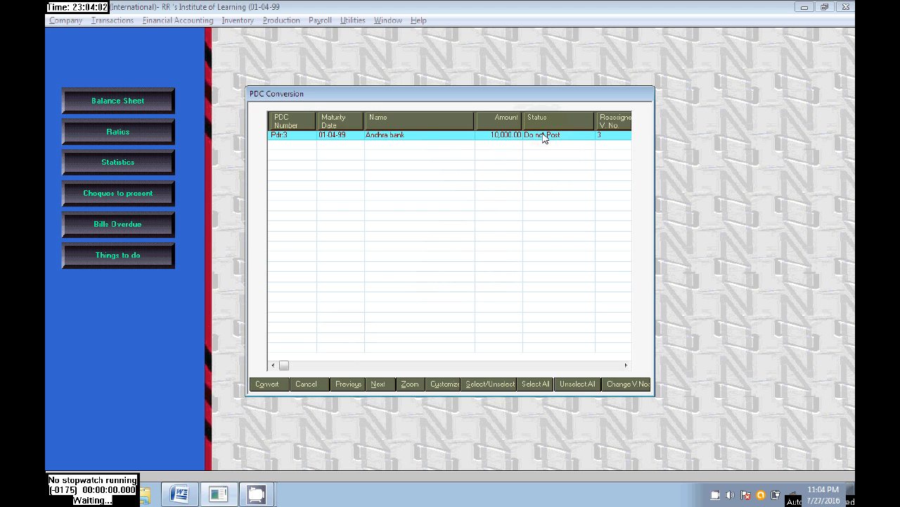
{"action": "double_click", "coordinate": [419, 135]}
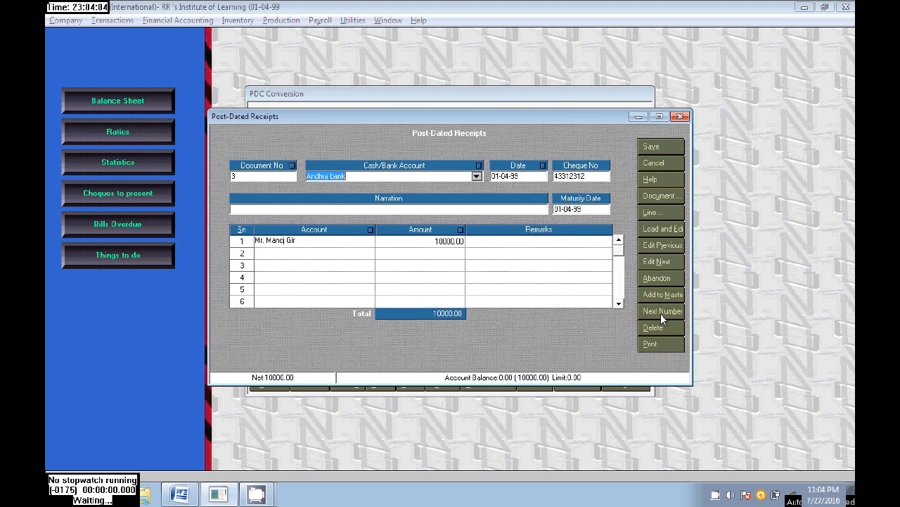
{"action": "left_click", "coordinate": [661, 311]}
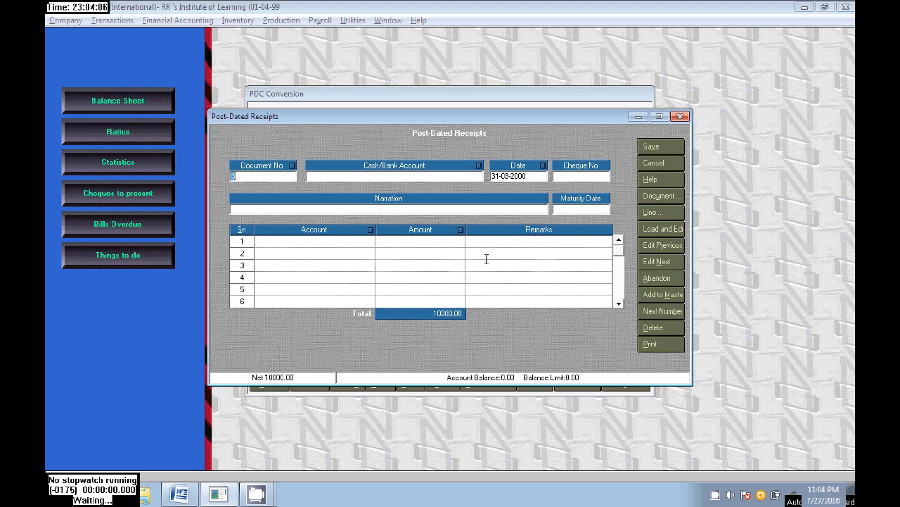
{"action": "mouse_move", "coordinate": [678, 139]}
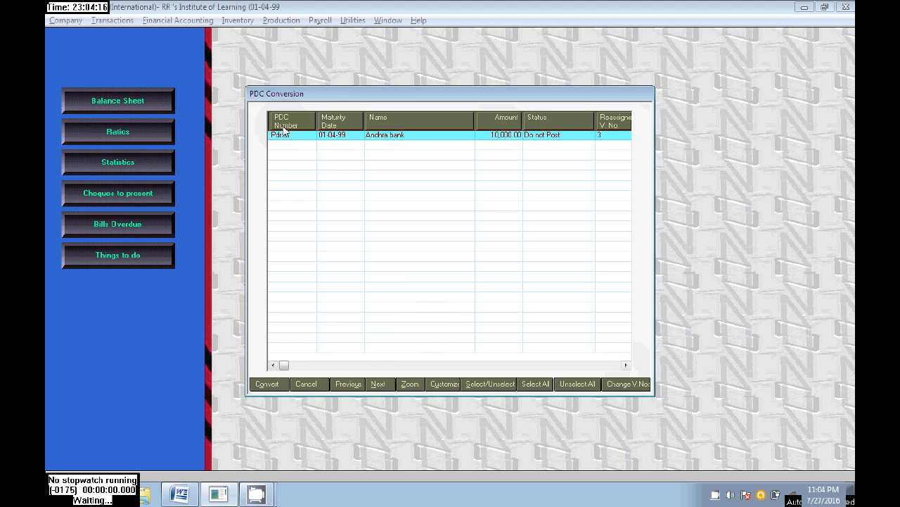
{"action": "left_click", "coordinate": [307, 382]}
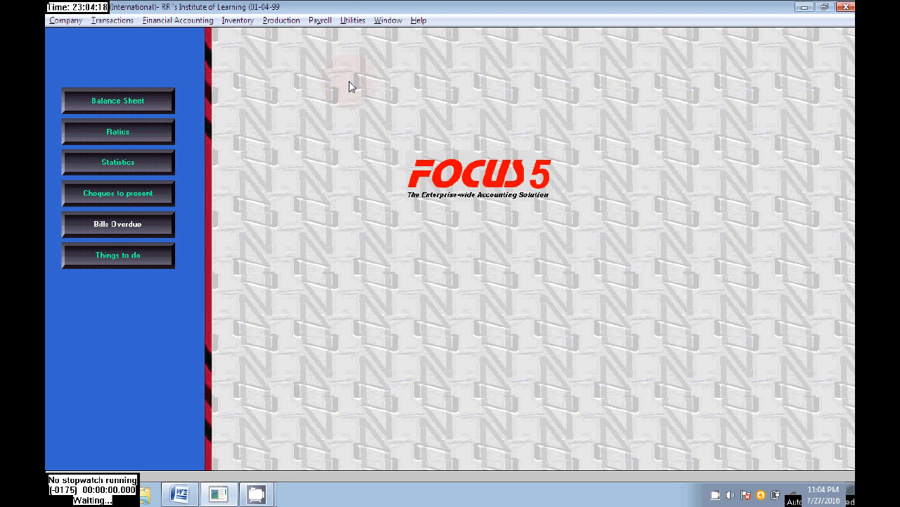
{"action": "left_click", "coordinate": [365, 21]}
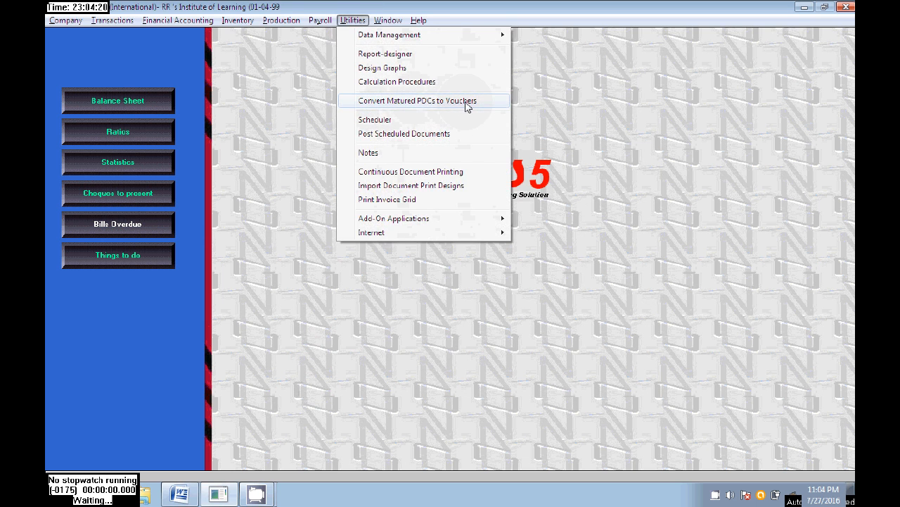
{"action": "left_click", "coordinate": [410, 100]}
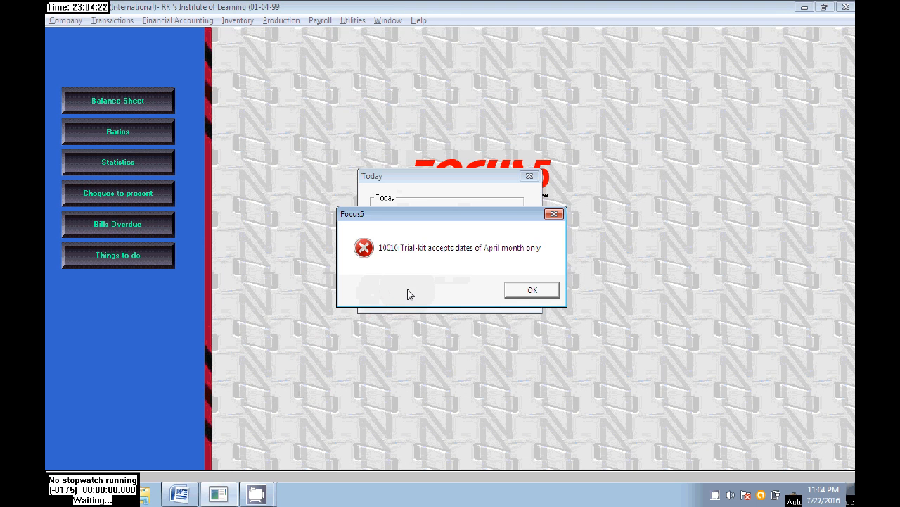
{"action": "left_click", "coordinate": [531, 290]}
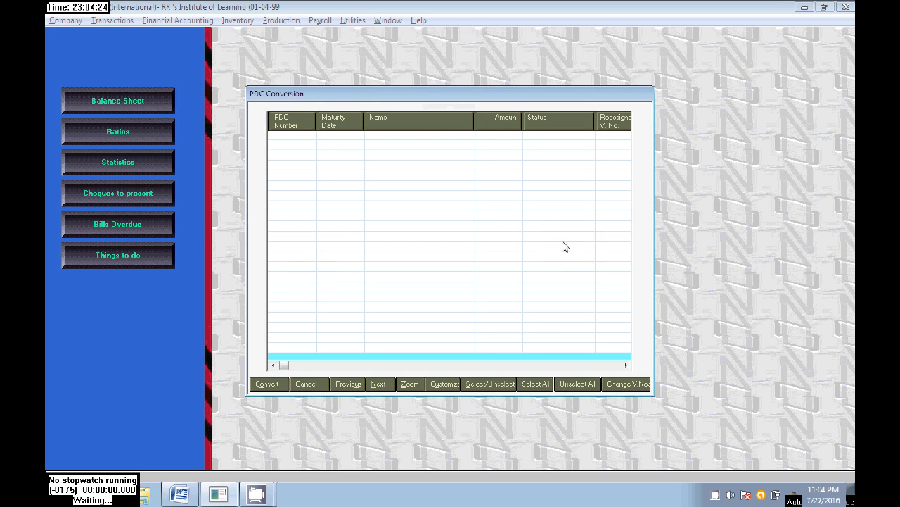
{"action": "mouse_move", "coordinate": [488, 203]}
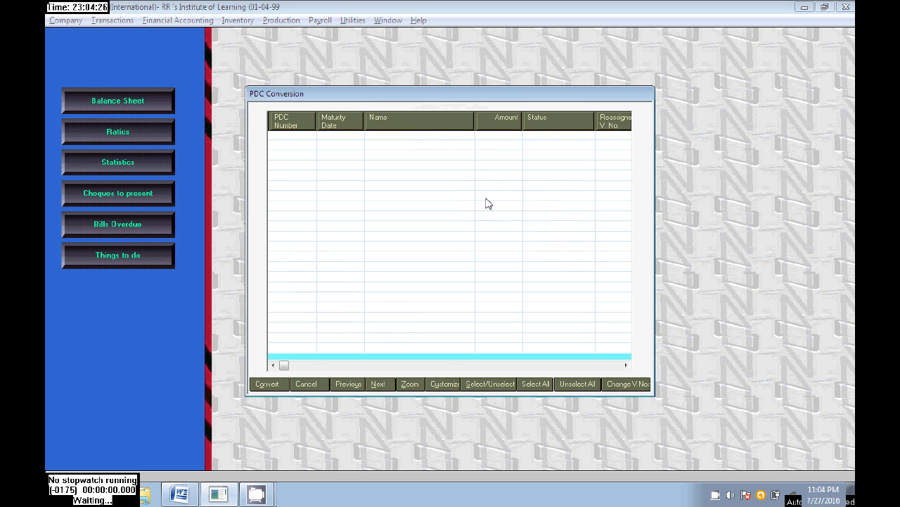
{"action": "left_click", "coordinate": [308, 382]}
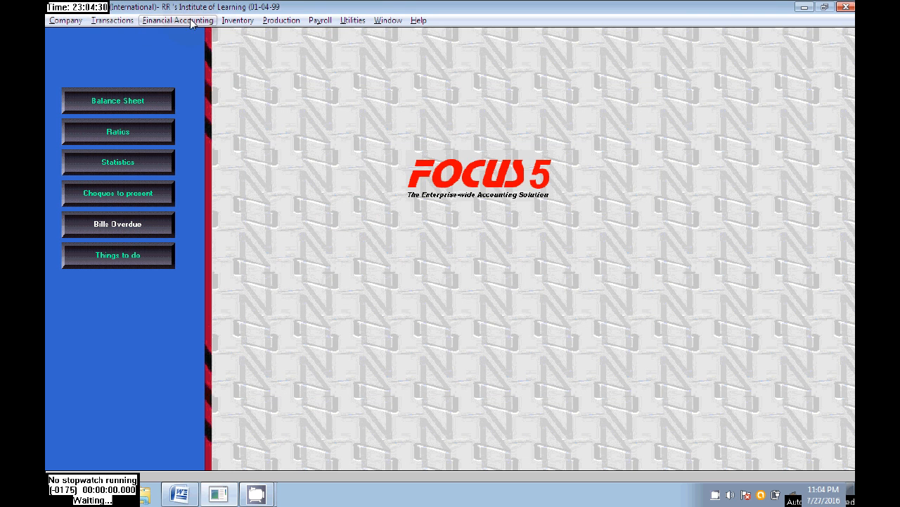
Reach the Bank Book settings under Financial Accounting > Cash and Bank Books, then cancel out.
{"action": "left_click", "coordinate": [177, 20]}
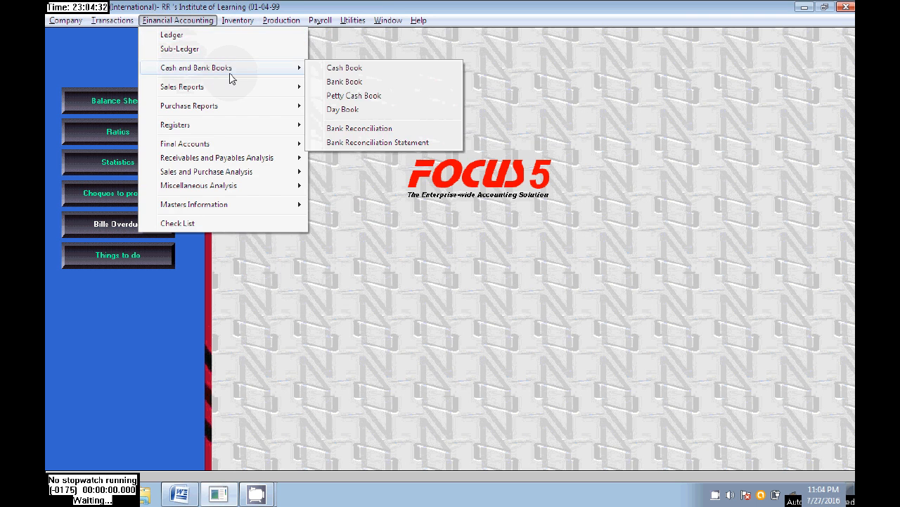
{"action": "left_click", "coordinate": [346, 82]}
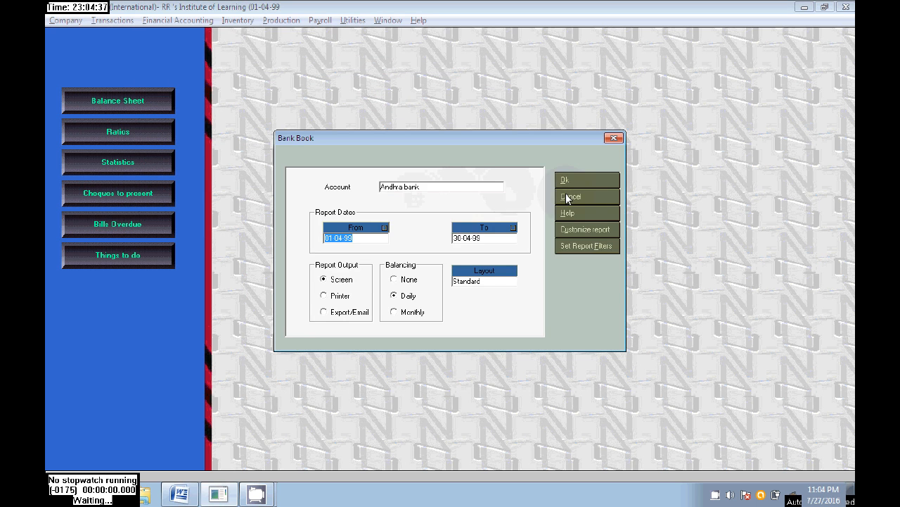
{"action": "left_click", "coordinate": [586, 197]}
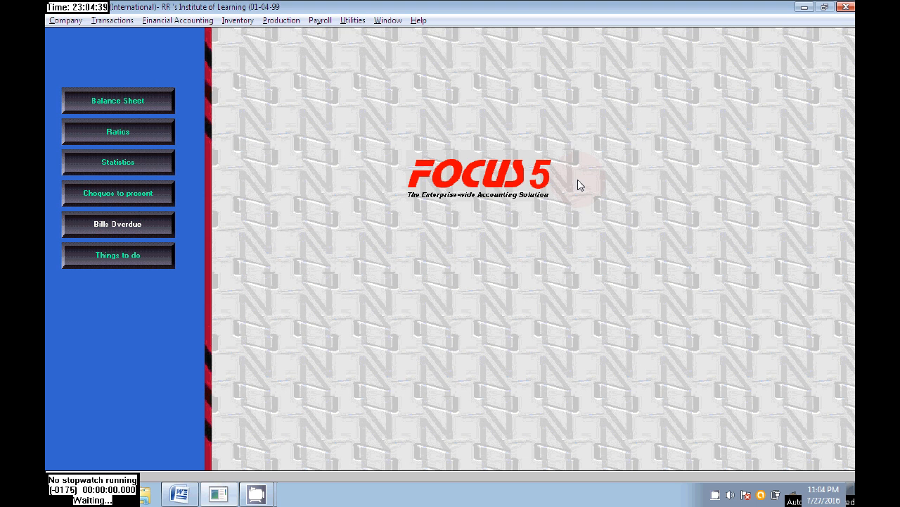
{"action": "mouse_move", "coordinate": [223, 57]}
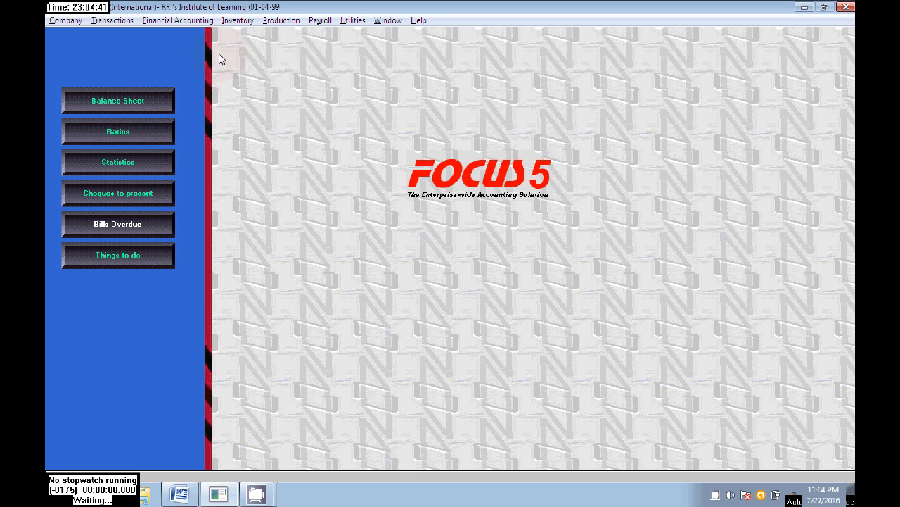
{"action": "left_click", "coordinate": [178, 20]}
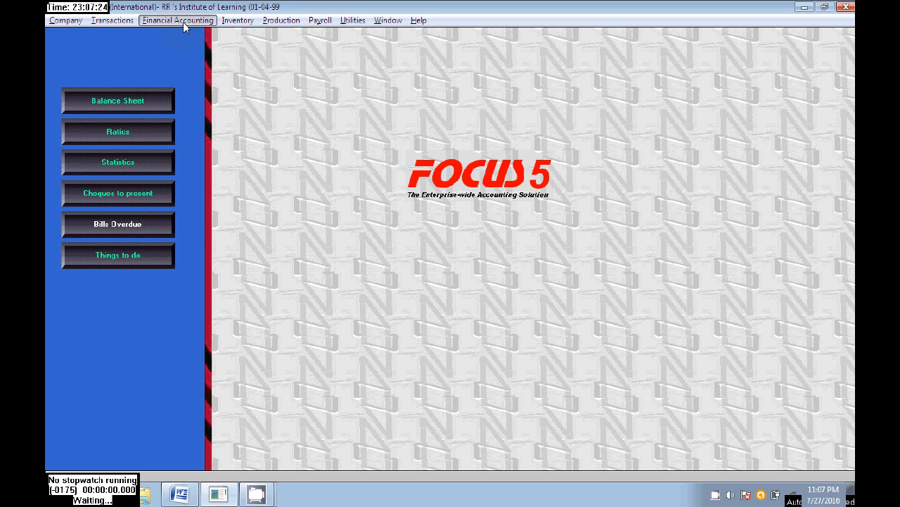
Generate the Bank Book for Andhra bank covering 01-04-99 to 30-04-99.
{"action": "left_click", "coordinate": [178, 20]}
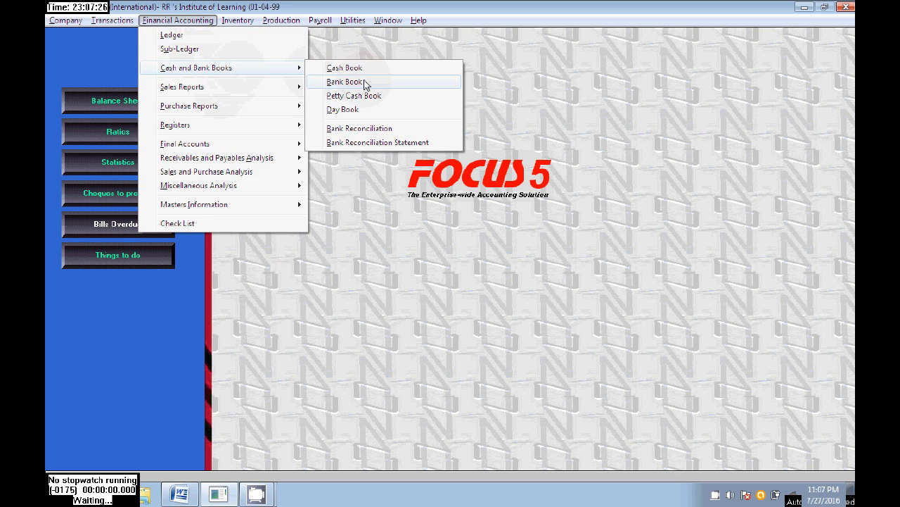
{"action": "left_click", "coordinate": [344, 83]}
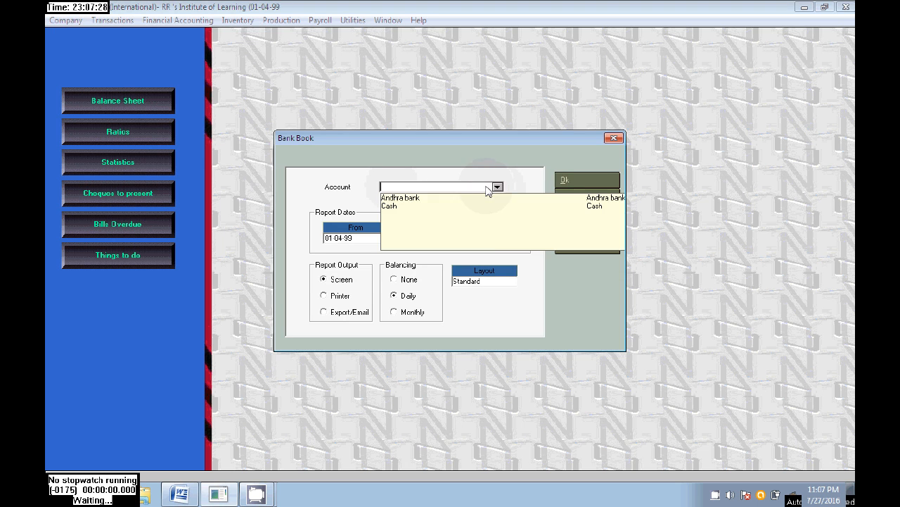
{"action": "left_click", "coordinate": [399, 197]}
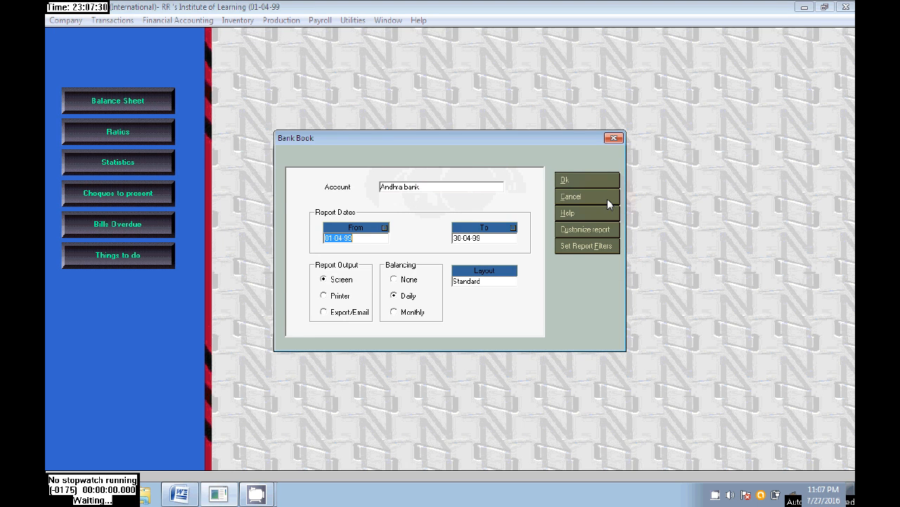
{"action": "left_click", "coordinate": [586, 180]}
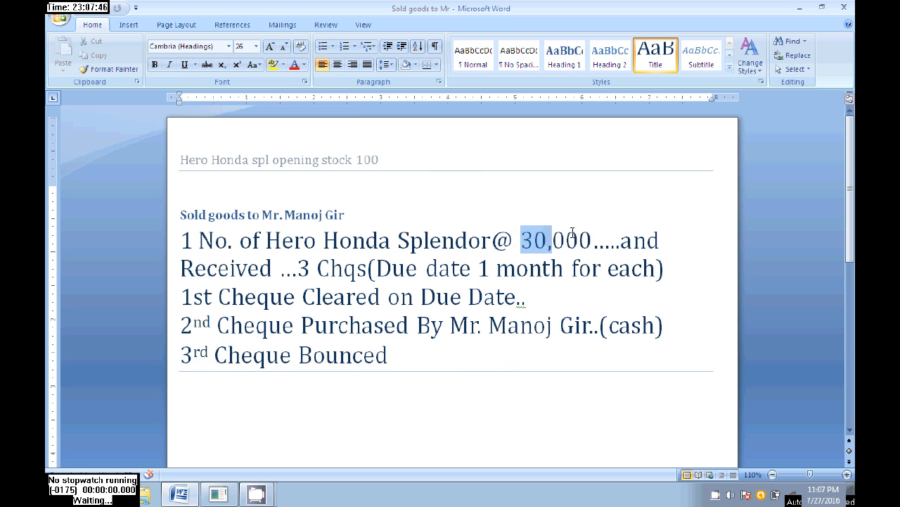
{"action": "left_click_drag", "start_coordinate": [519, 240], "coordinate": [594, 239]}
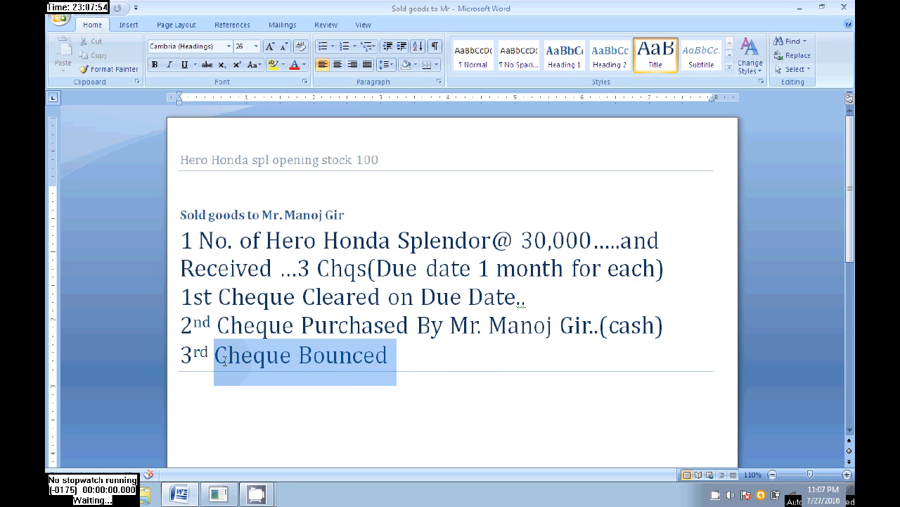
{"action": "left_click_drag", "start_coordinate": [180, 324], "coordinate": [555, 324]}
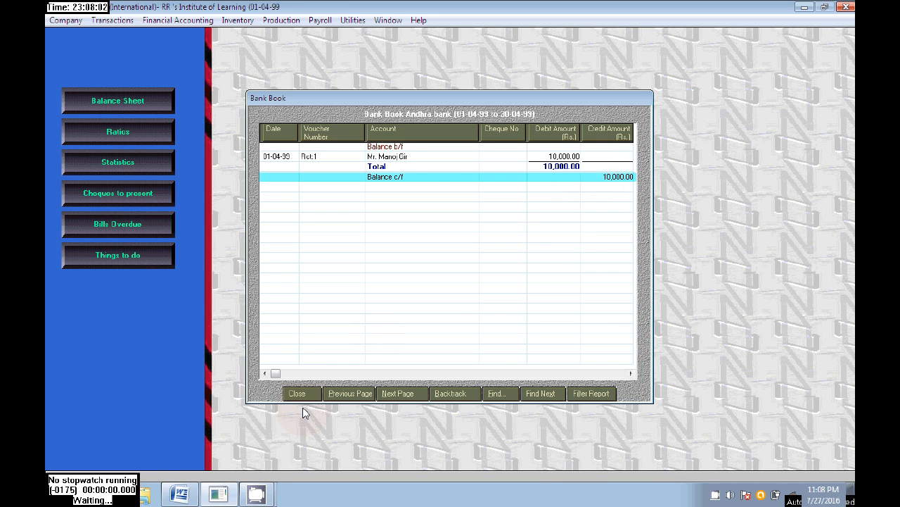
Close the Andhra bank book and select the Cash account in the Cash Book settings.
{"action": "left_click", "coordinate": [182, 19]}
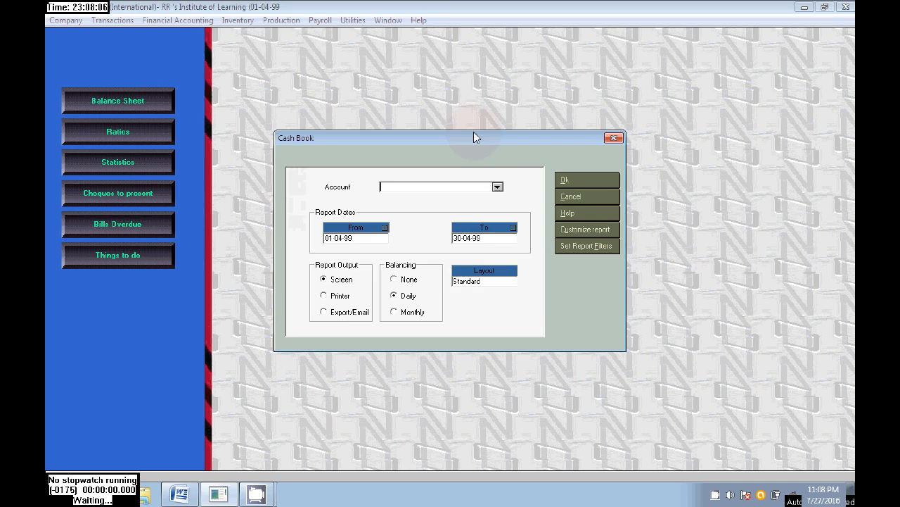
{"action": "left_click", "coordinate": [498, 185]}
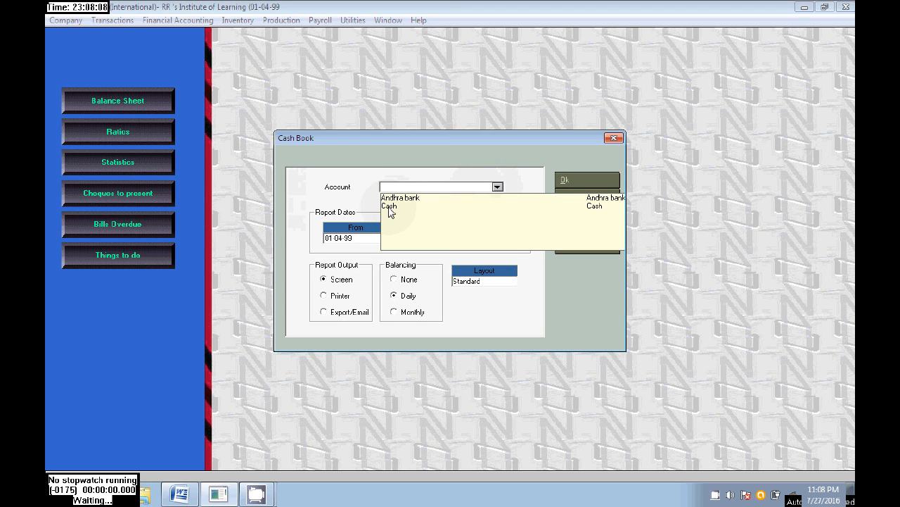
{"action": "left_click", "coordinate": [388, 206]}
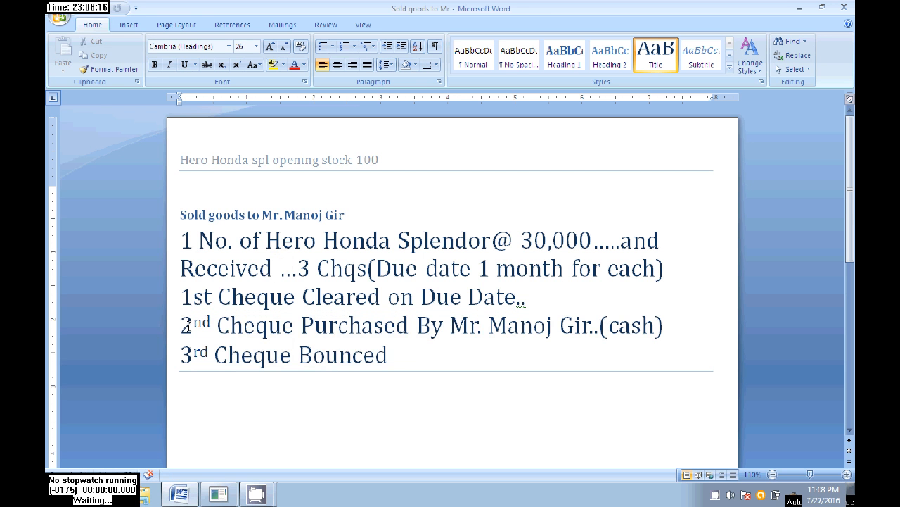
{"action": "left_click_drag", "start_coordinate": [180, 324], "coordinate": [661, 324]}
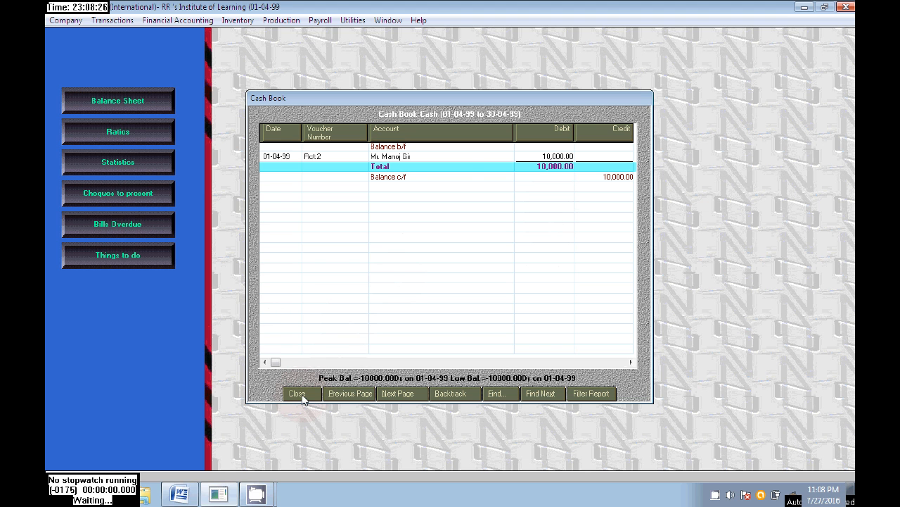
{"action": "left_click", "coordinate": [300, 394]}
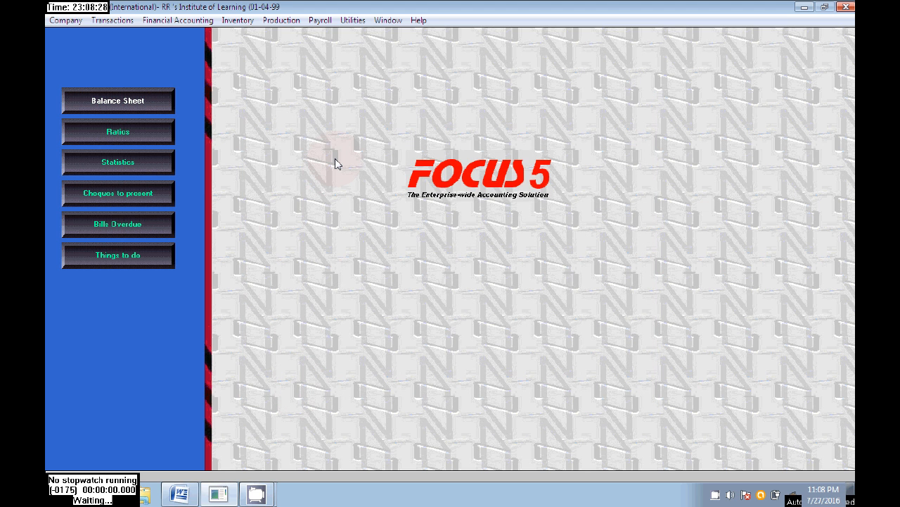